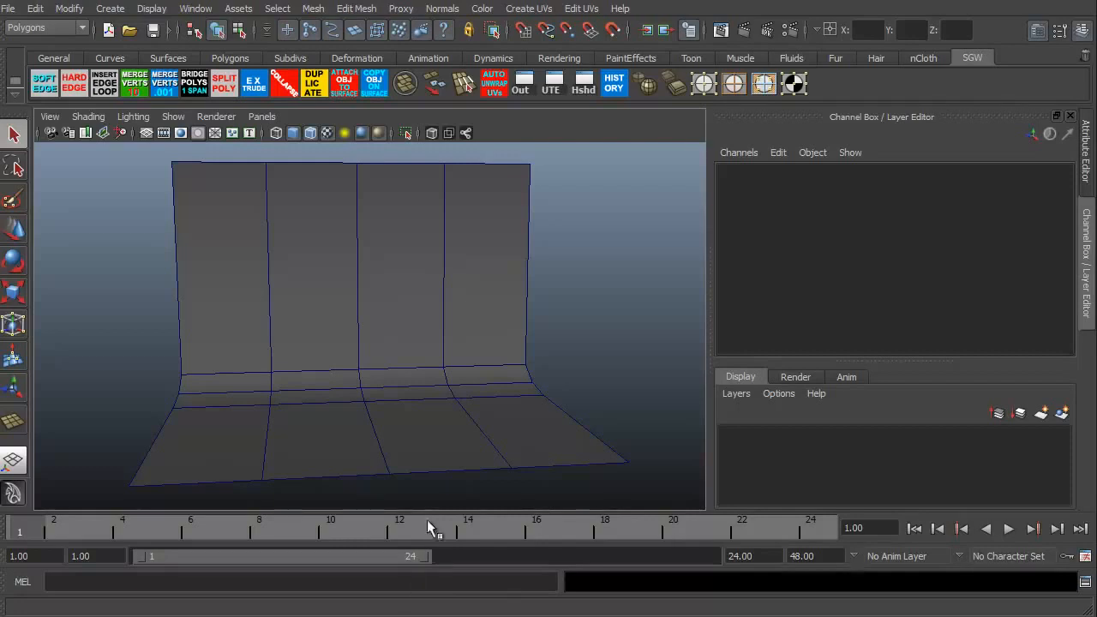
Step: Turn the view to face the backdrop and re-render a test frame
drag(429, 527, 482, 426)
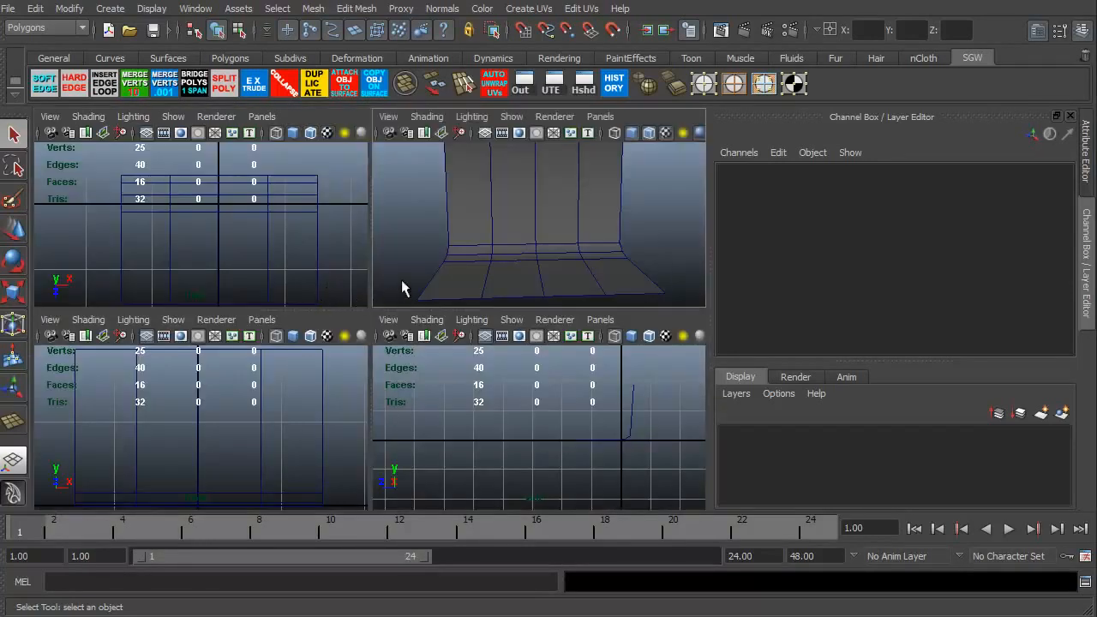
mouse_move(544, 459)
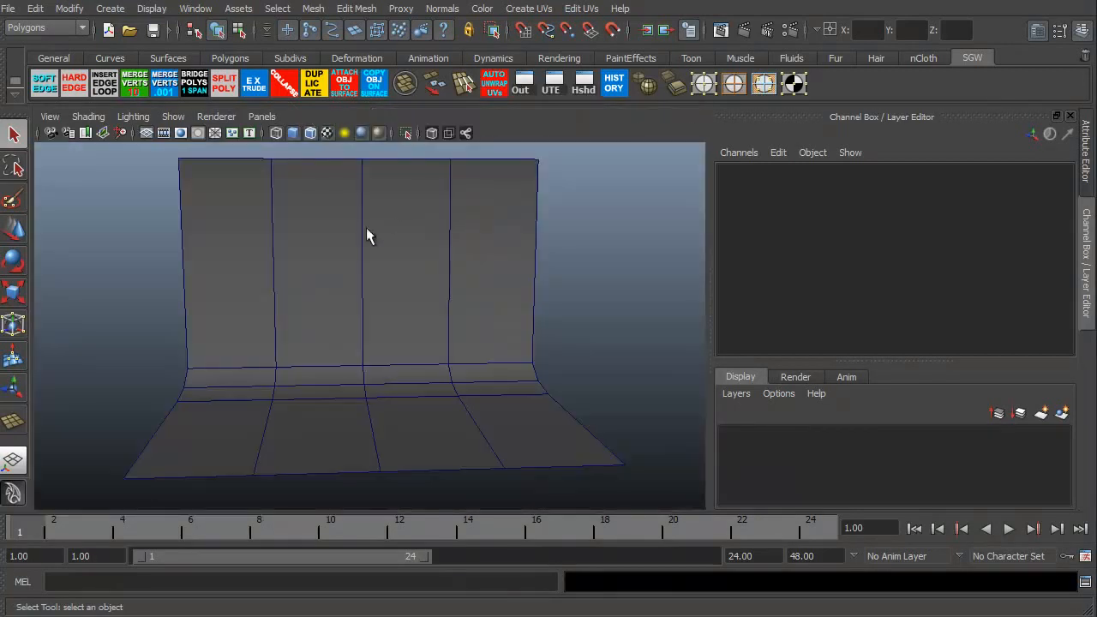
drag(368, 235, 343, 442)
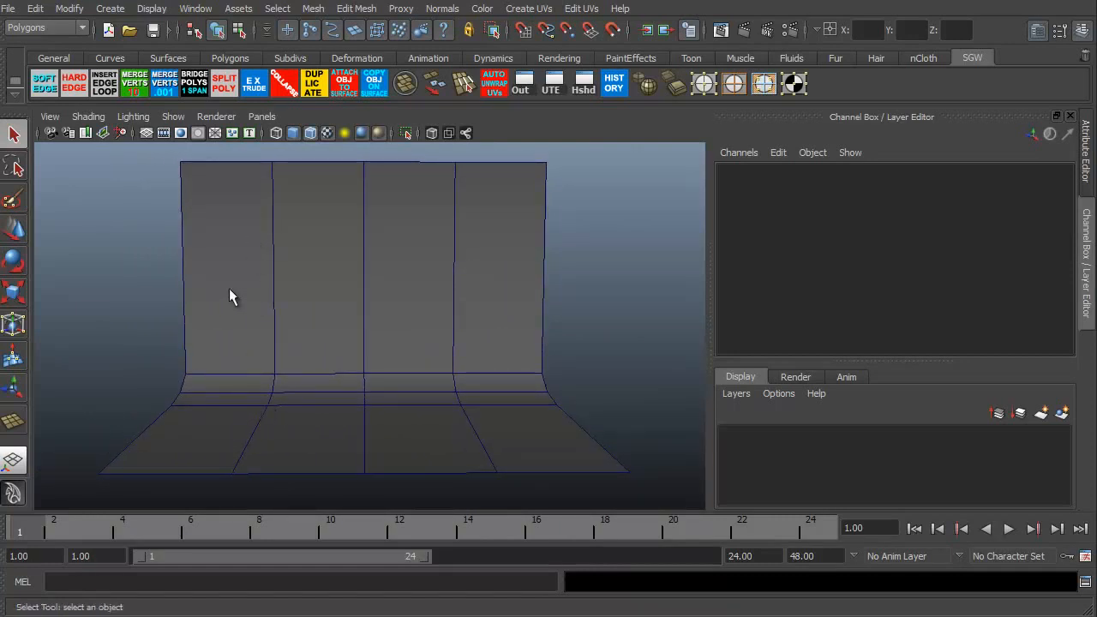
mouse_move(412, 266)
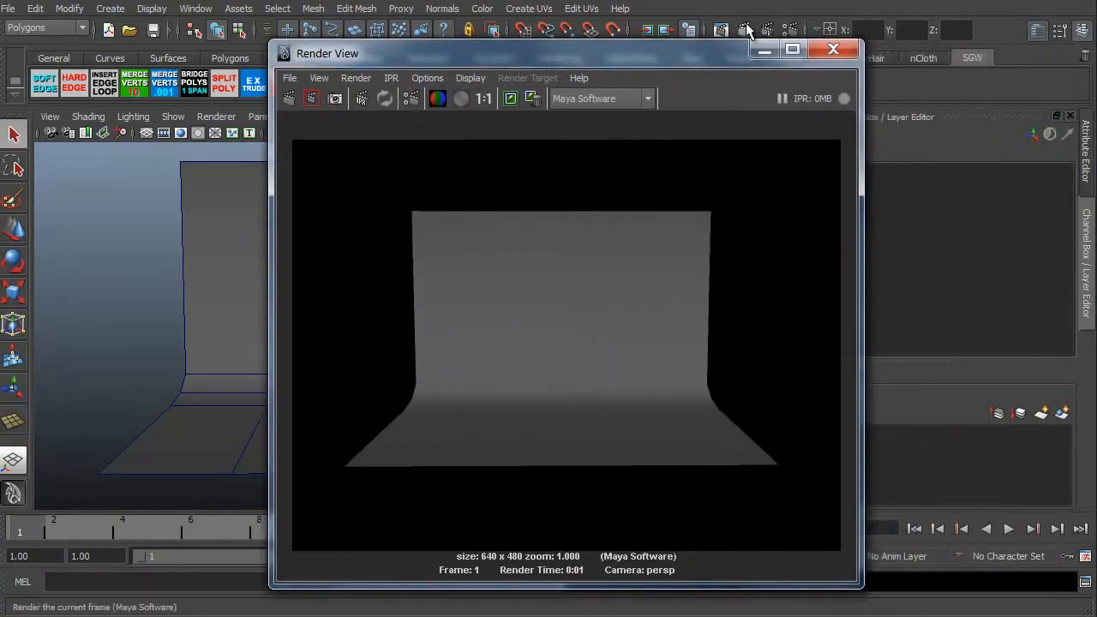
click(832, 49)
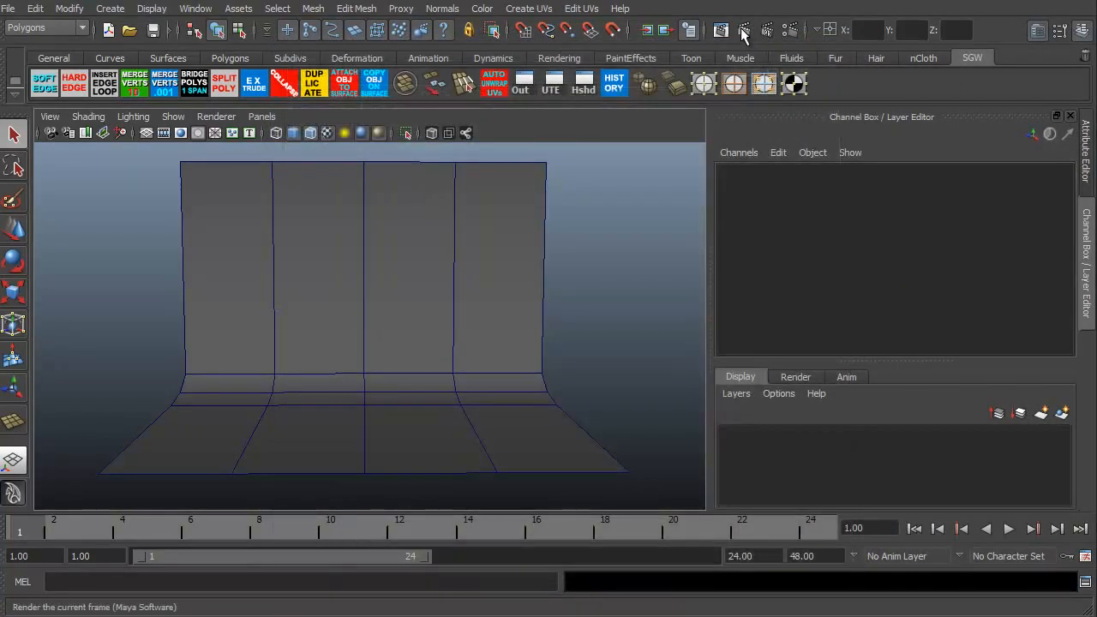
mouse_move(744, 32)
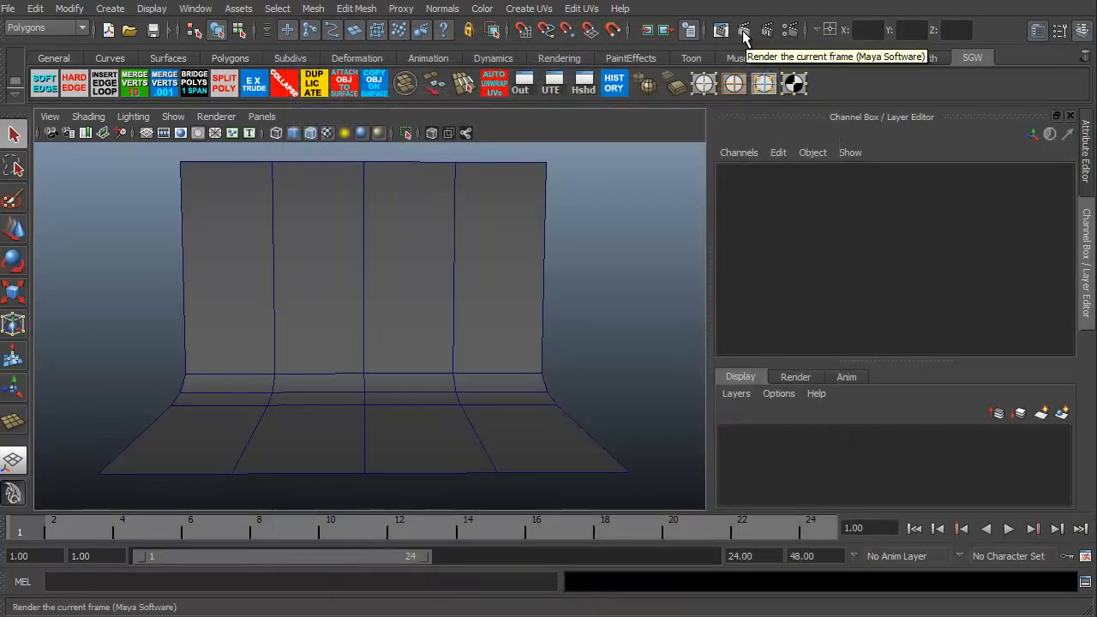
click(744, 30)
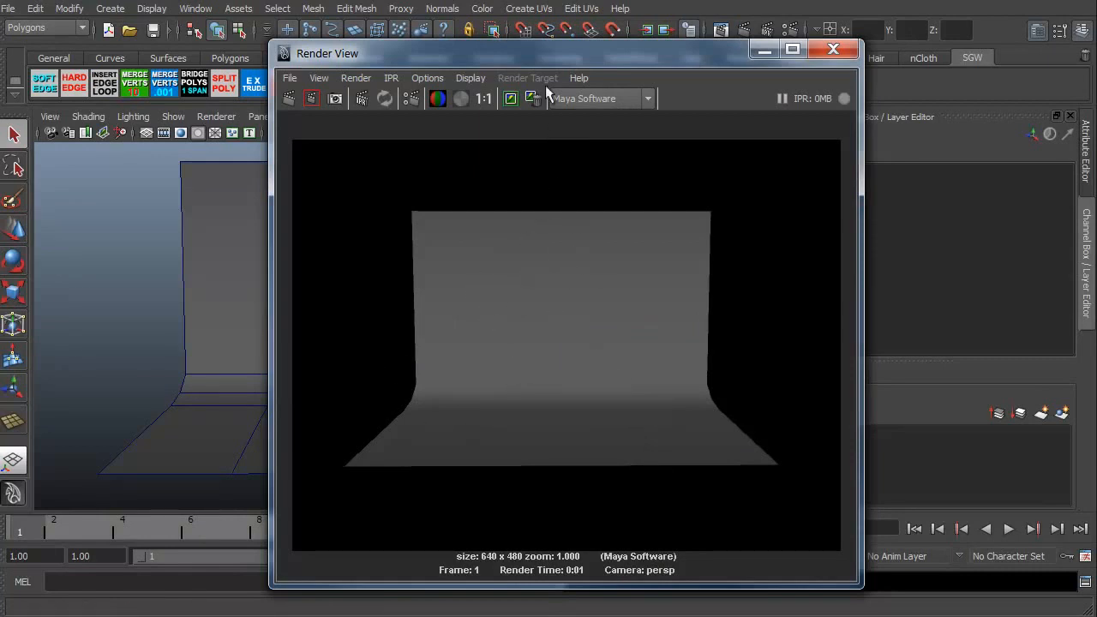
click(833, 49)
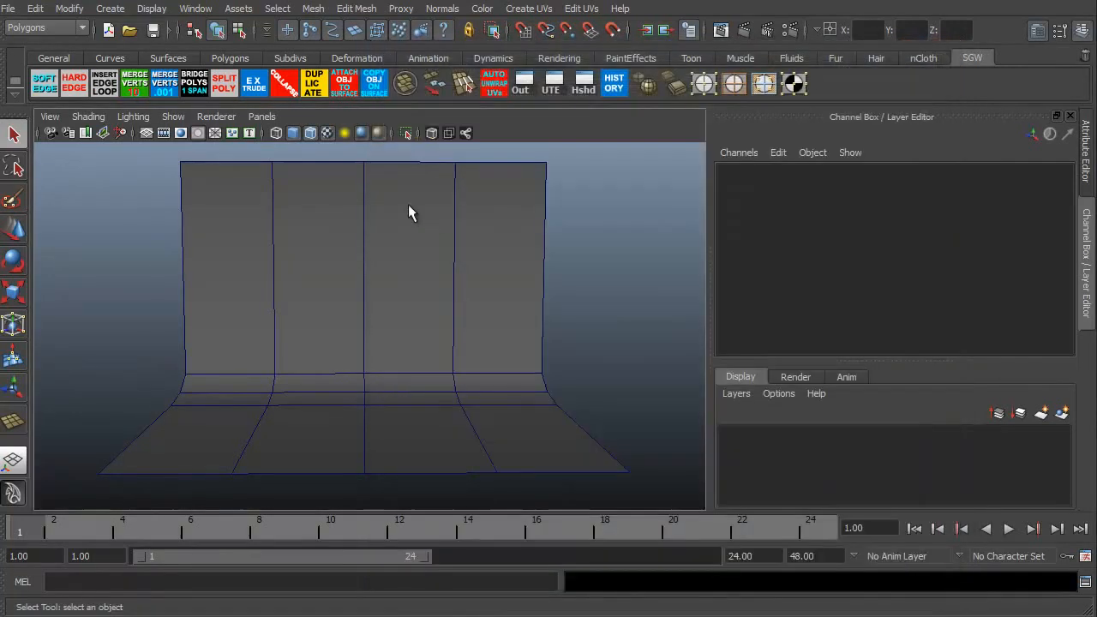
Step: Switch the viewport to Default Quality Rendering and dismiss the test render
click(215, 117)
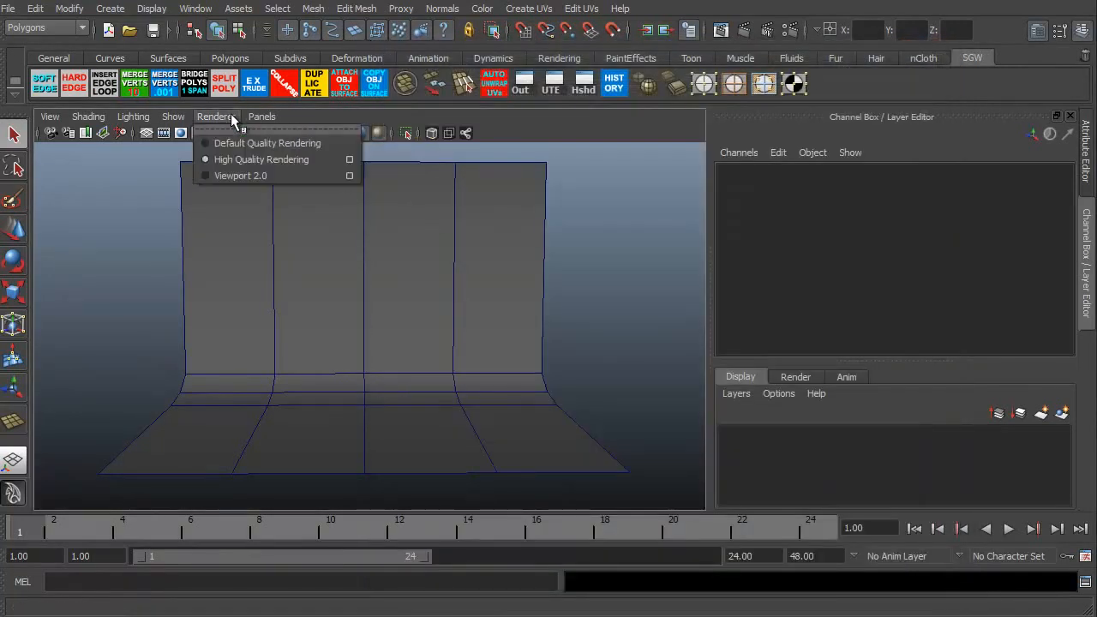
mouse_move(268, 142)
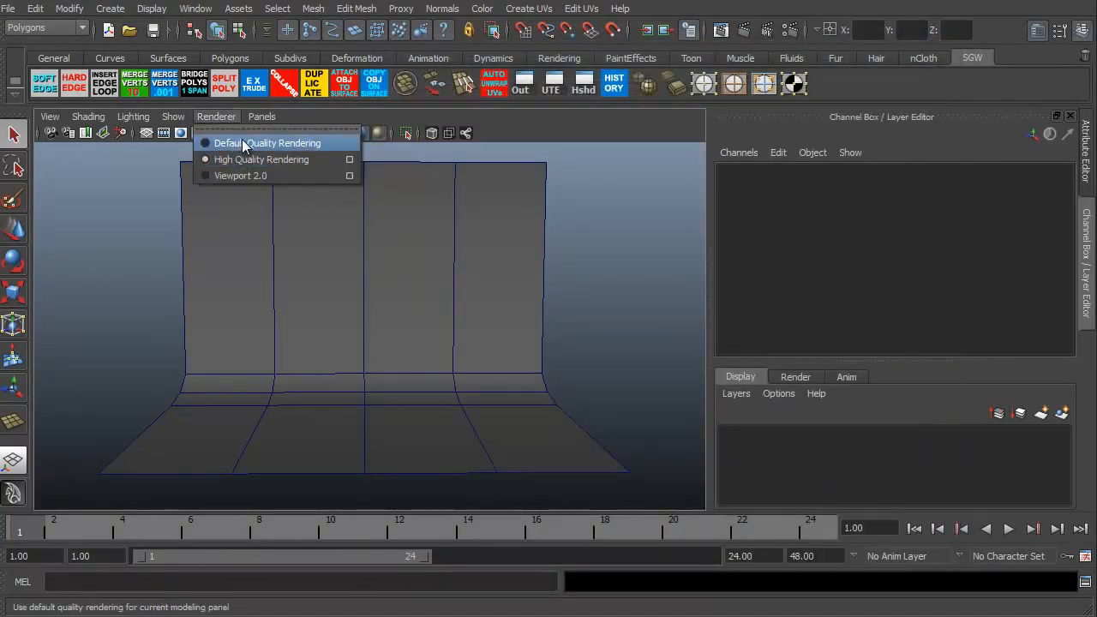
click(274, 142)
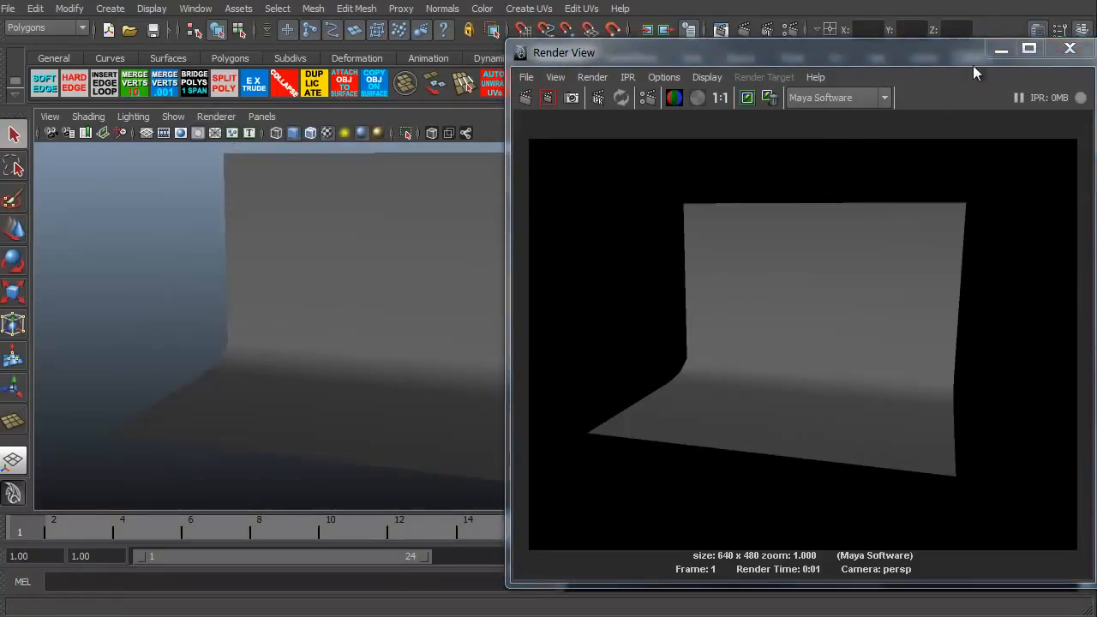
click(1070, 48)
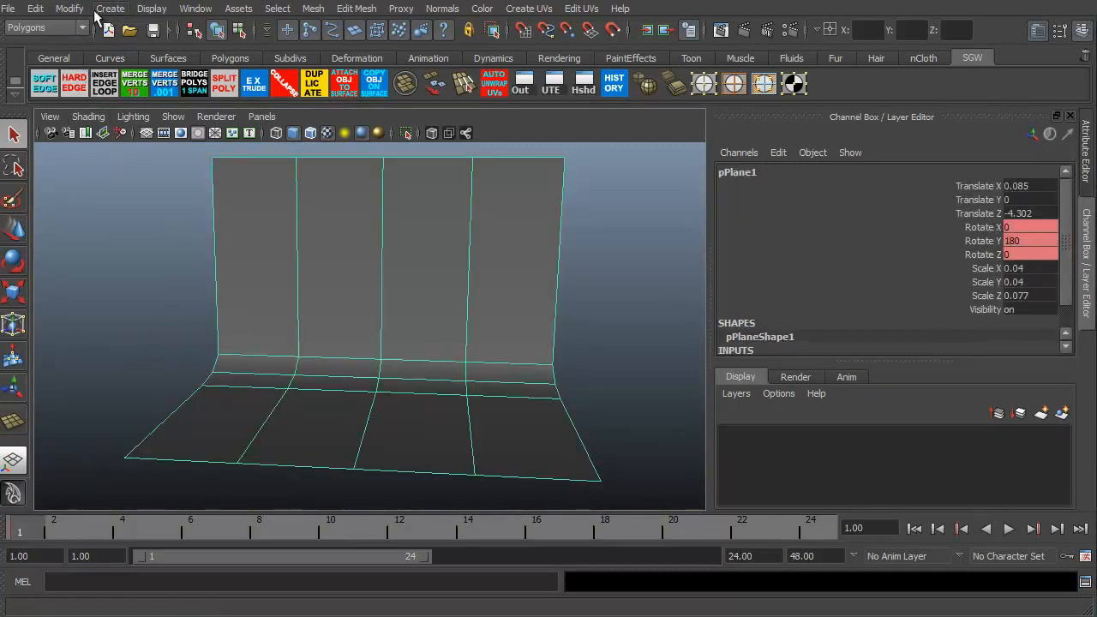
Step: Open the Create menu to reach the lights list
click(110, 9)
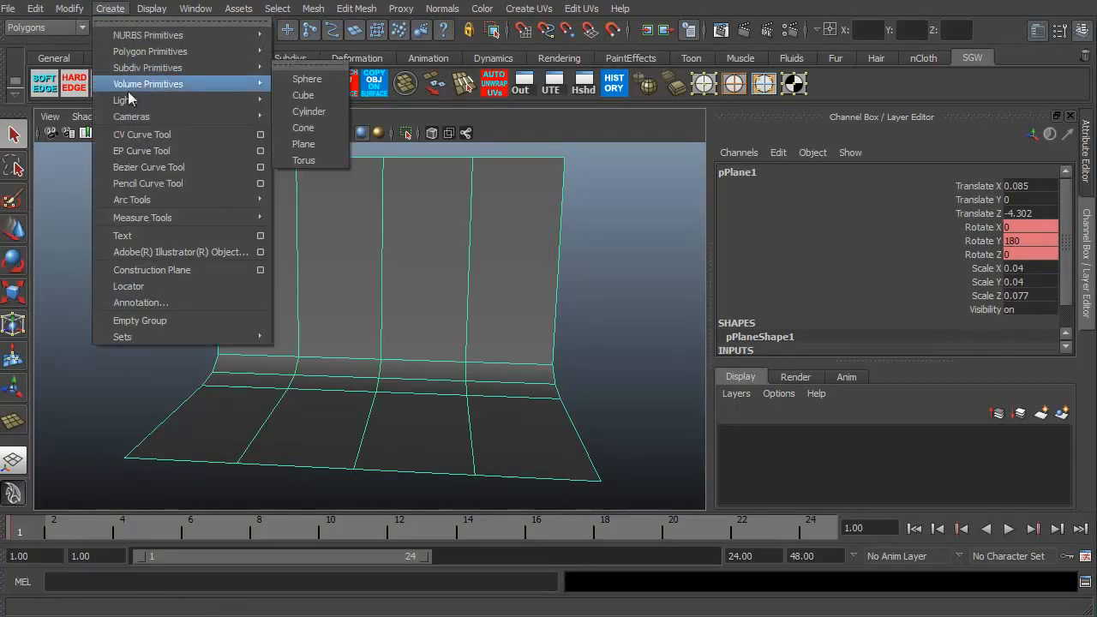
mouse_move(125, 101)
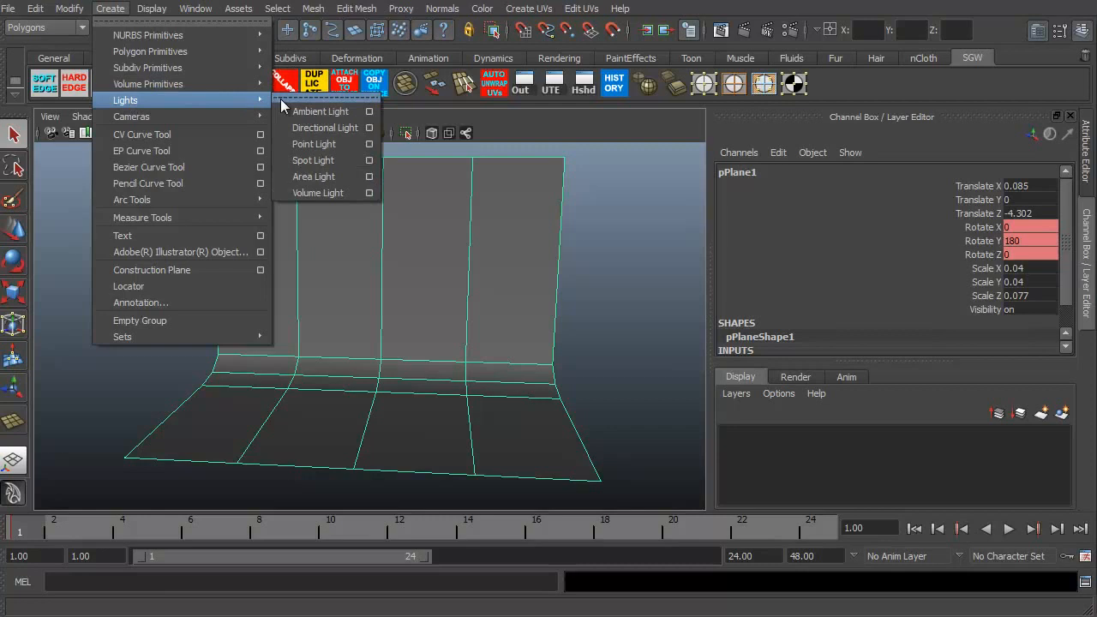
mouse_move(318, 106)
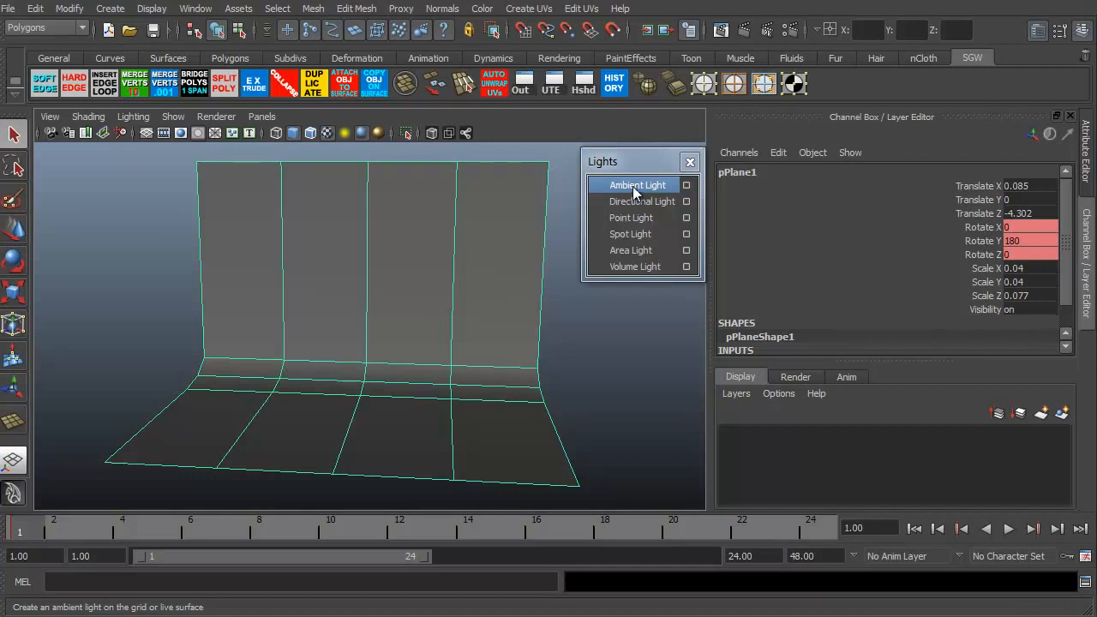
Step: Add ambientLight1 at Y 12.3, Z 9.2 and enable High Quality Rendering
click(637, 186)
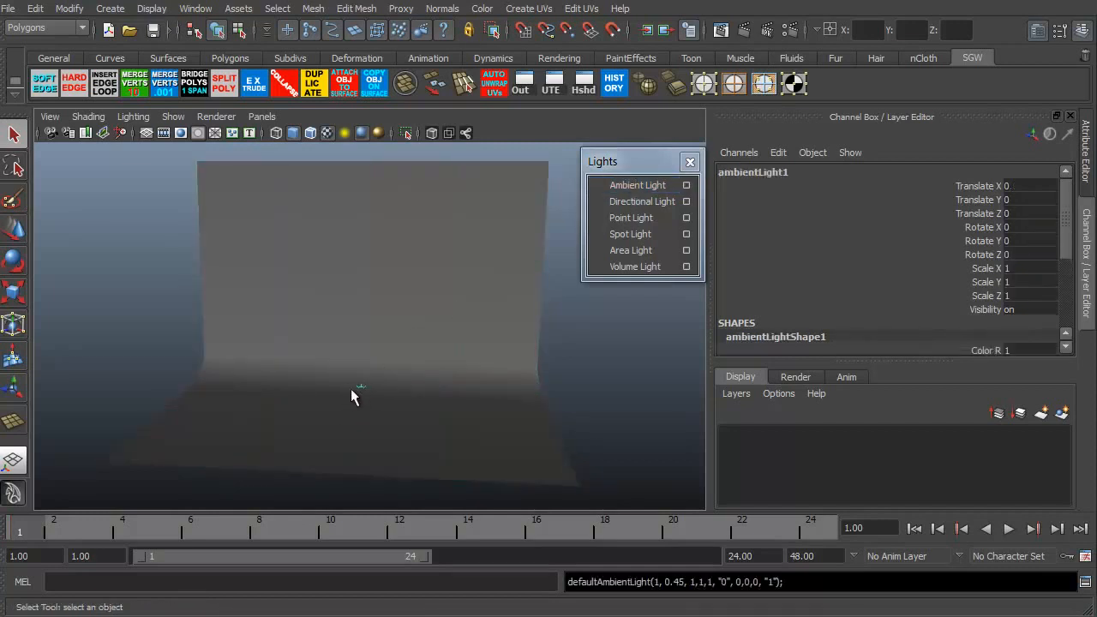
key(w)
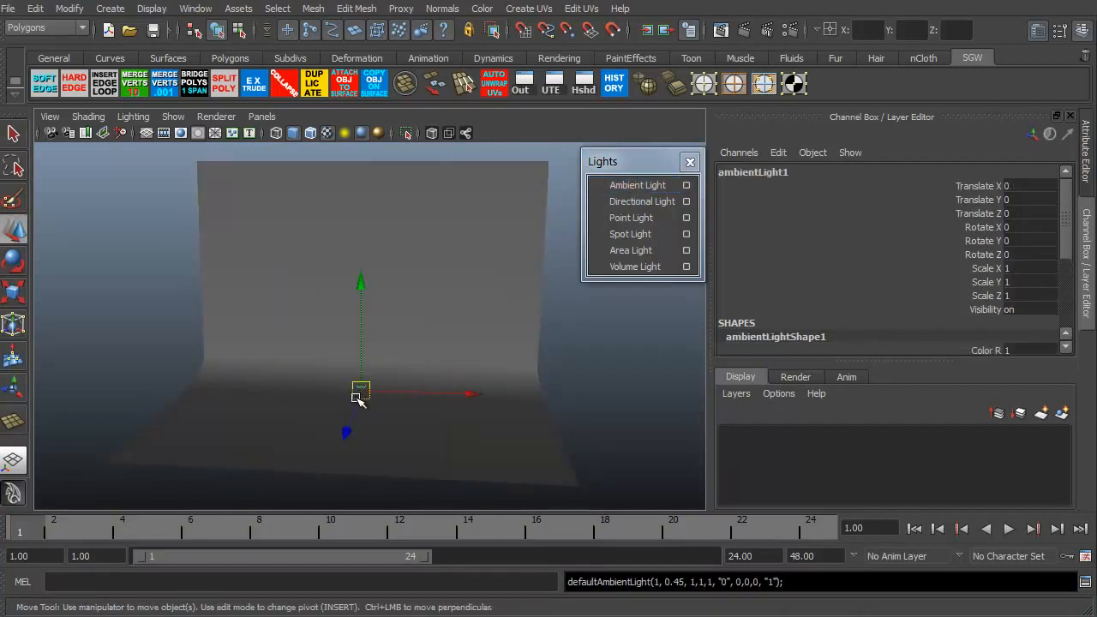
drag(360, 395, 345, 442)
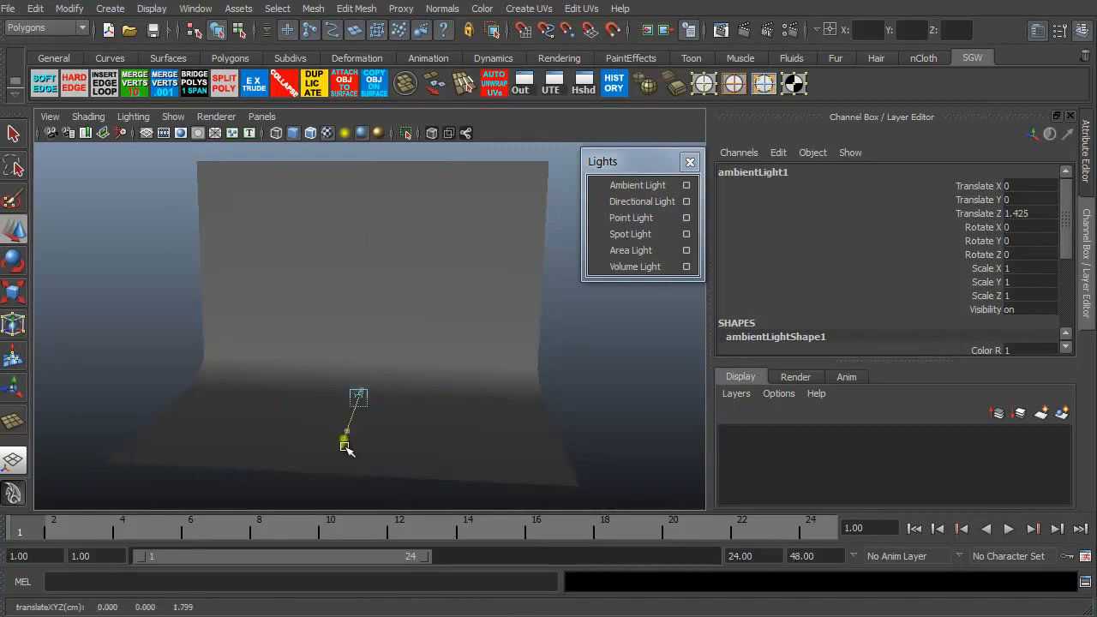
drag(358, 396, 344, 337)
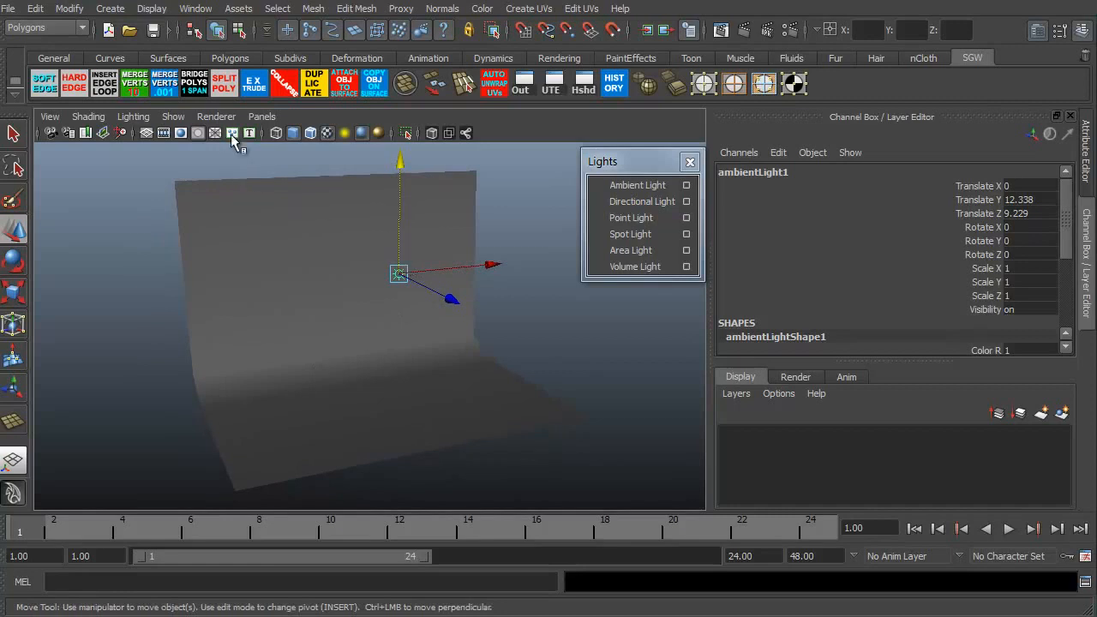
click(233, 133)
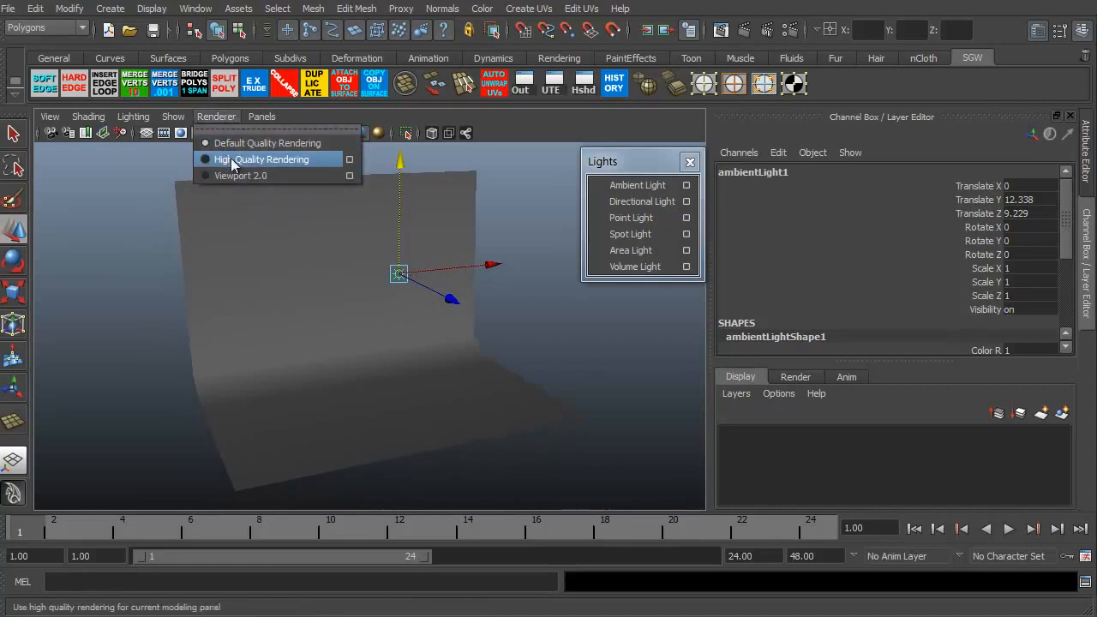
click(266, 160)
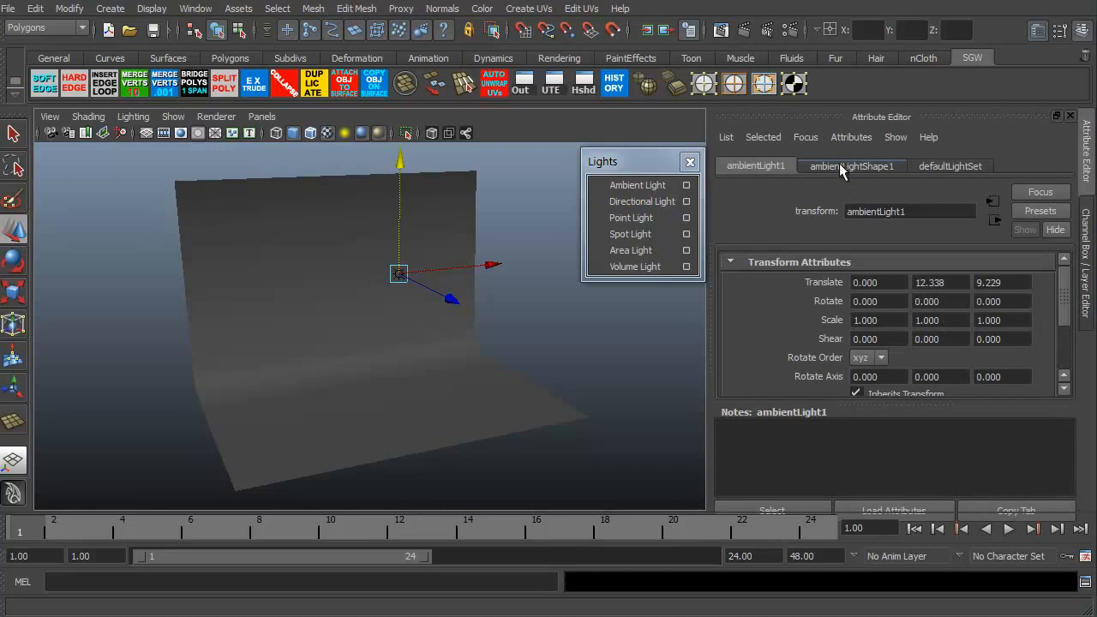
Step: Review ambientLightShape1 Intensity and Ambient Shade, then orbit around the backdrop
click(852, 165)
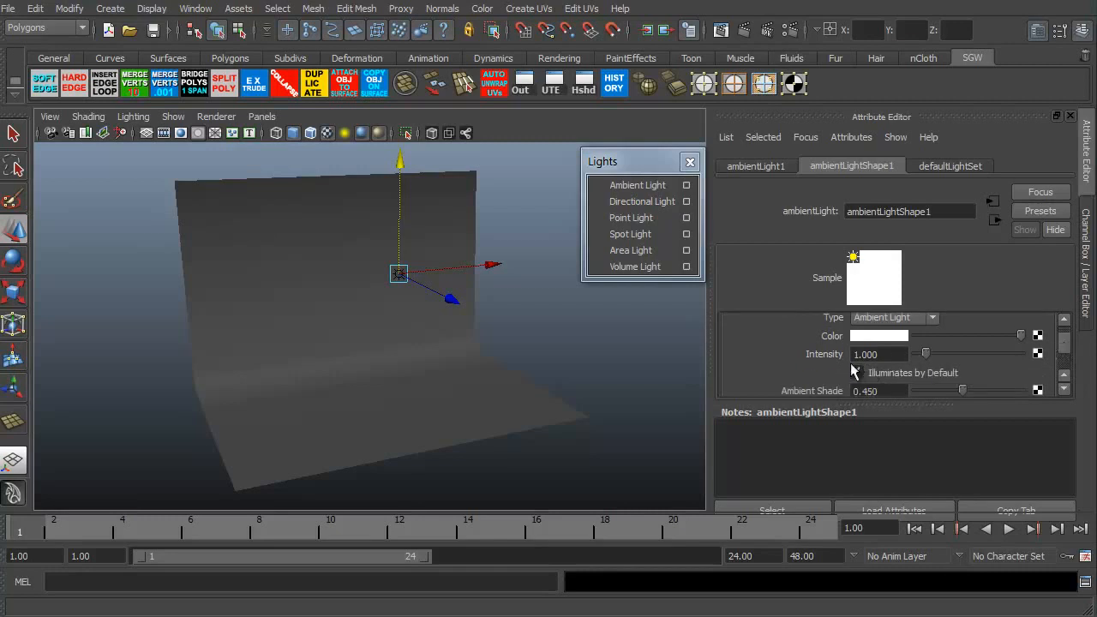
click(857, 372)
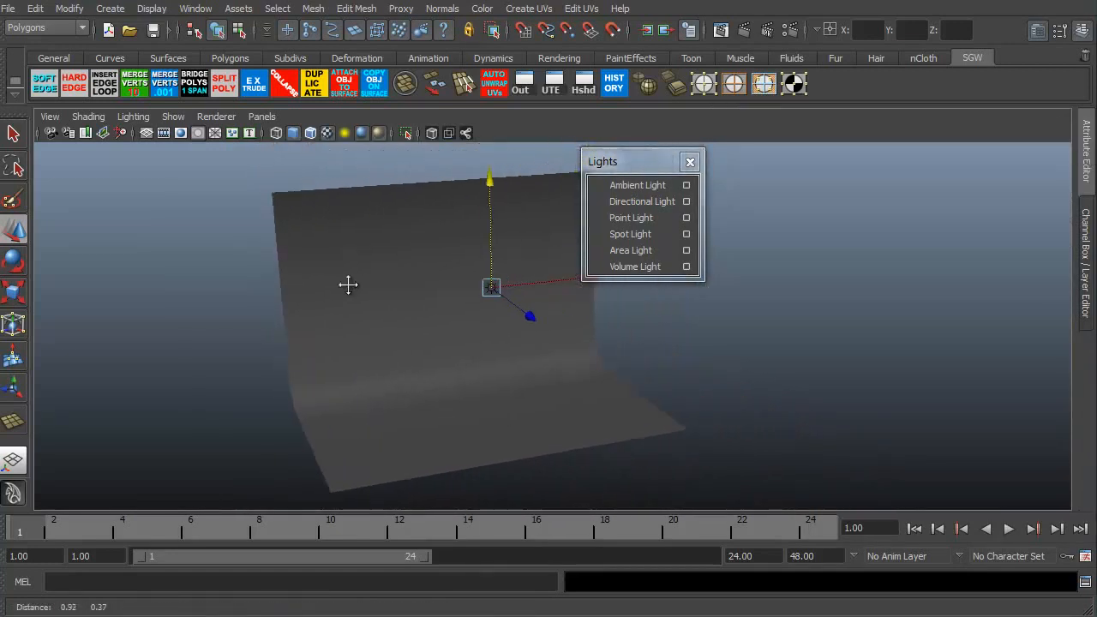
drag(491, 287, 380, 284)
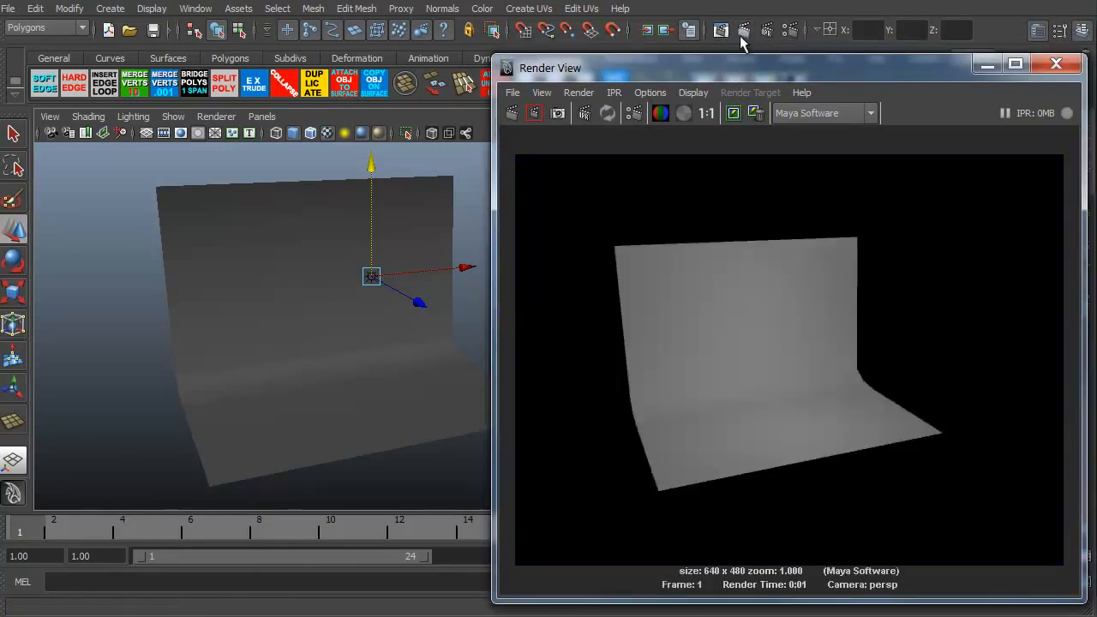
mouse_move(740, 297)
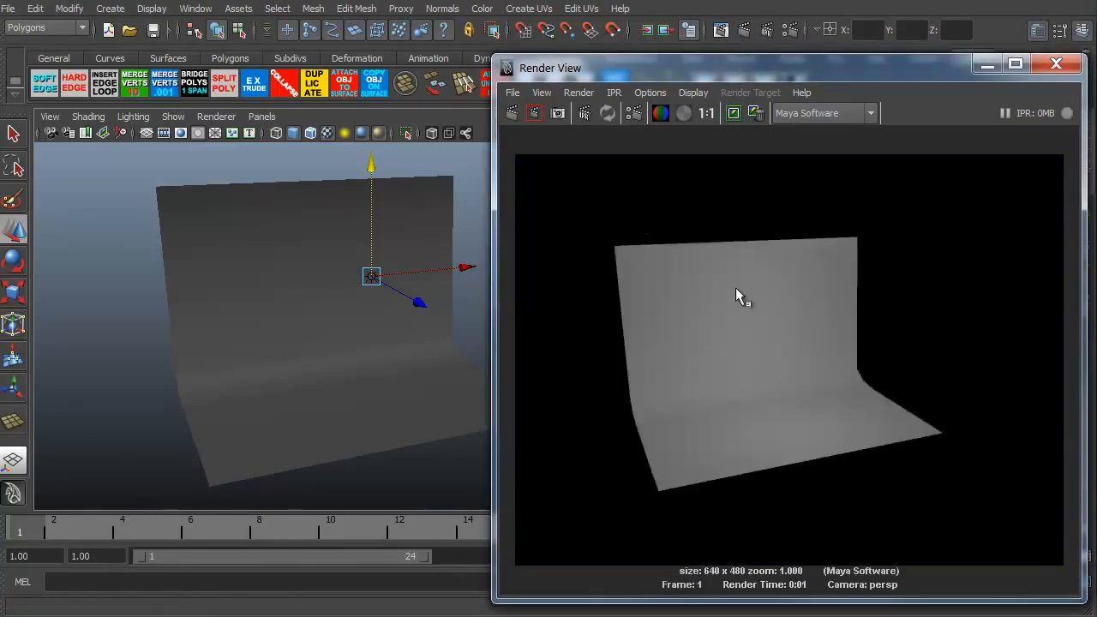
mouse_move(813, 406)
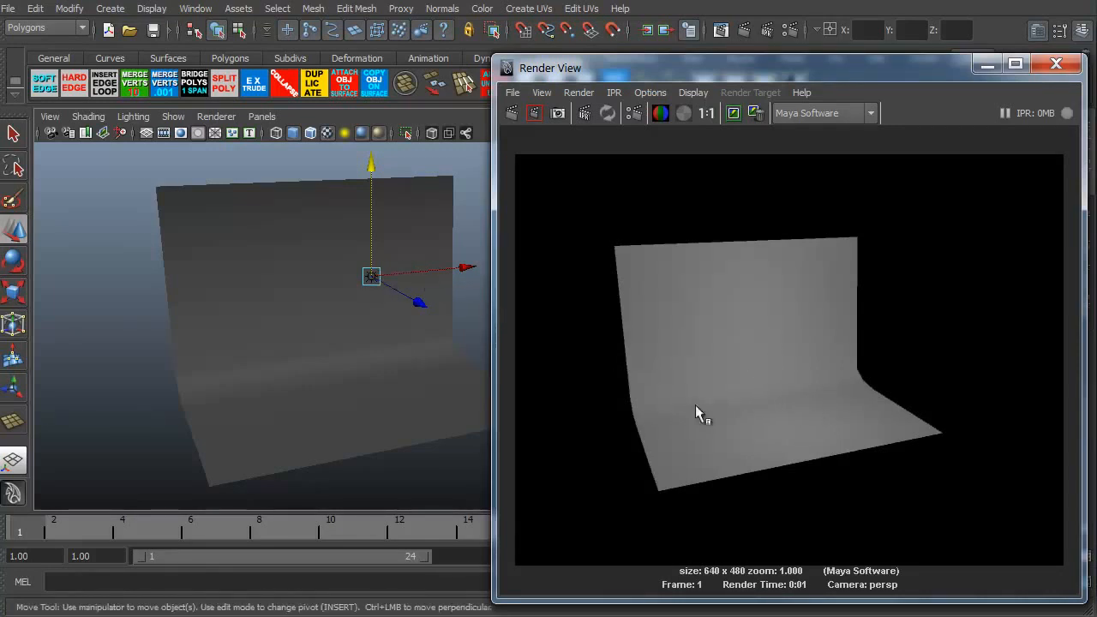
mouse_move(727, 380)
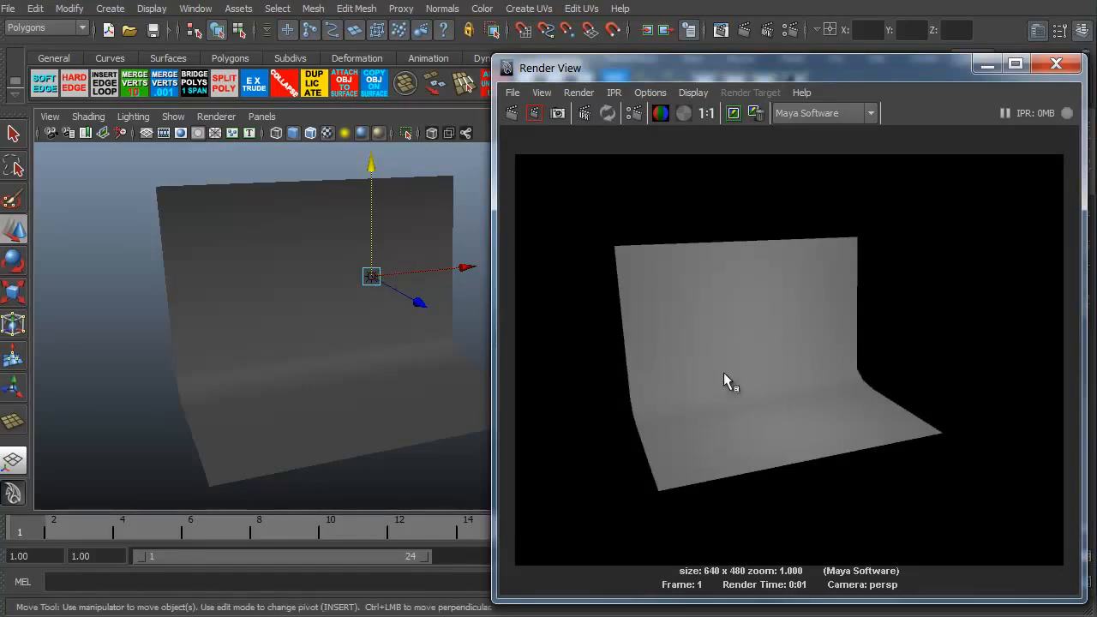
mouse_move(718, 369)
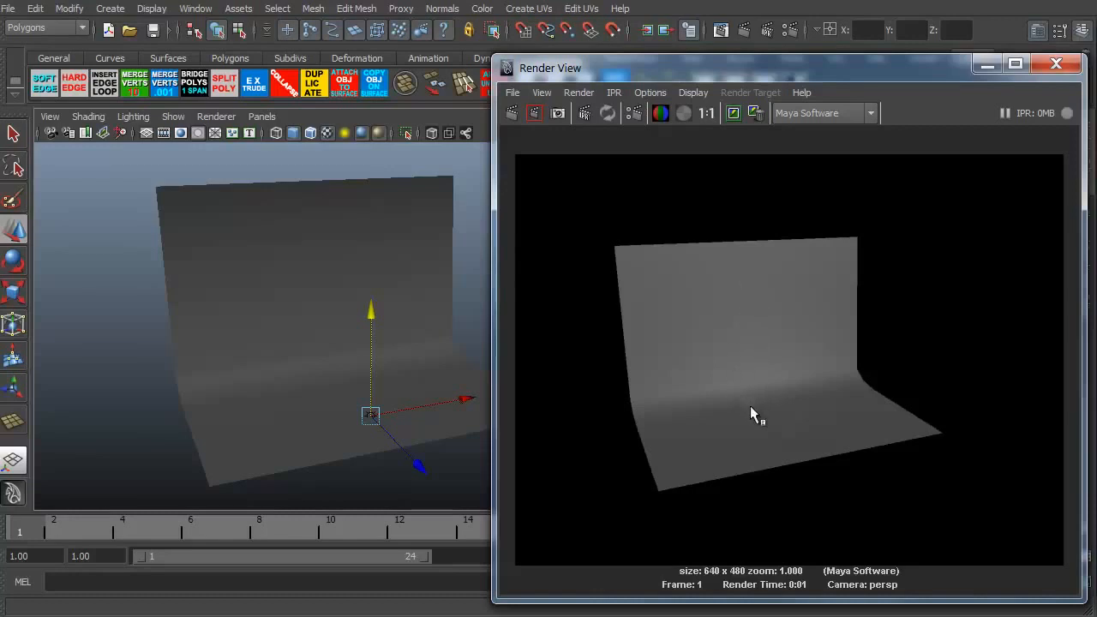
mouse_move(727, 348)
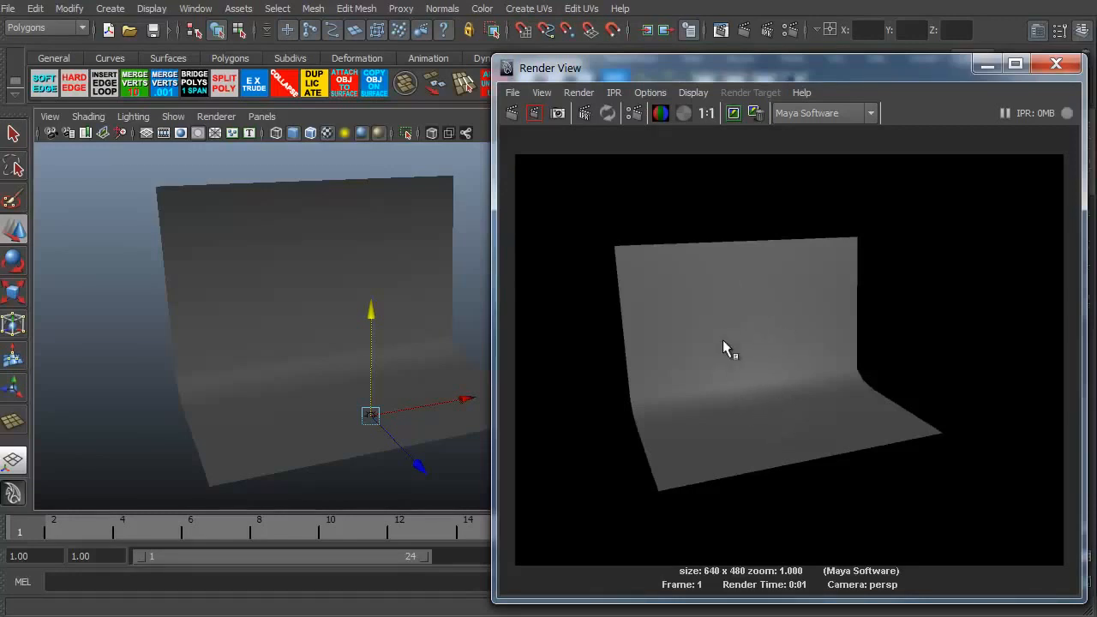
mouse_move(814, 381)
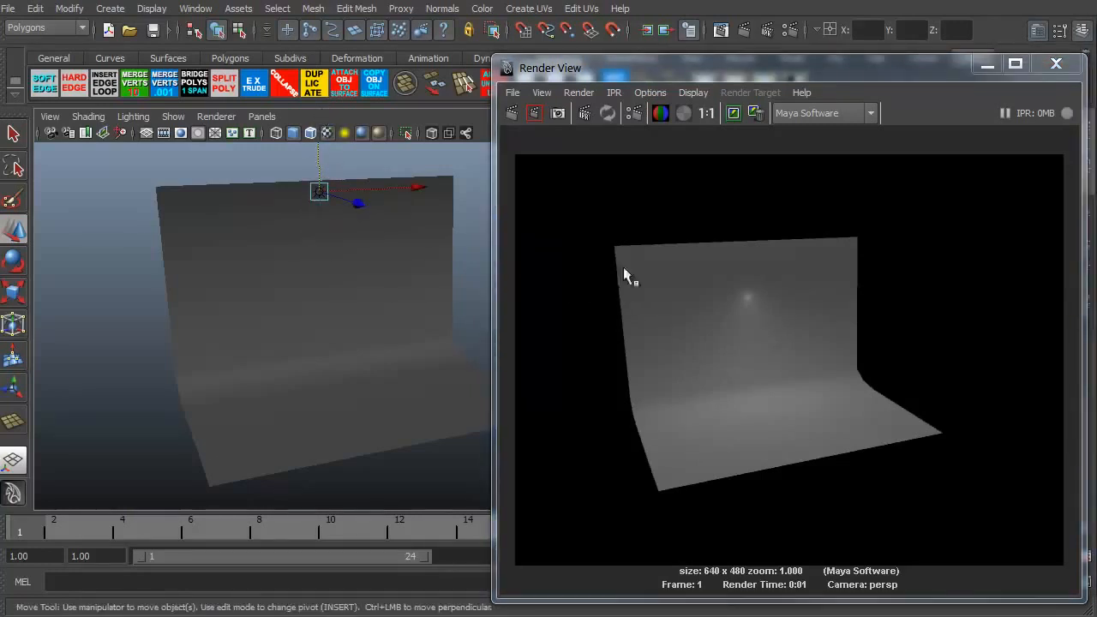
mouse_move(703, 188)
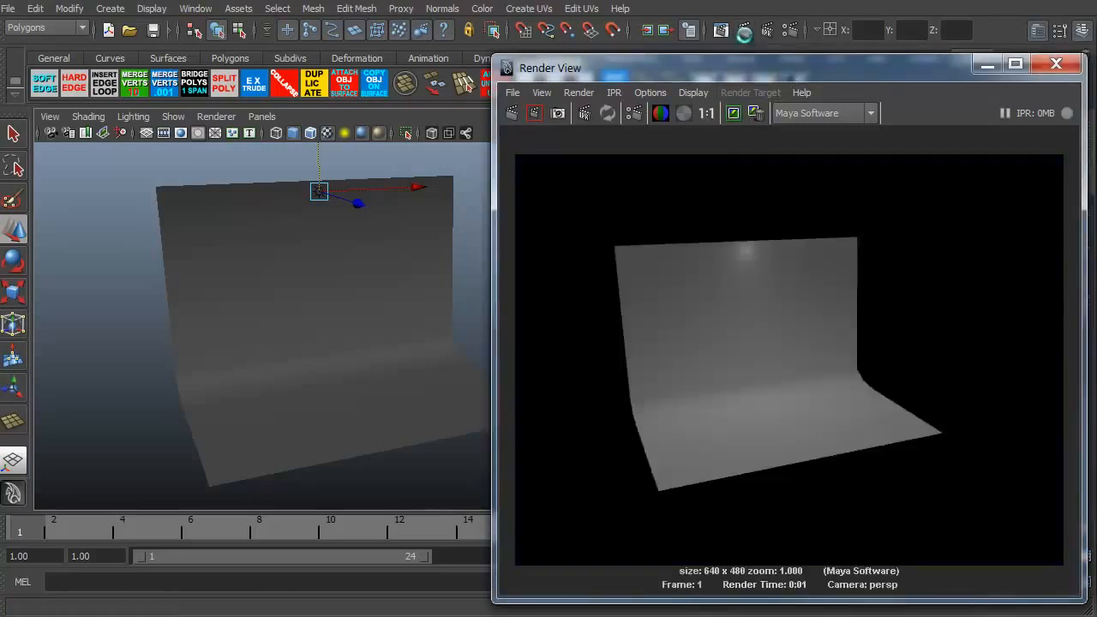
mouse_move(733, 264)
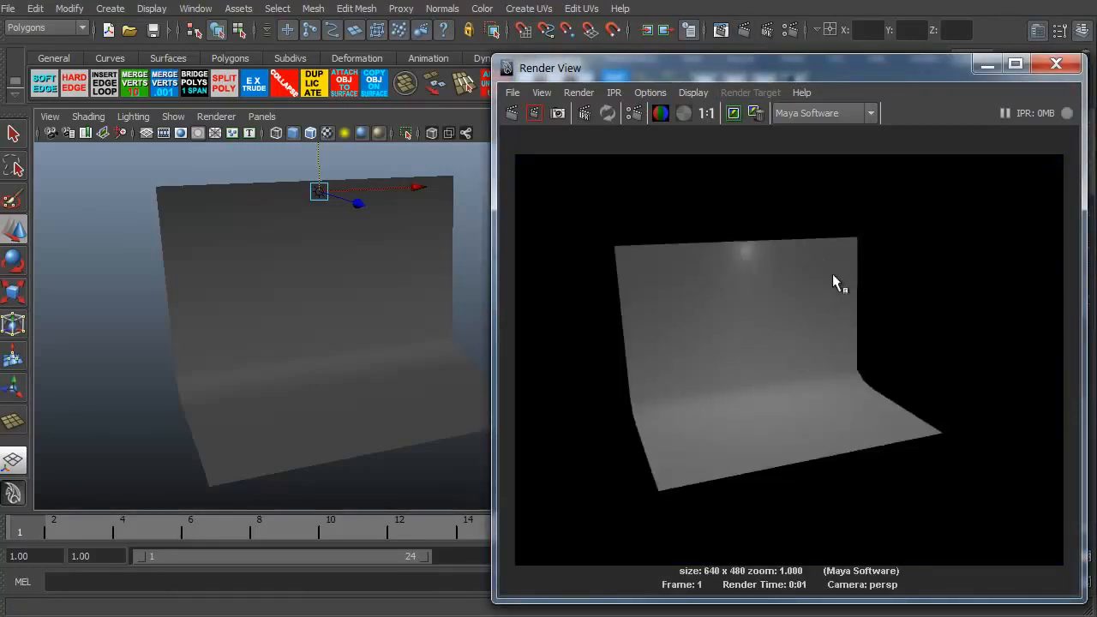
mouse_move(806, 291)
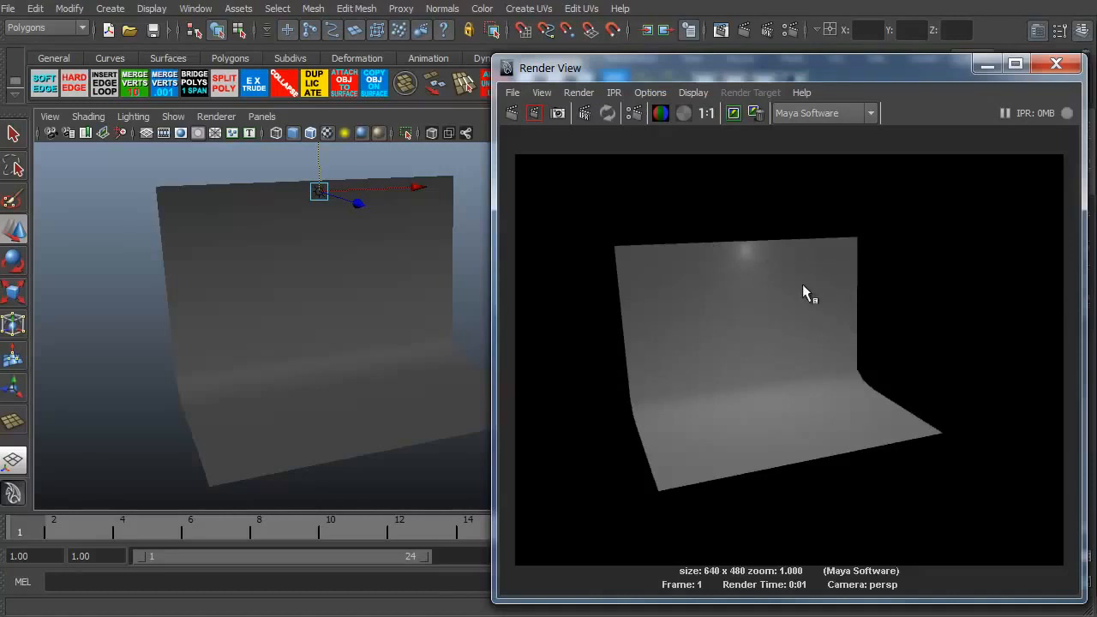
mouse_move(444, 311)
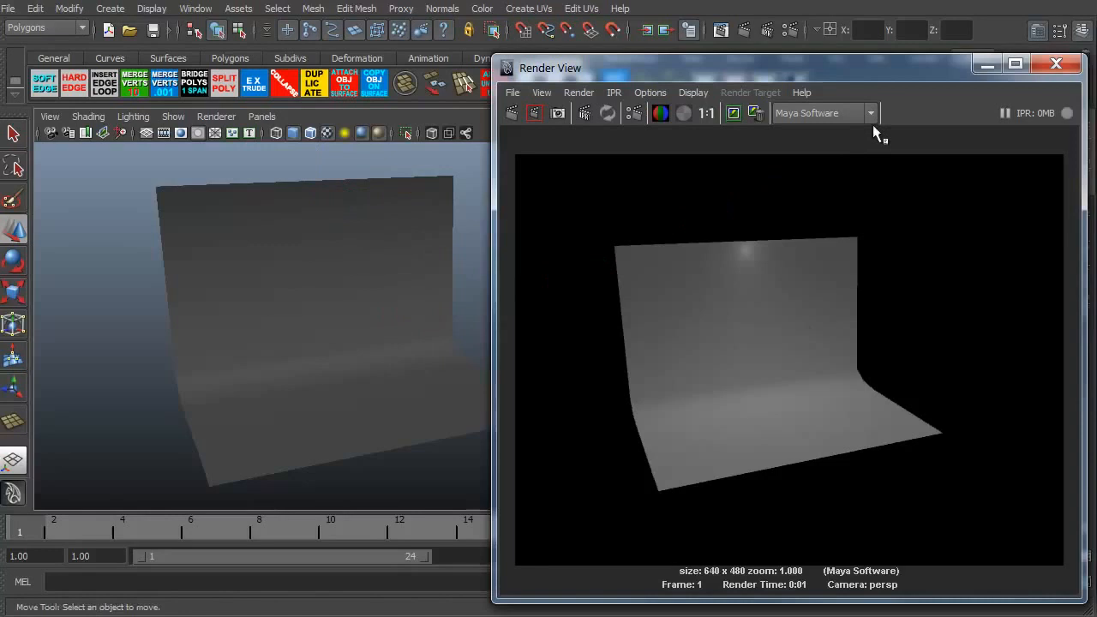
Step: Add directionalLight1, enlarge its icon, and rotate it toward the backdrop
drag(550, 68, 341, 69)
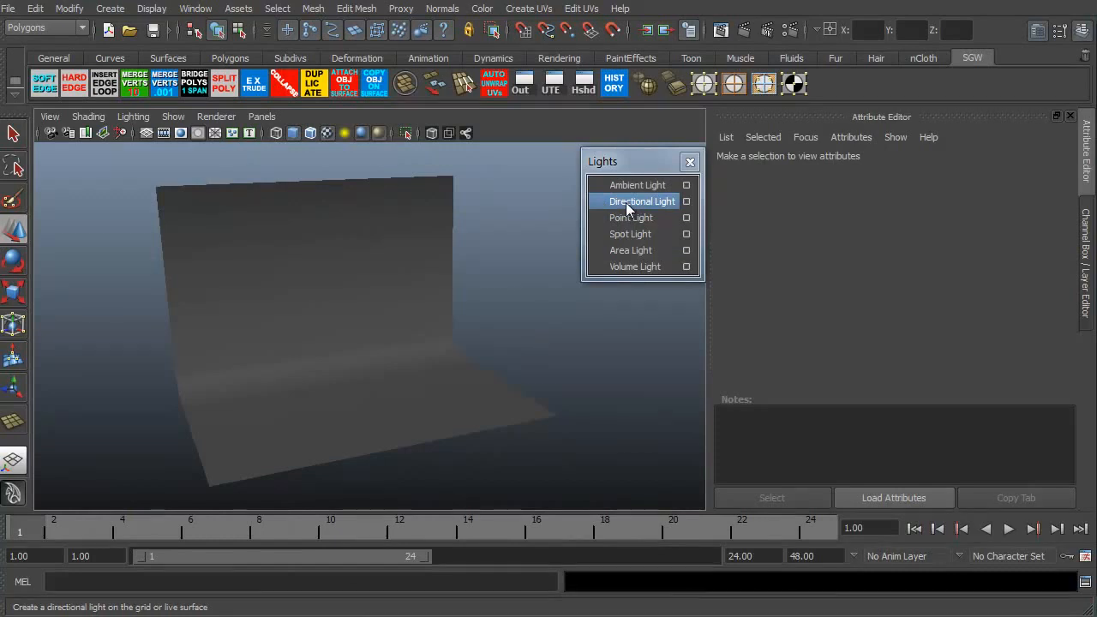
click(641, 201)
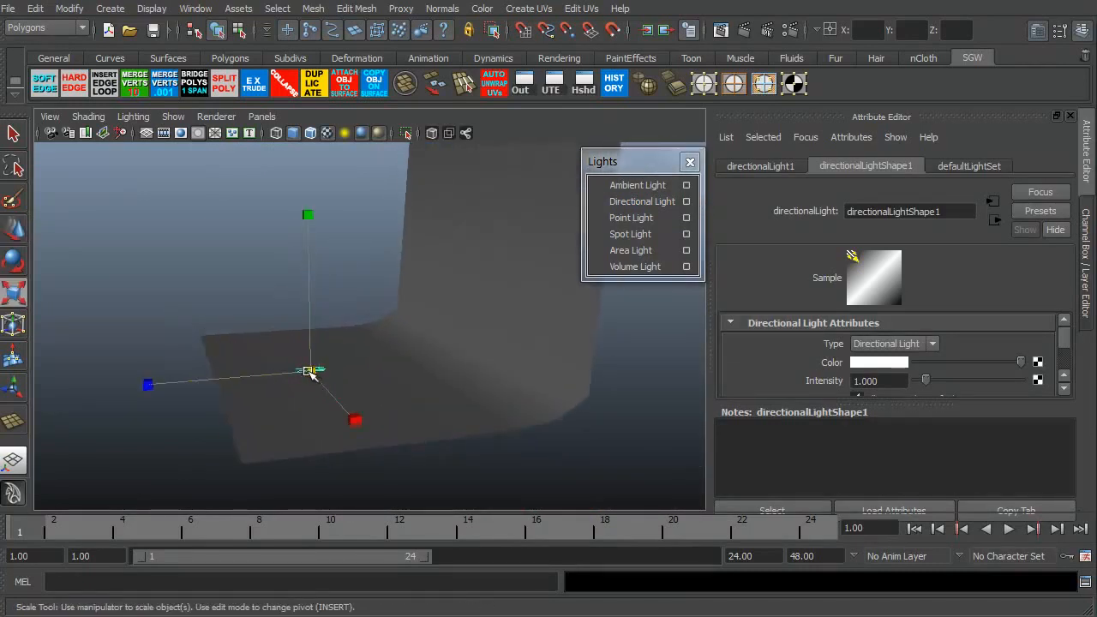
drag(309, 371, 377, 407)
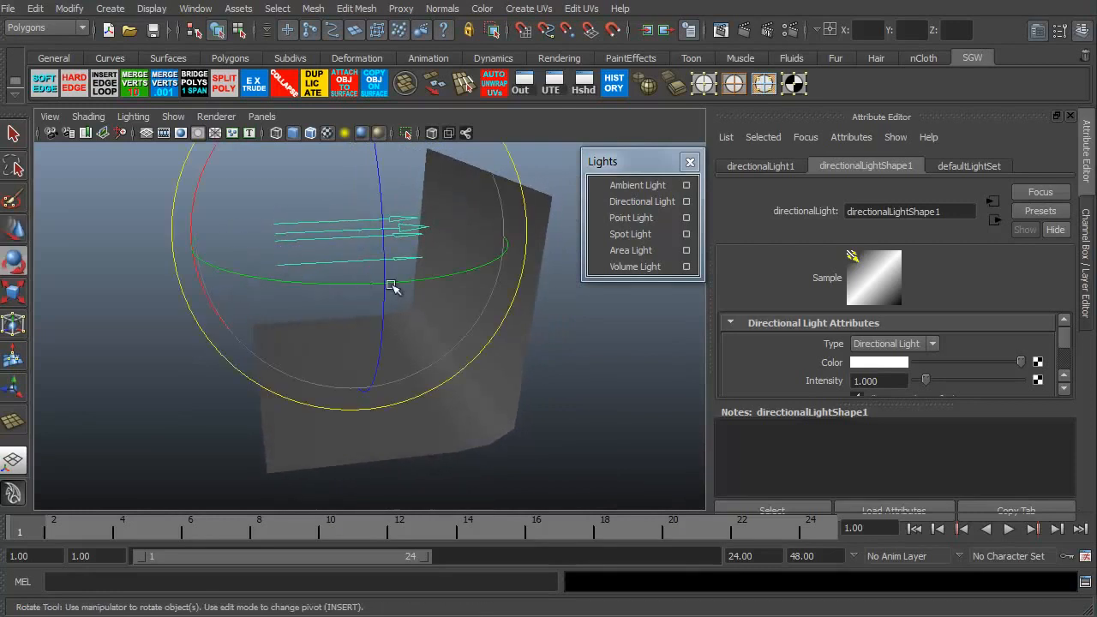
drag(390, 287, 502, 276)
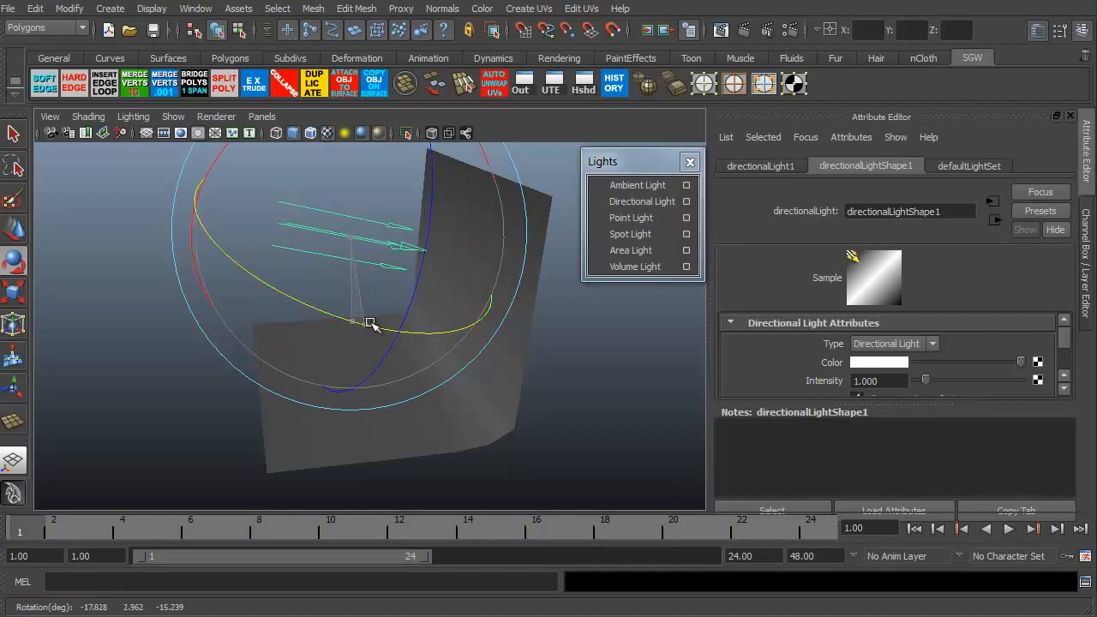
drag(373, 324, 336, 369)
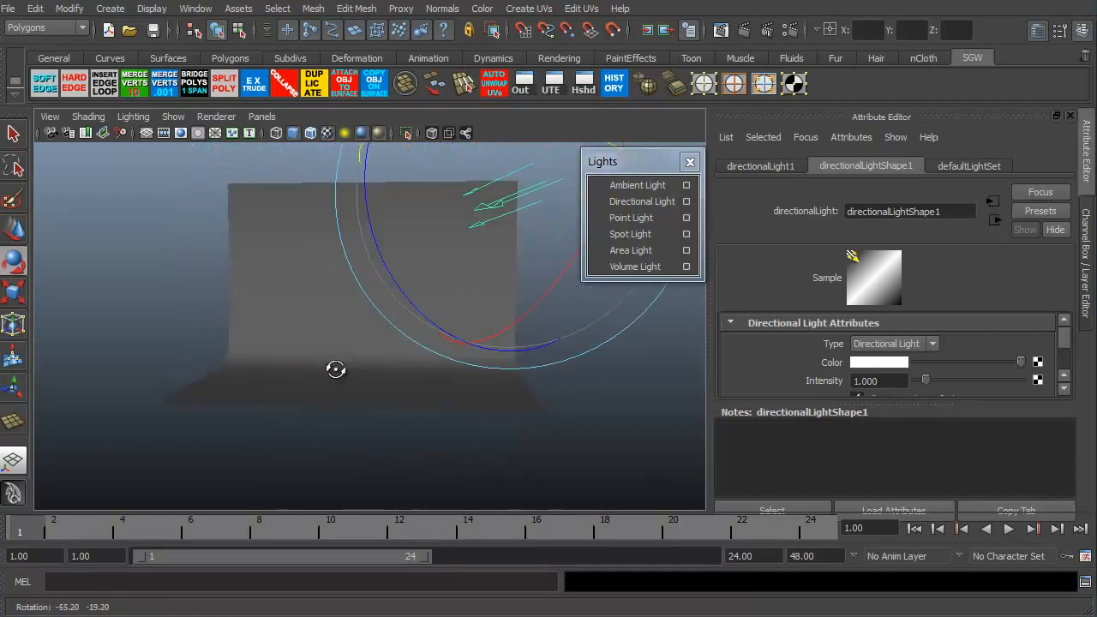
Step: Orbit the view around the directionally lit backdrop
drag(336, 369, 293, 383)
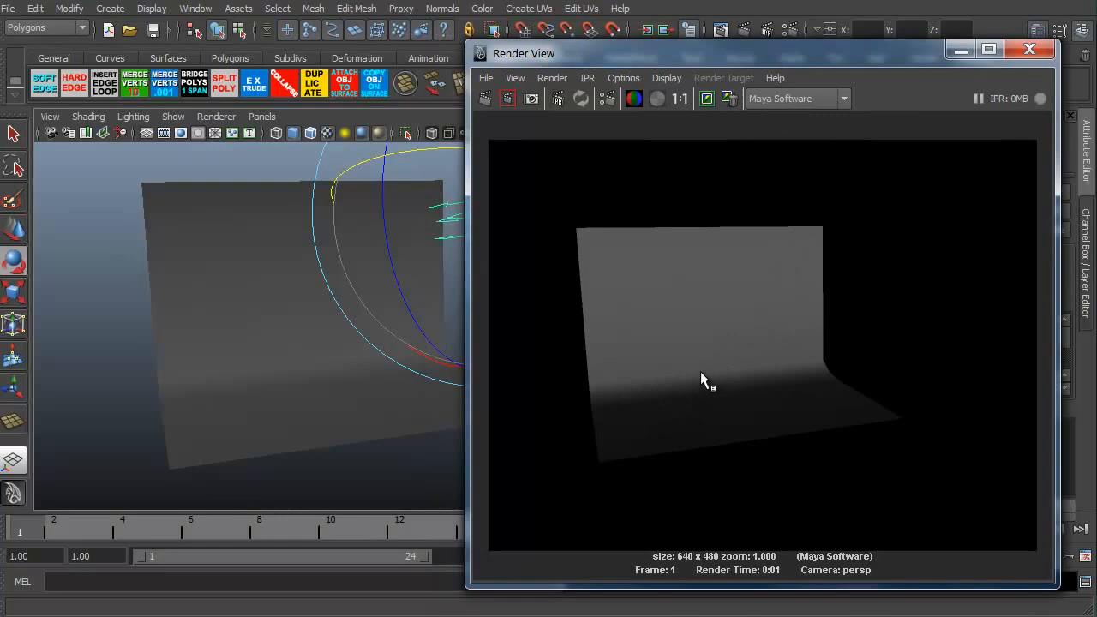
mouse_move(962, 122)
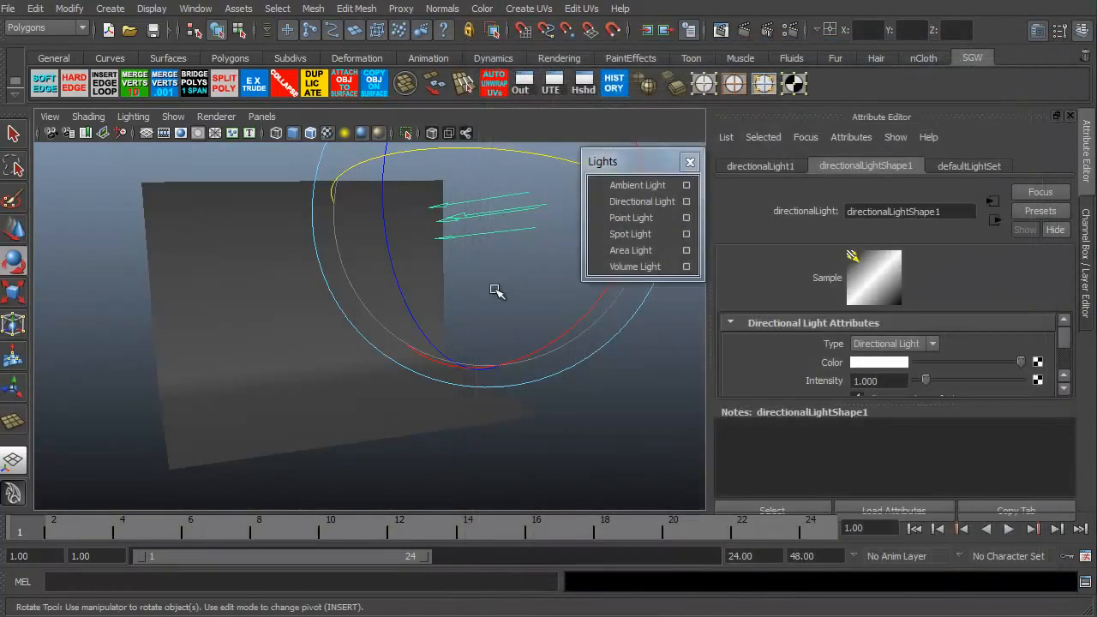
drag(495, 289, 461, 315)
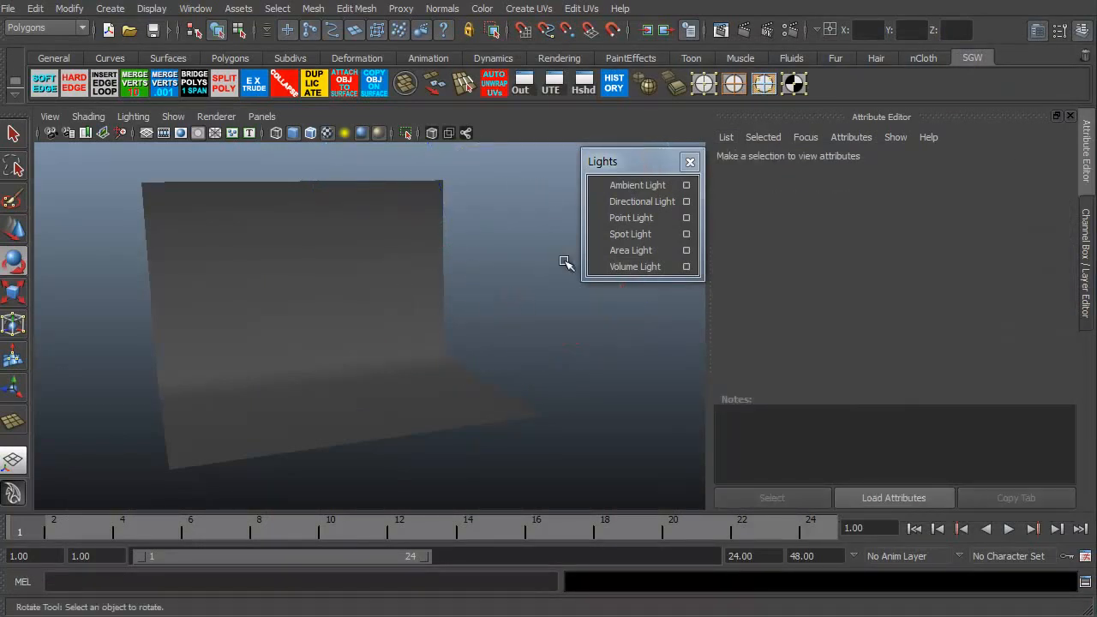
Step: Add pointLight1 and put away its test render preview
click(631, 217)
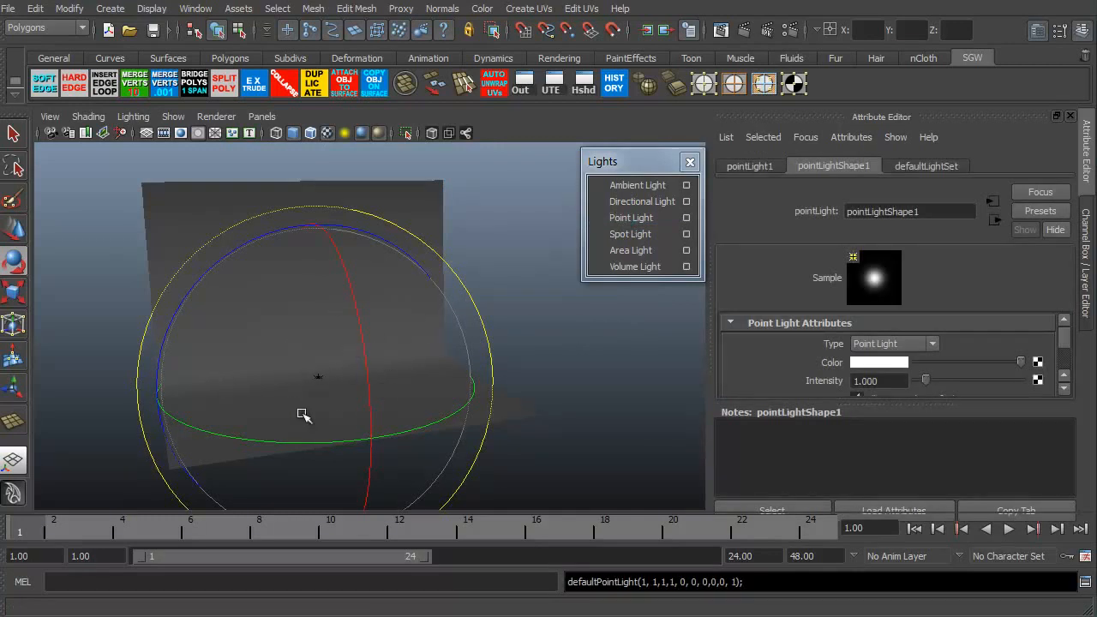
mouse_move(310, 392)
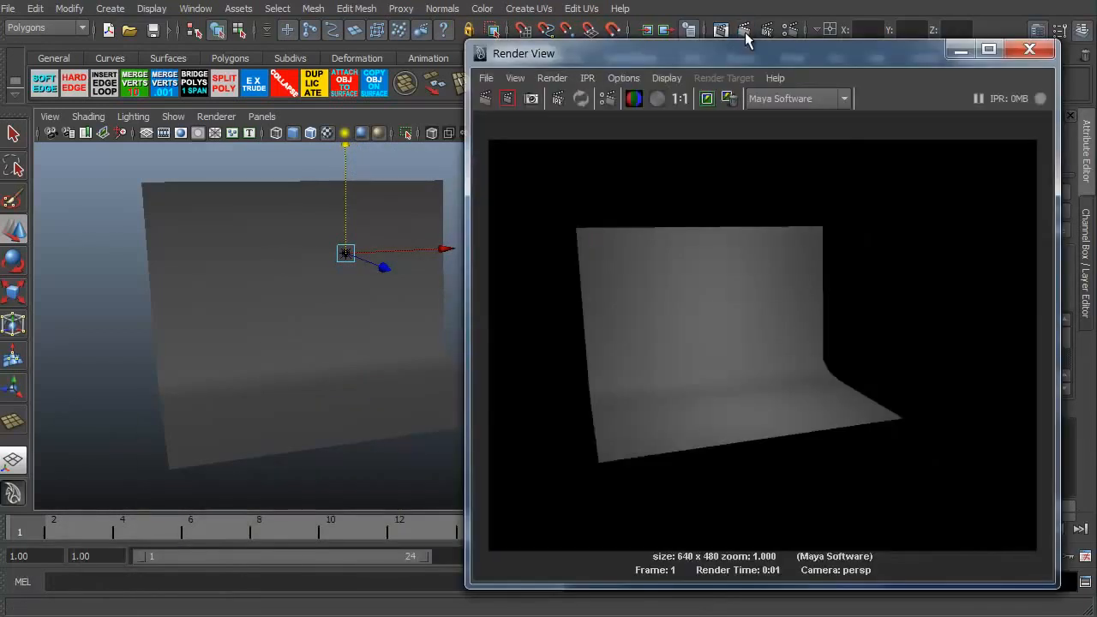
mouse_move(701, 328)
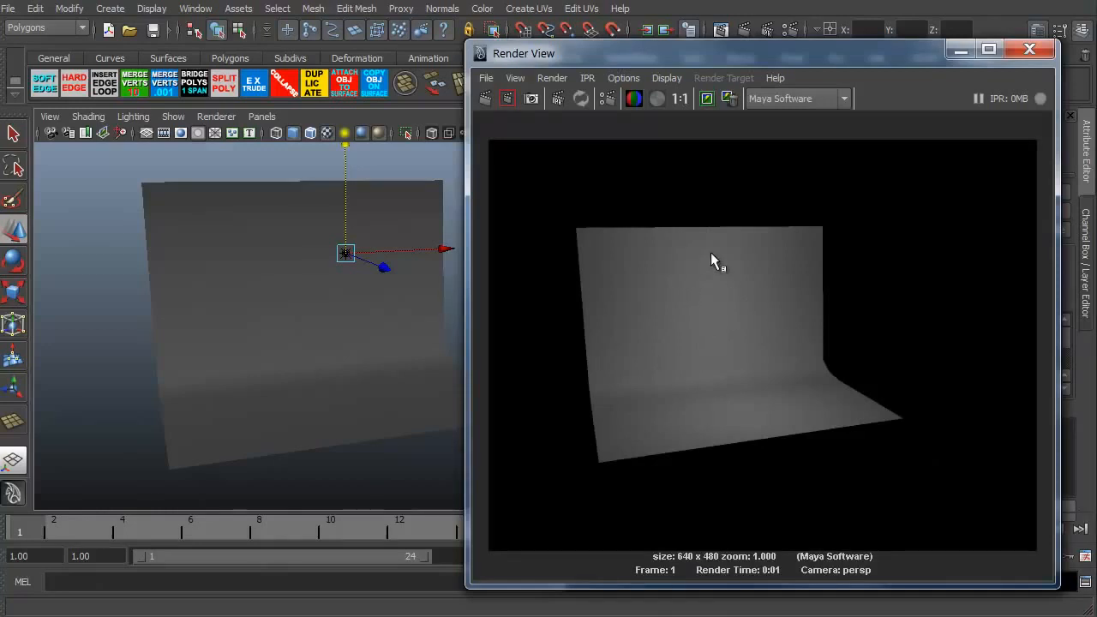
mouse_move(750, 377)
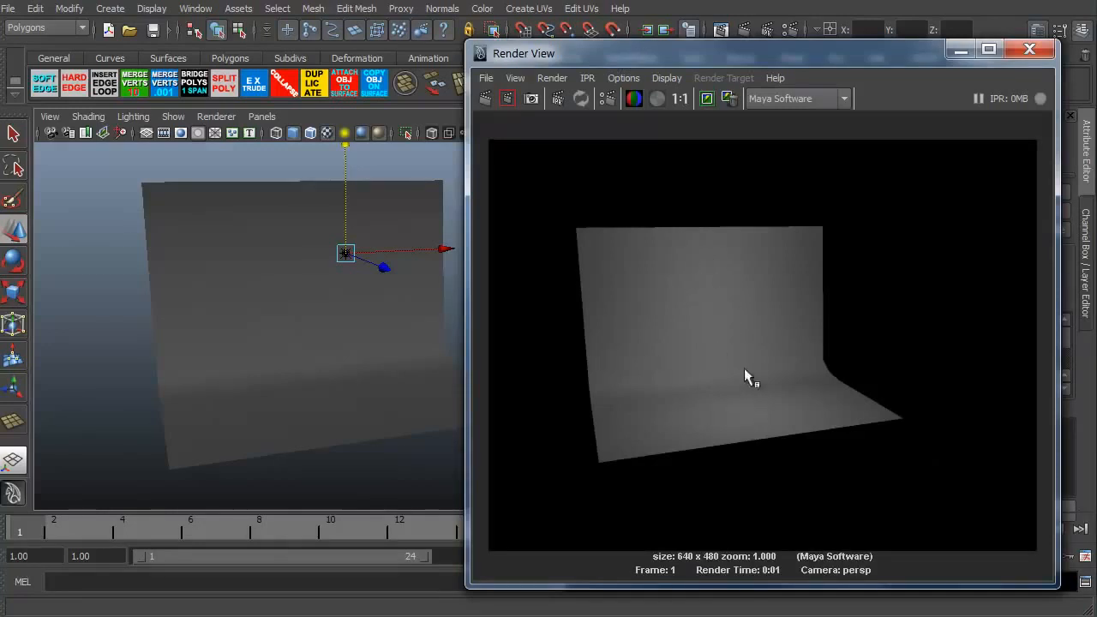
mouse_move(611, 452)
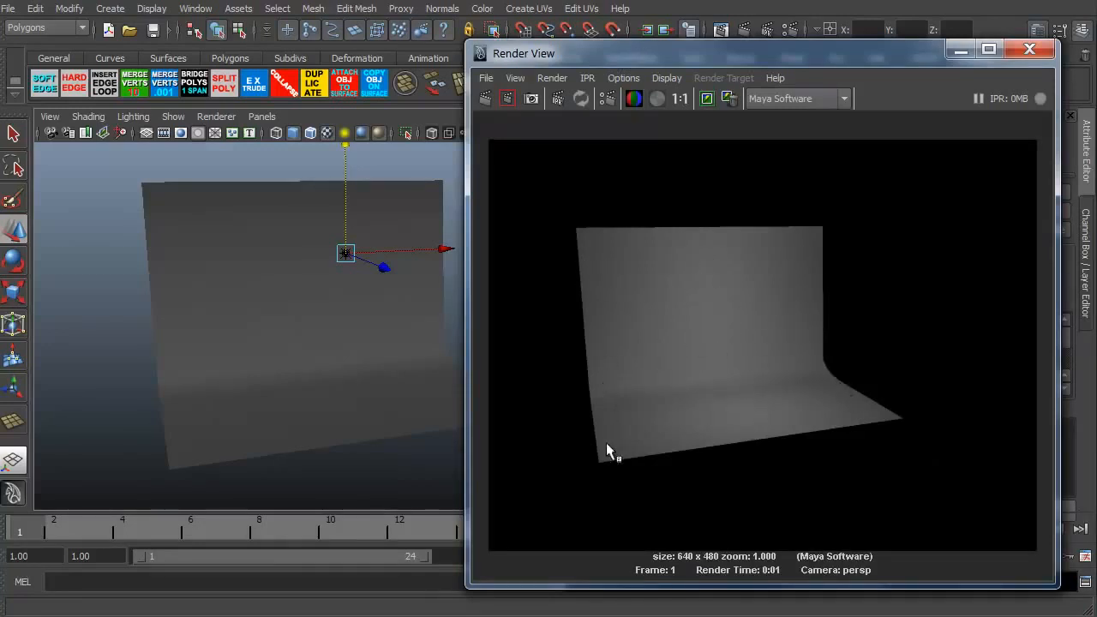
mouse_move(822, 377)
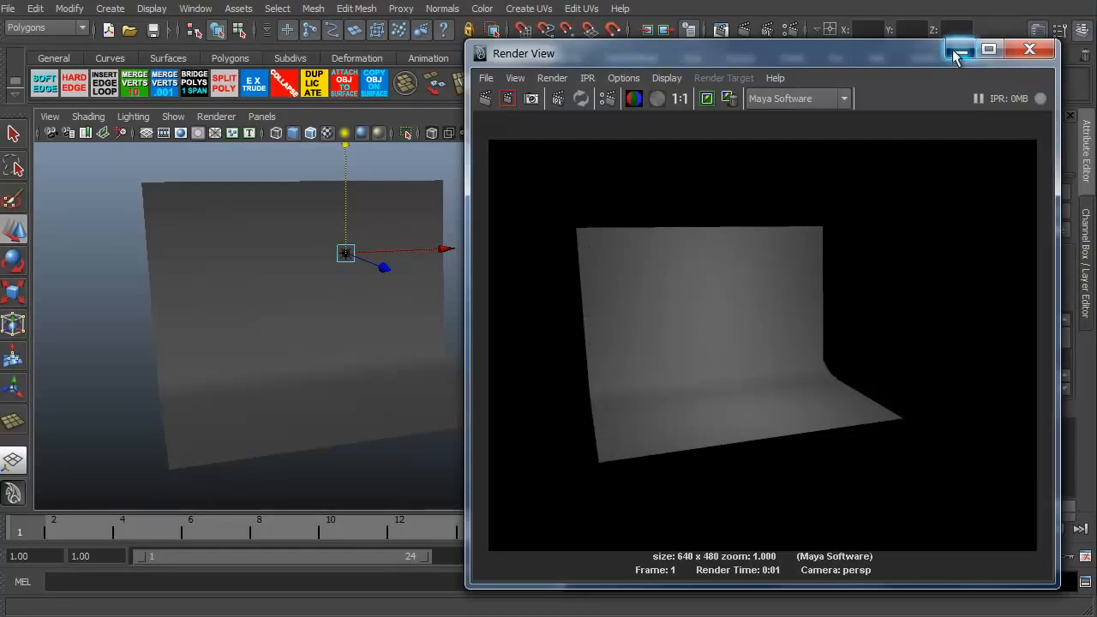
click(1028, 49)
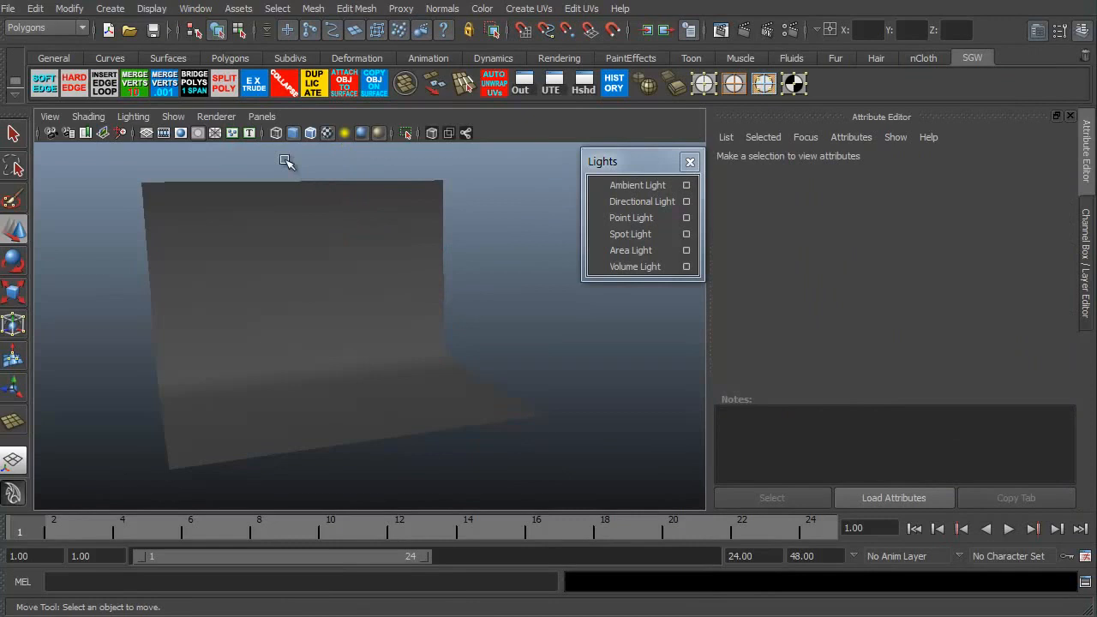
Step: Add spotLight1 with cone angle 40, enlarge its icon, and close the render preview
click(630, 233)
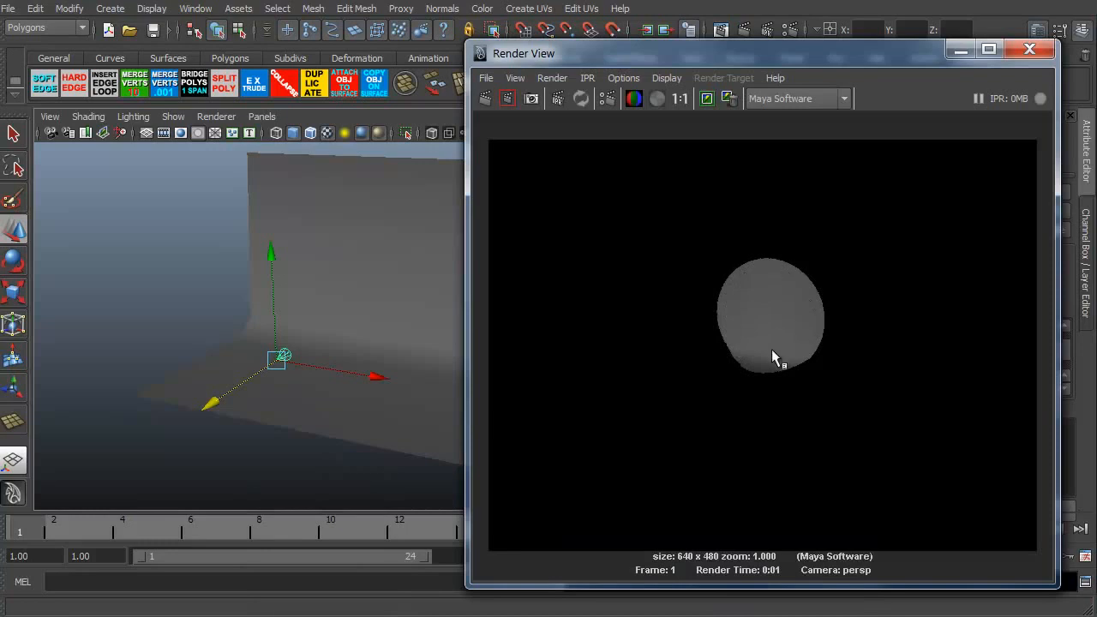
mouse_move(725, 189)
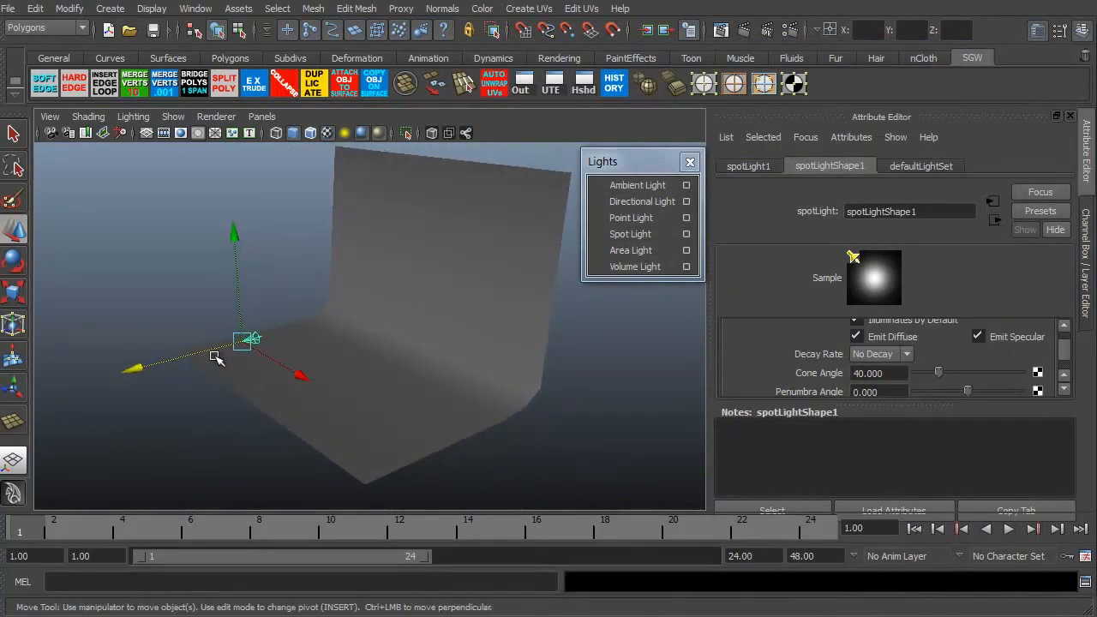
drag(243, 341, 307, 388)
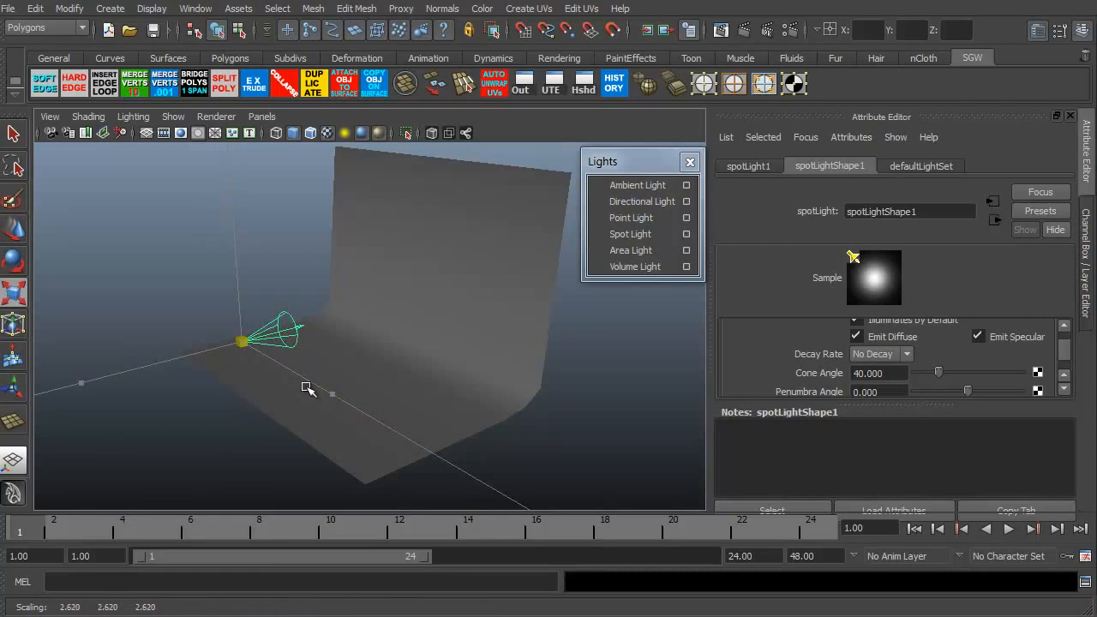
drag(308, 390, 448, 384)
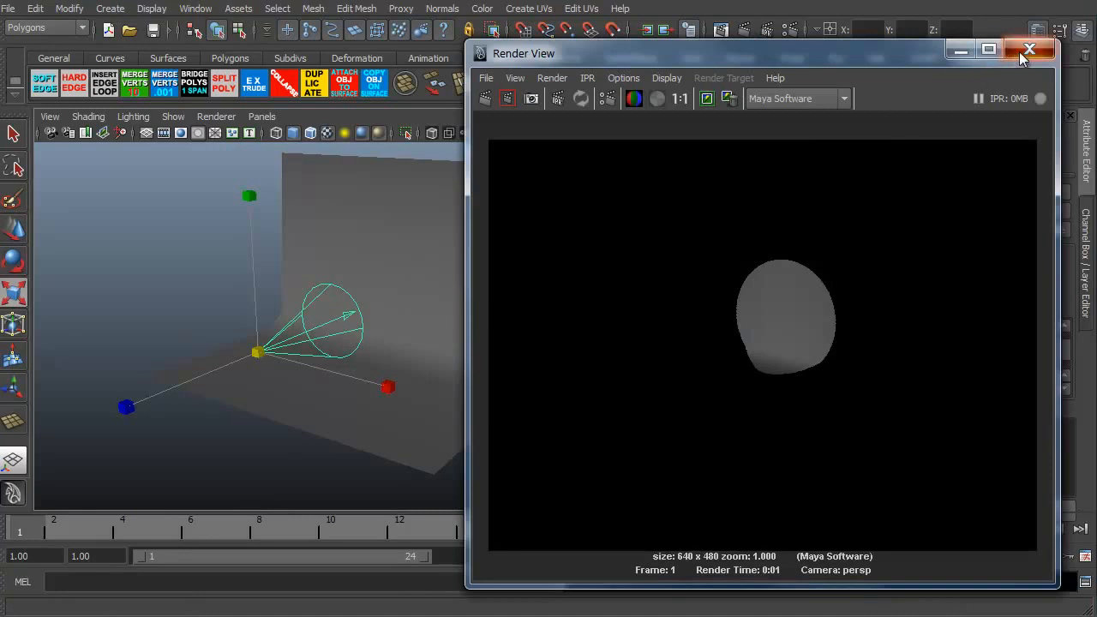
click(1030, 49)
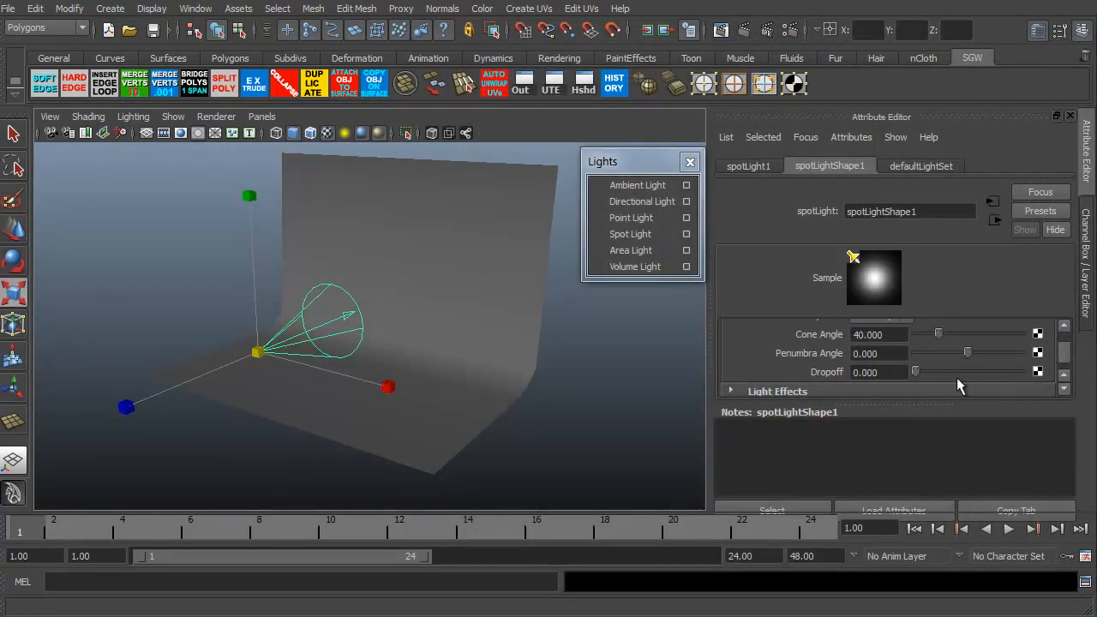
Step: Set spotLight1 Dropoff to 58.4 and Intensity to 2, rendering to preview
drag(915, 371, 943, 371)
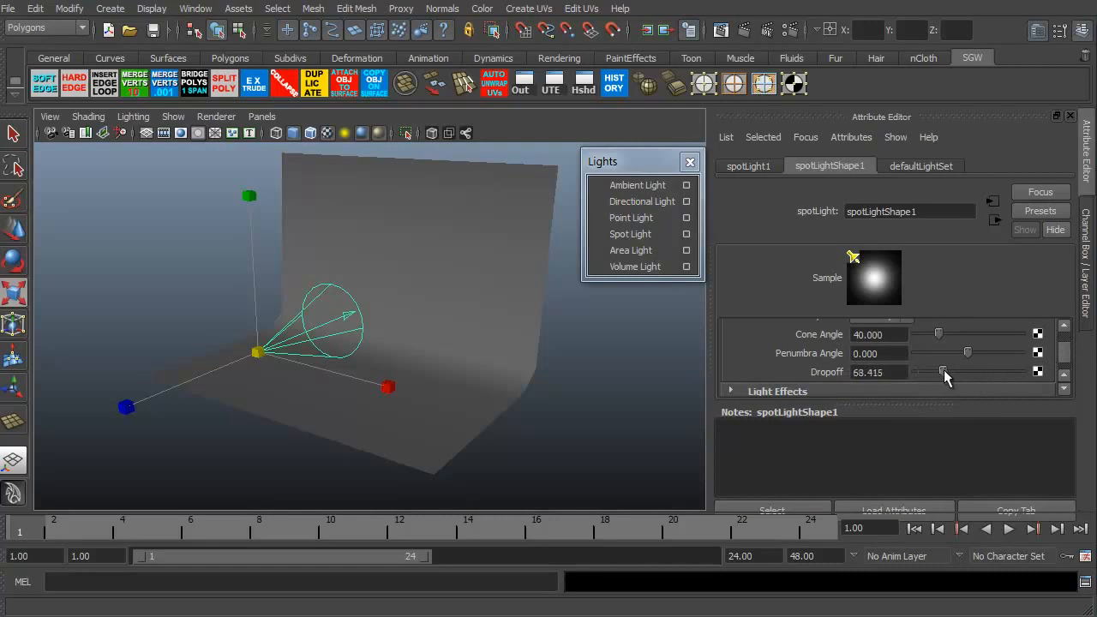
click(216, 116)
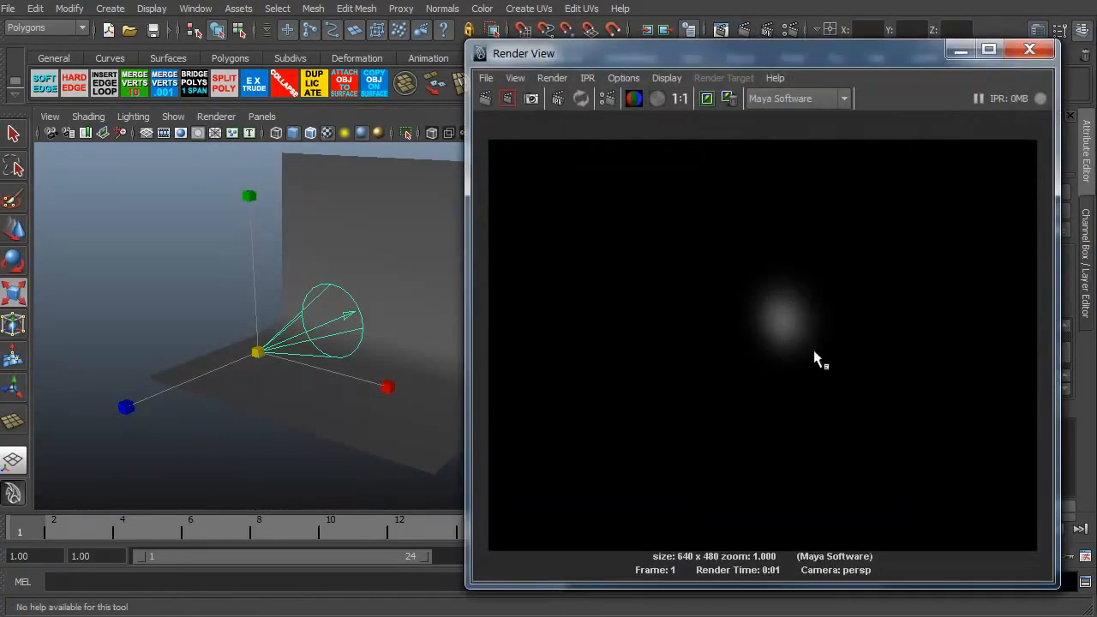
mouse_move(1003, 116)
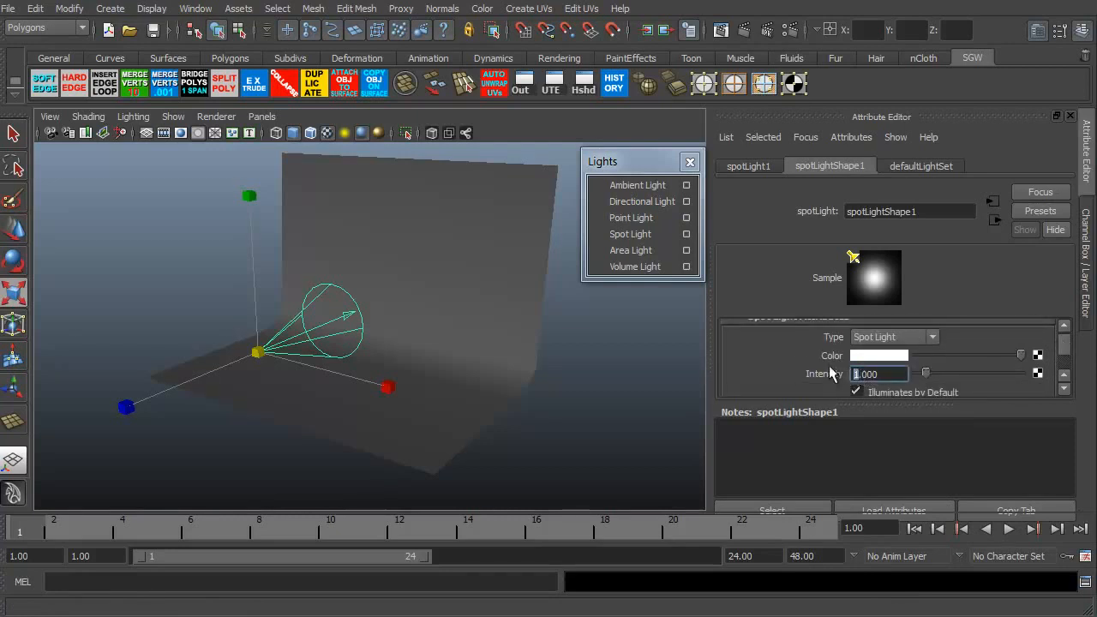
text(2.000)
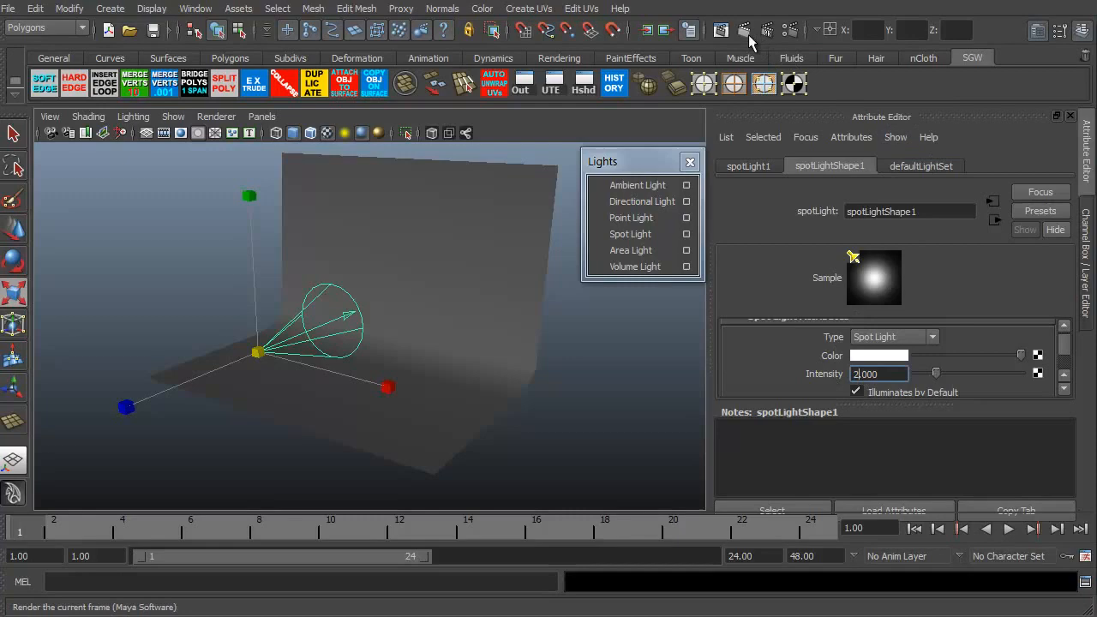
click(721, 30)
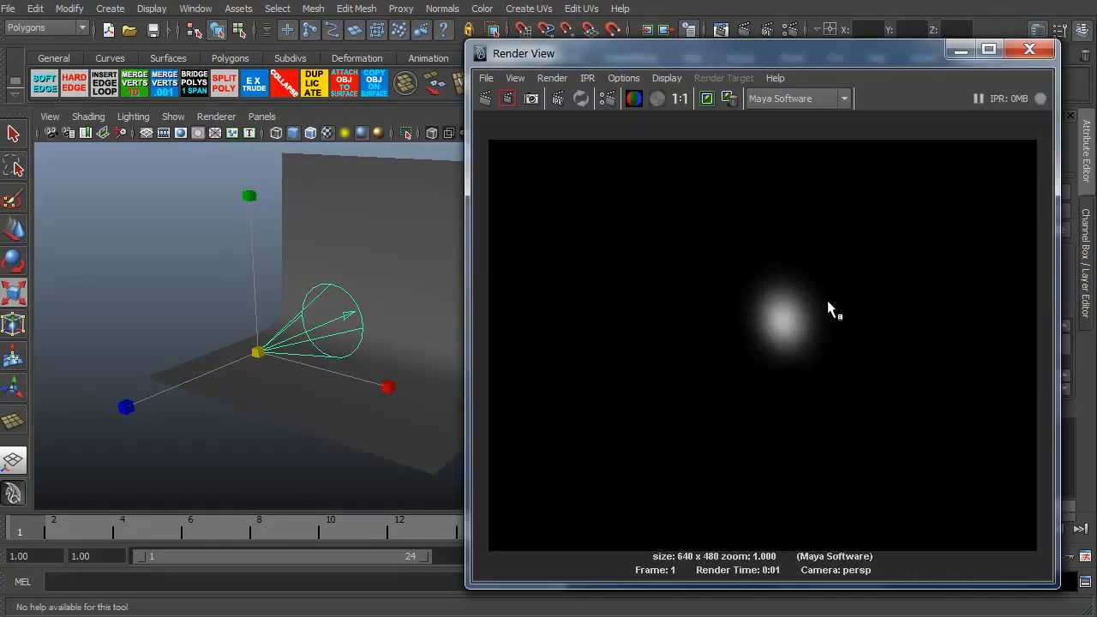
mouse_move(776, 322)
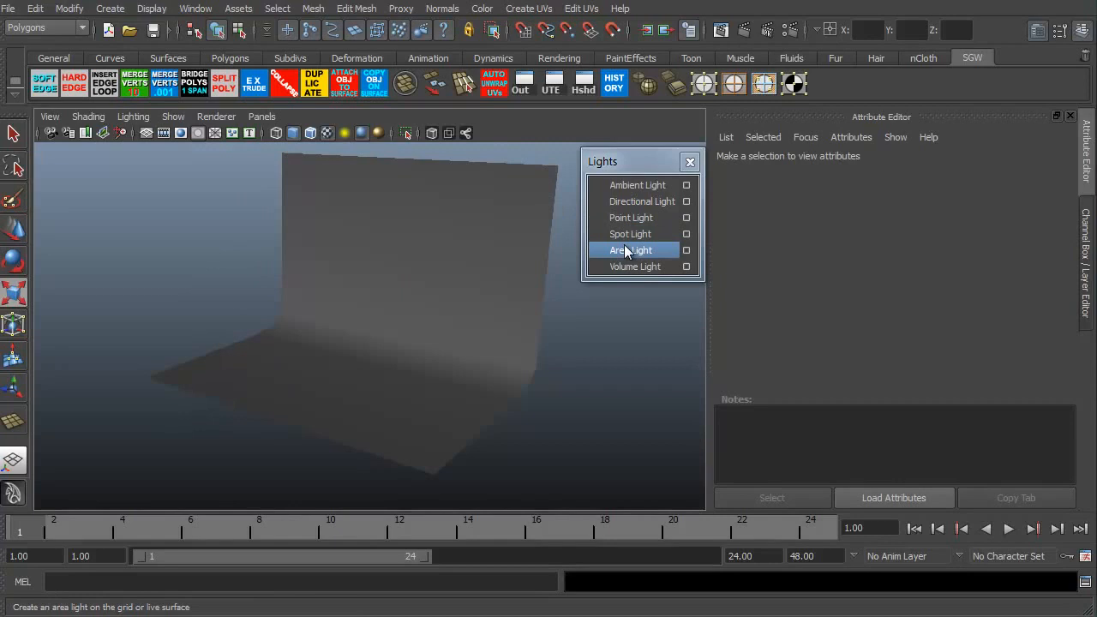
Step: Add areaLight1 at intensity 0.5, enlarge it, and angle it toward the backdrop
click(631, 249)
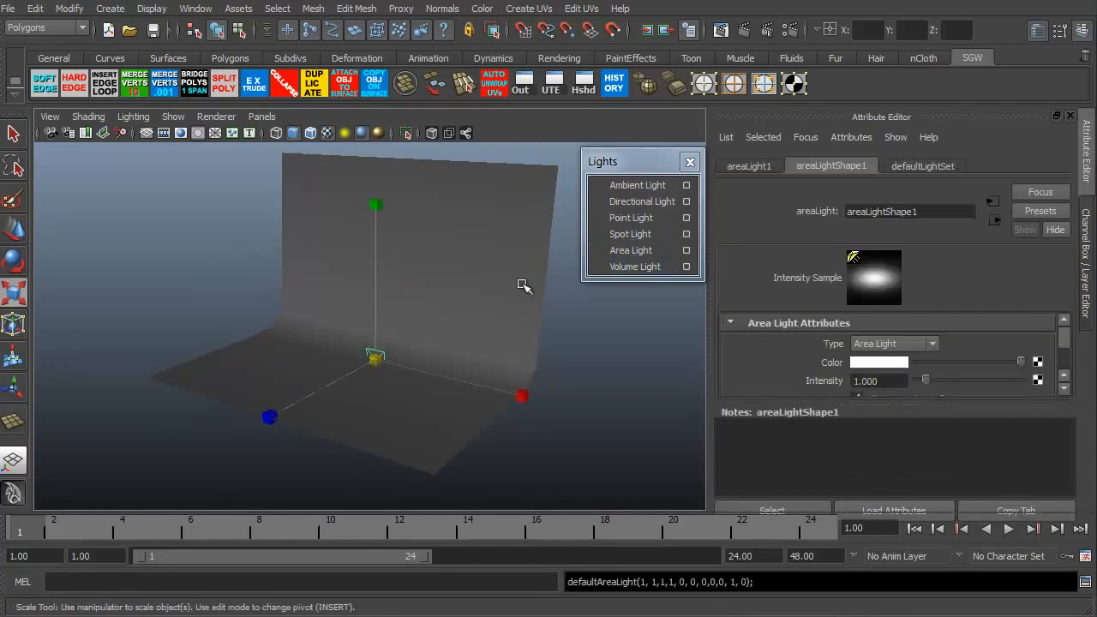
mouse_move(311, 397)
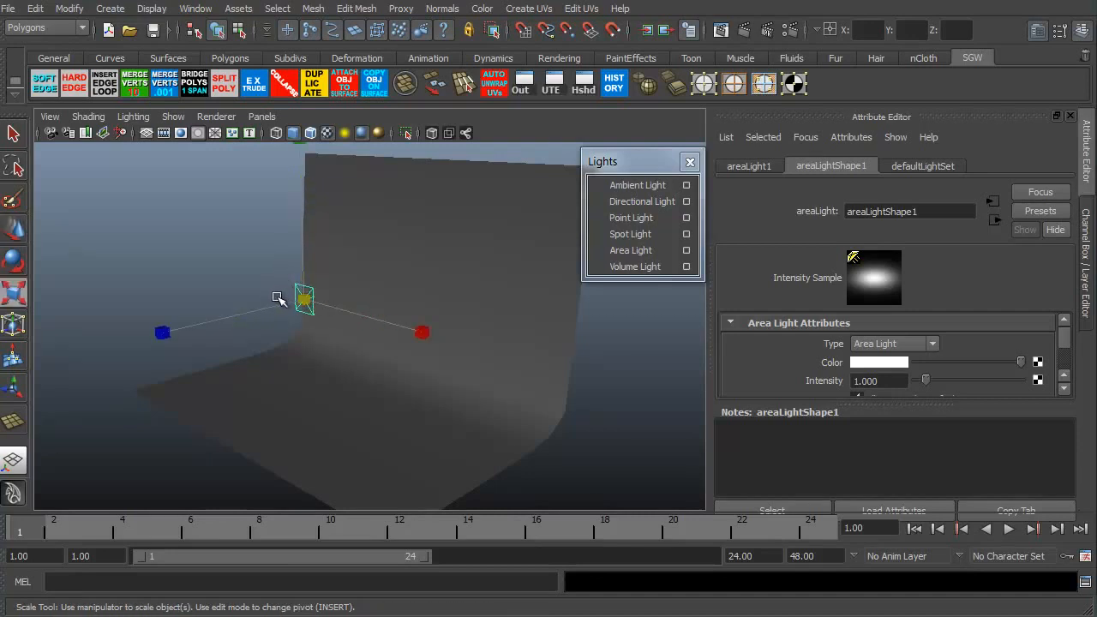
drag(279, 298, 386, 333)
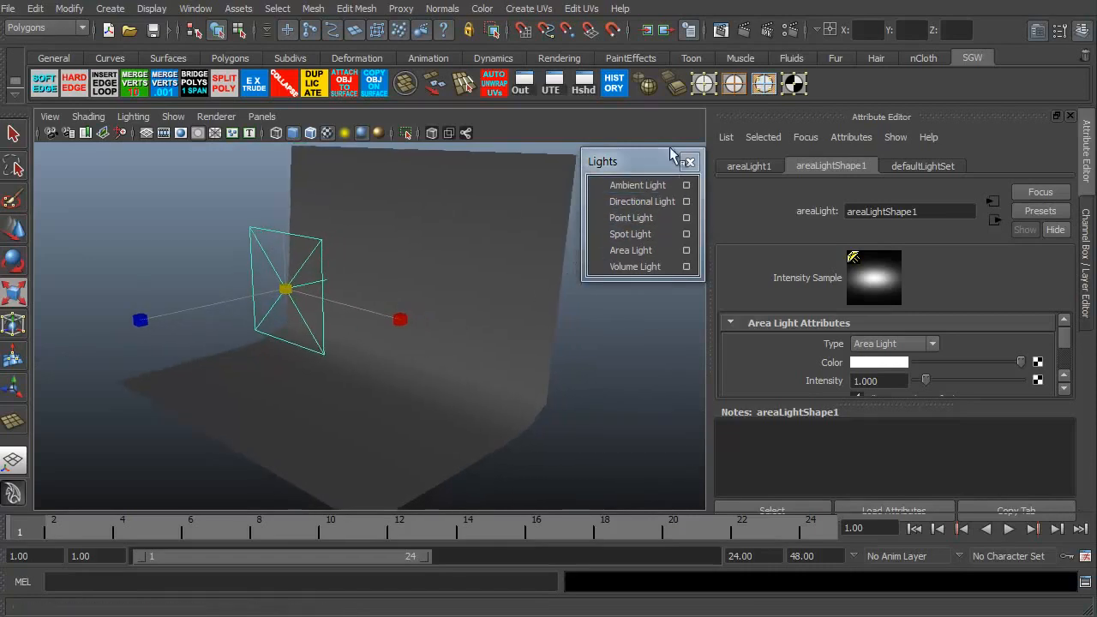
click(720, 30)
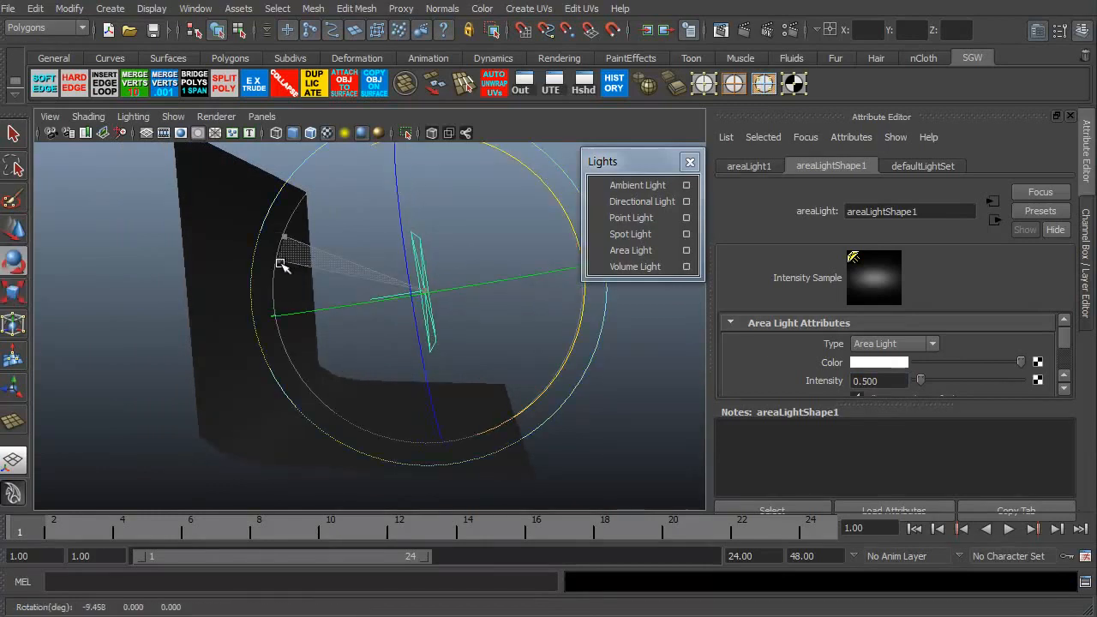
drag(283, 266, 287, 313)
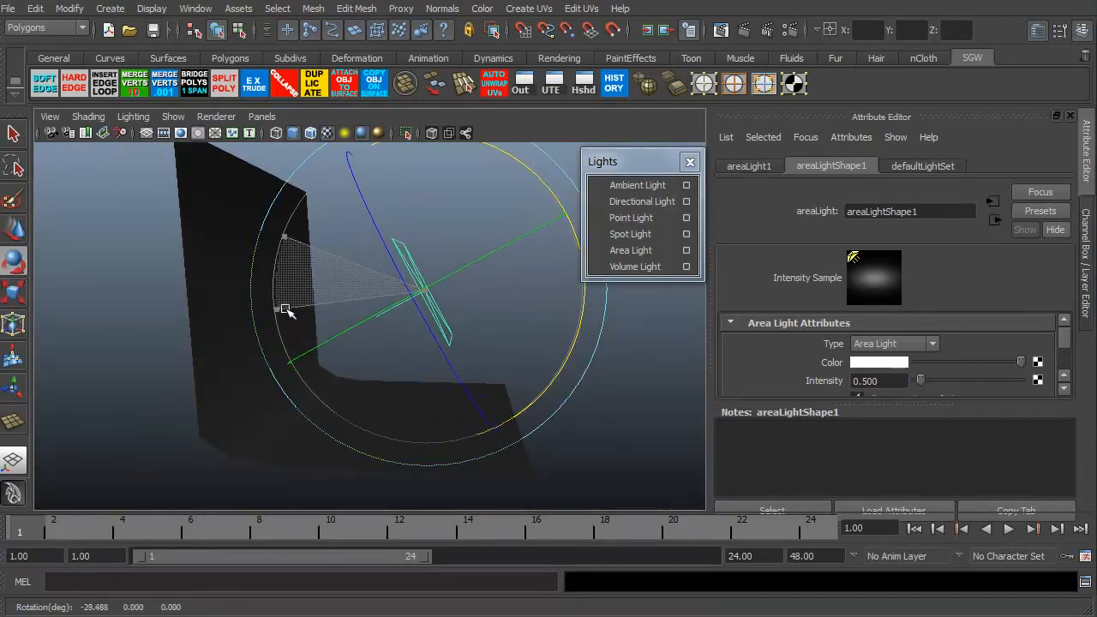
drag(287, 313, 208, 400)
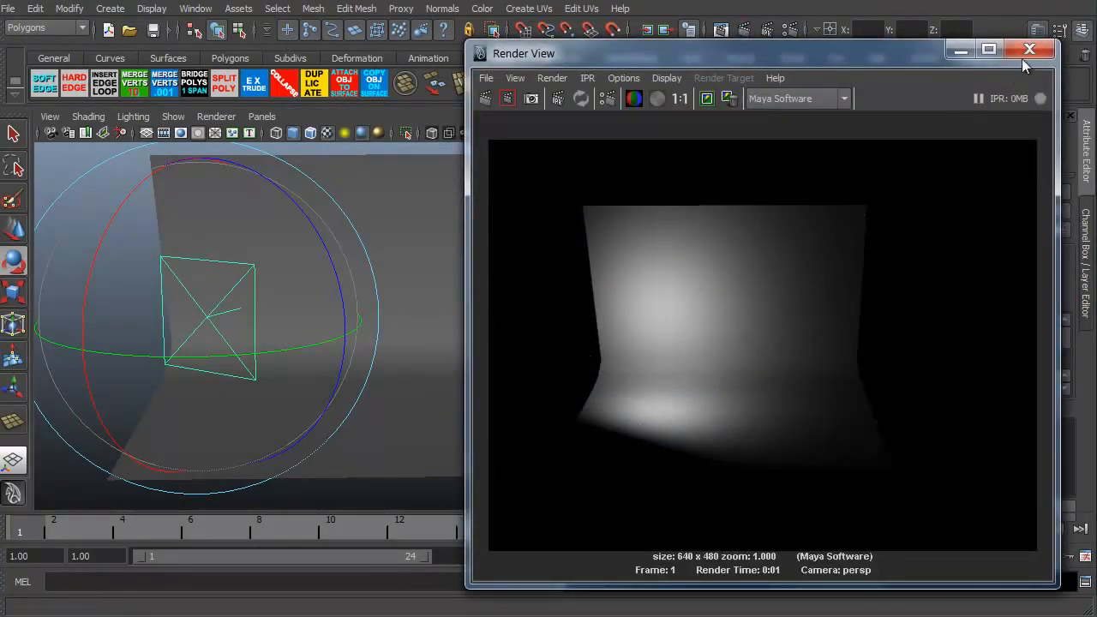
click(1029, 49)
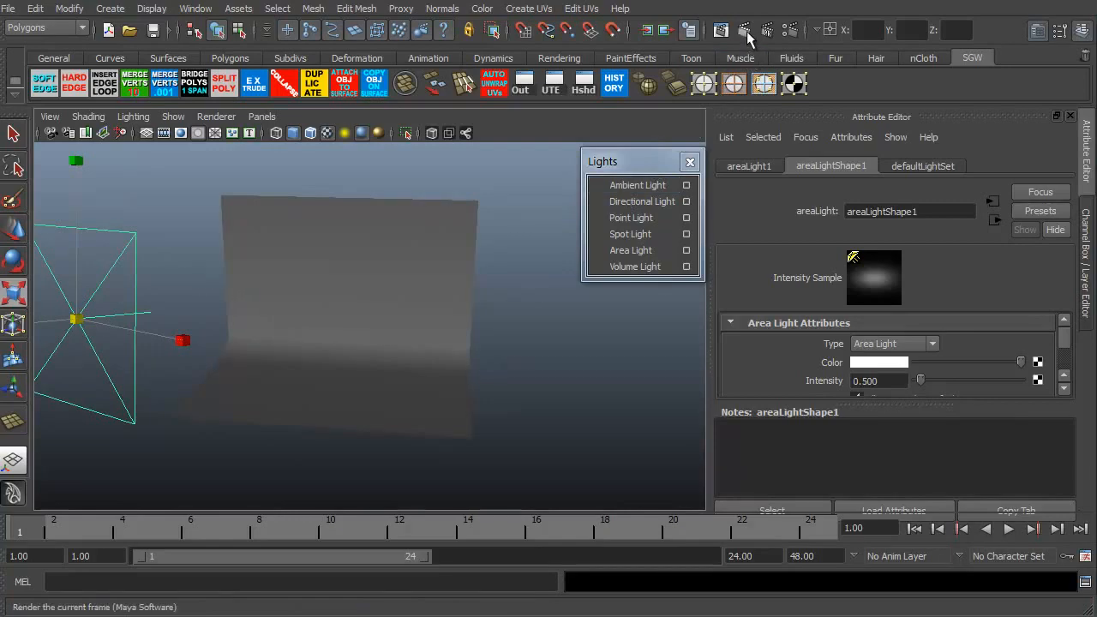
Step: Re-render the backdrop lit by the repositioned areaLight1, then close Render View
click(744, 30)
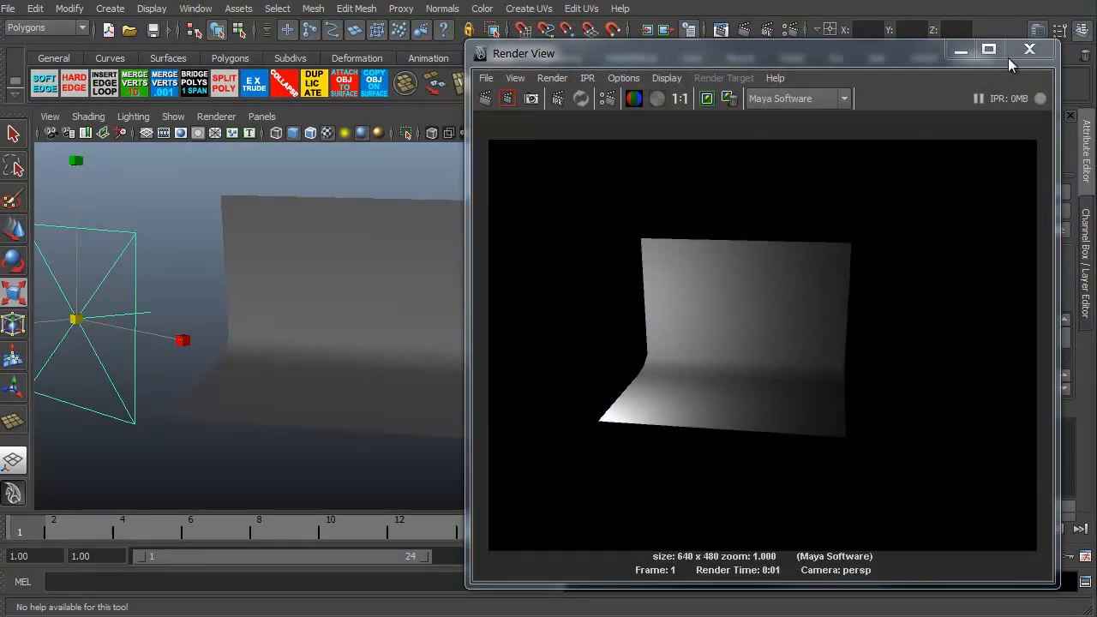
click(1029, 49)
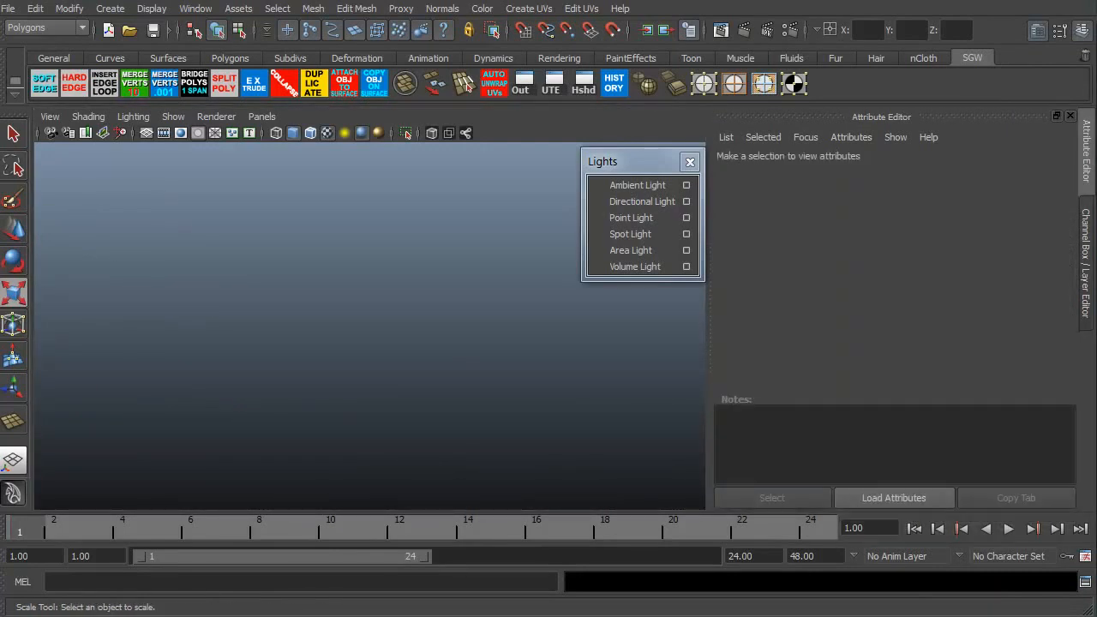
Step: Add ambientLight1, enlarge it, and position it above and left of the character
click(404, 369)
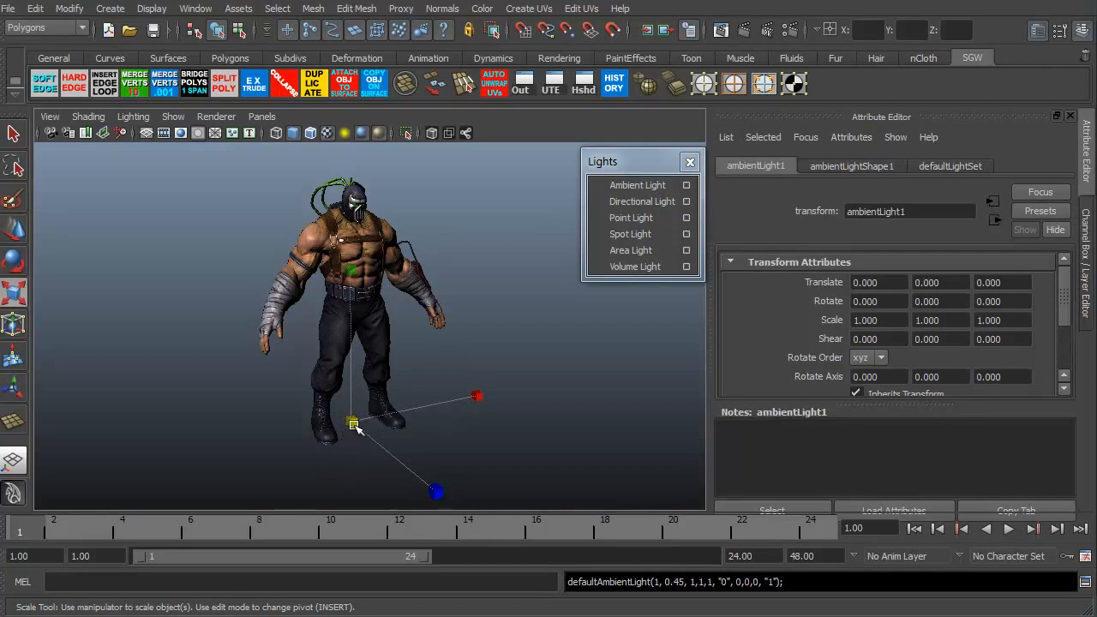
drag(354, 421, 363, 439)
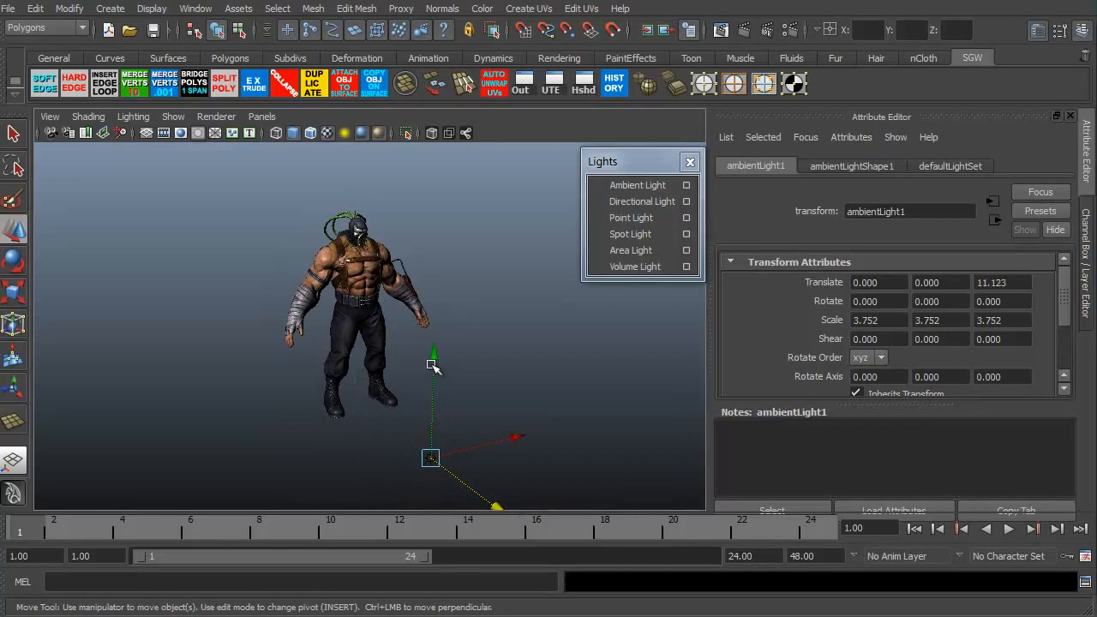
drag(435, 351, 352, 193)
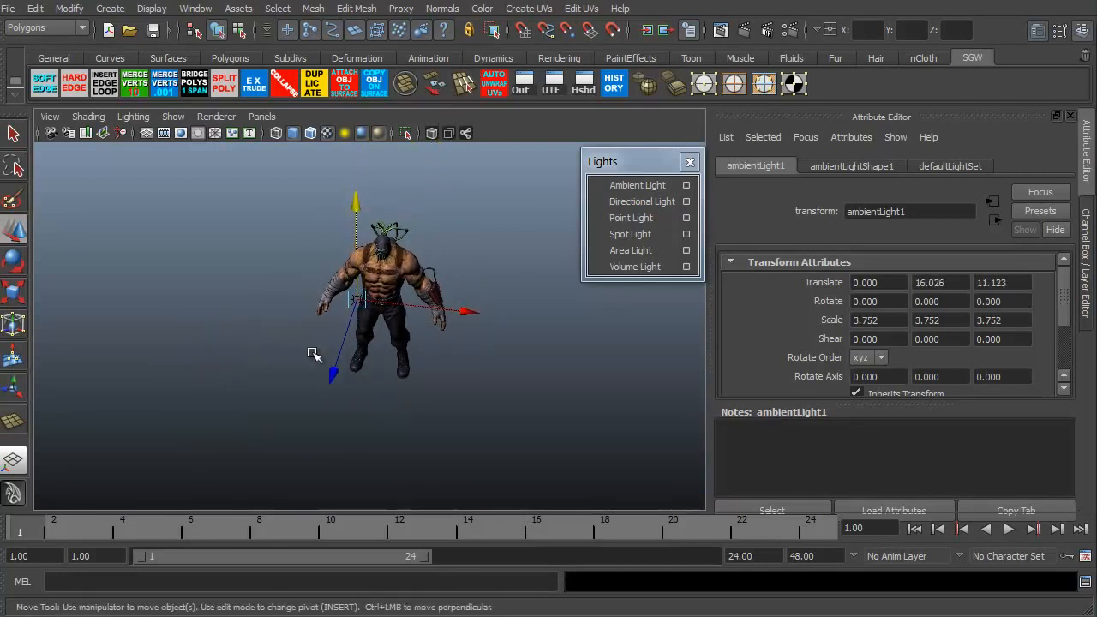
drag(356, 299, 236, 226)
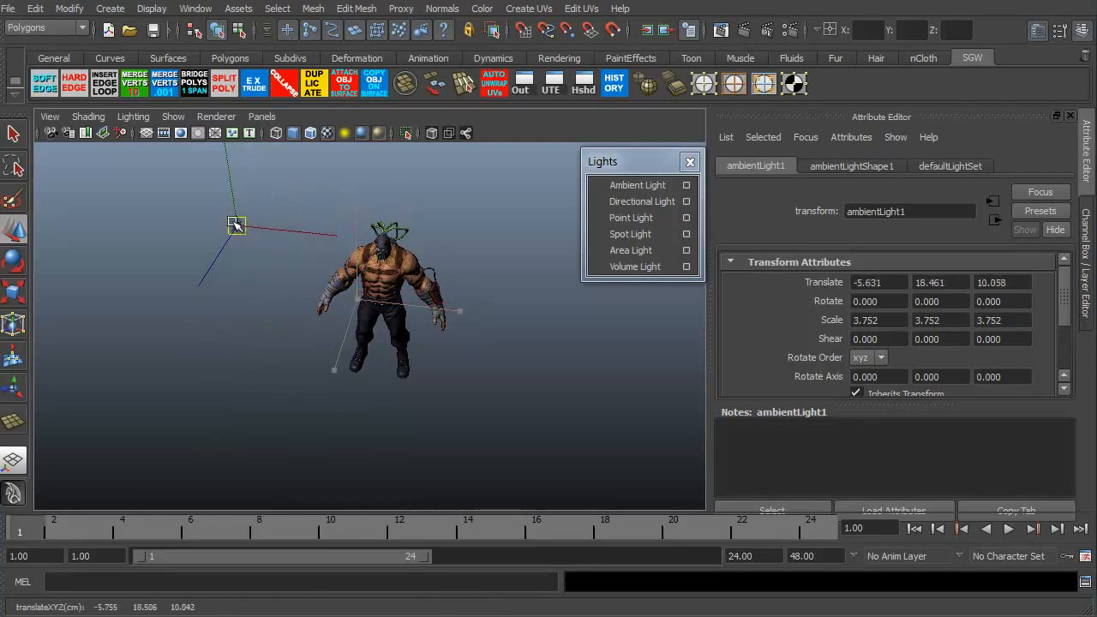
drag(240, 225, 265, 178)
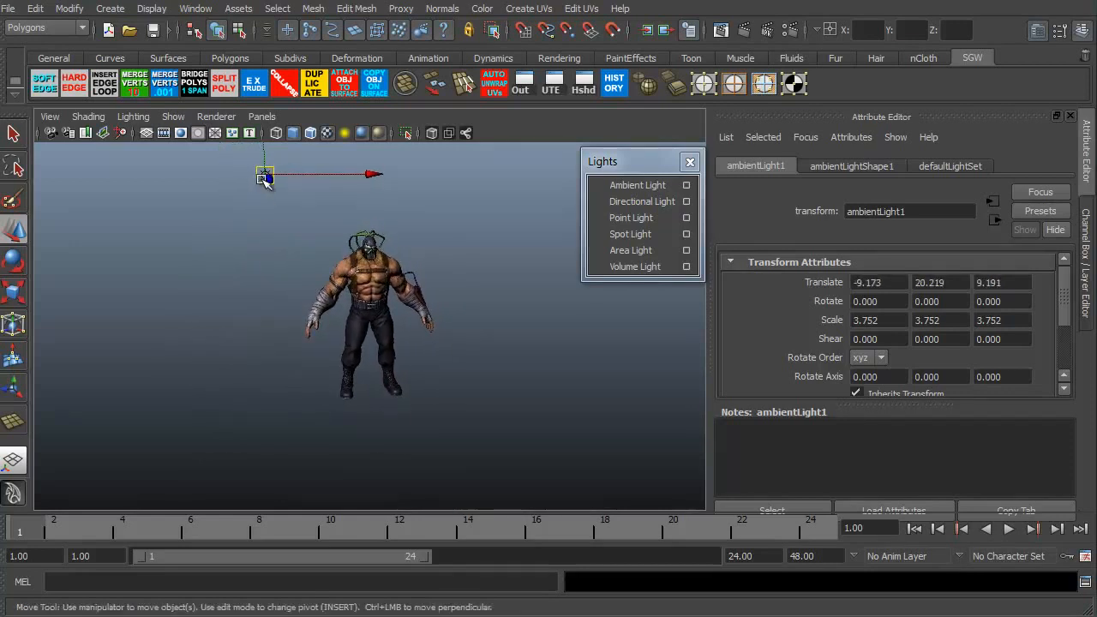
drag(266, 178, 197, 207)
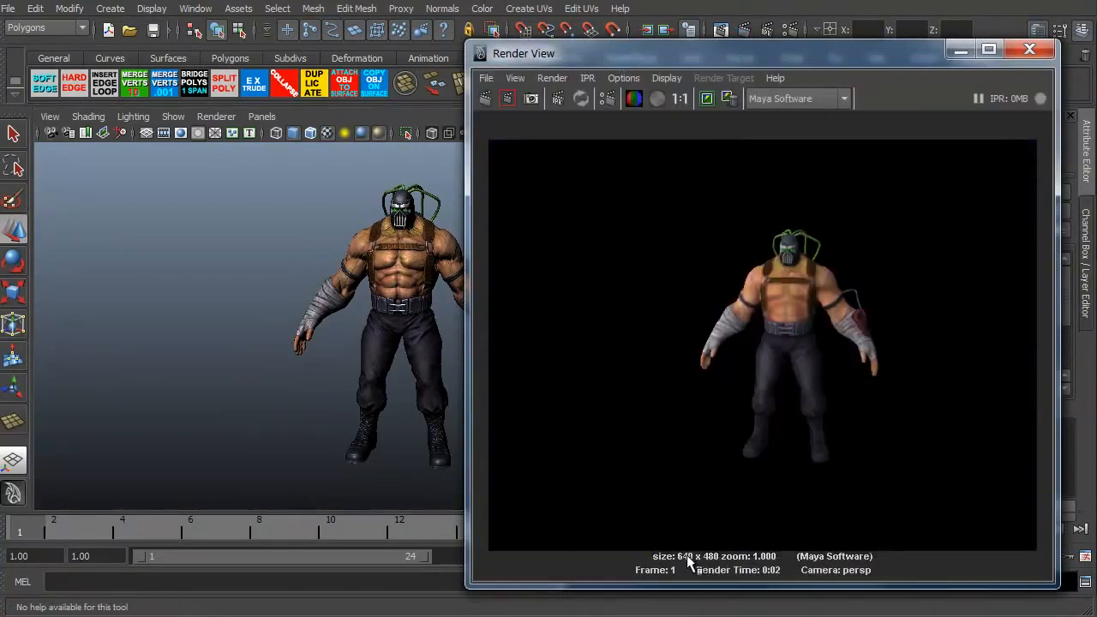
mouse_move(771, 356)
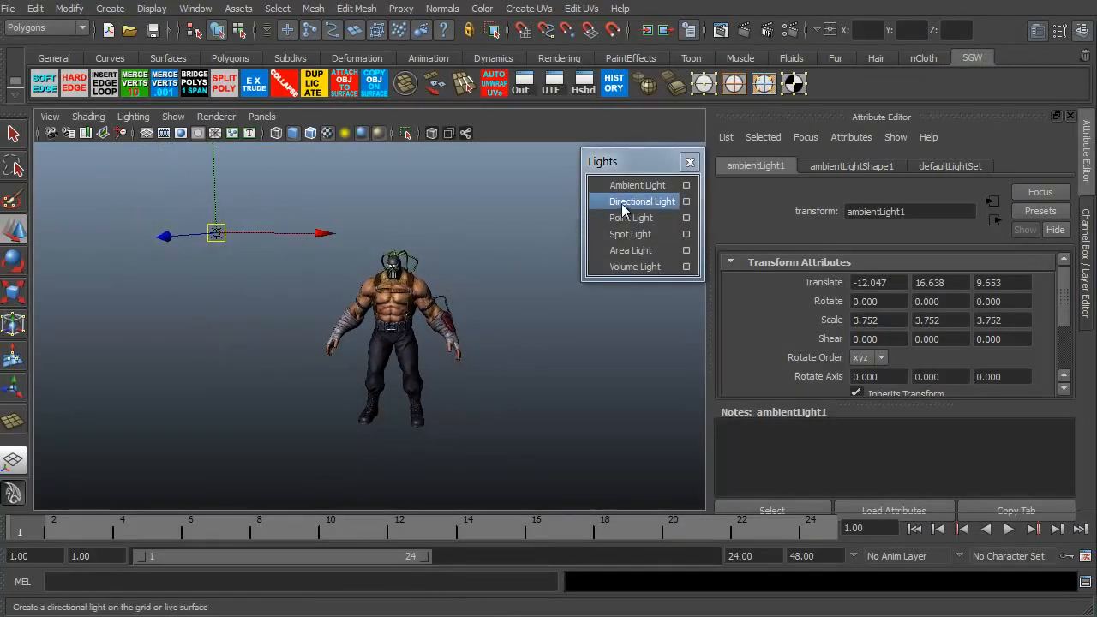
Step: Add directionalLight1, rotate it about 51° on Y toward the character, and scale it to 6.9
click(643, 201)
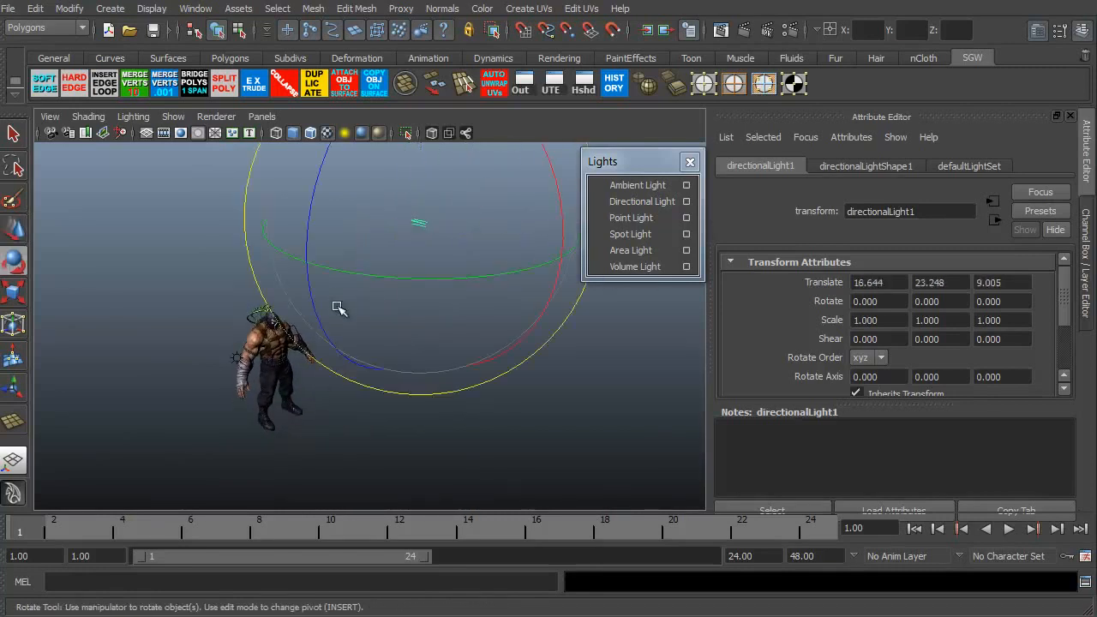
drag(339, 308, 510, 234)
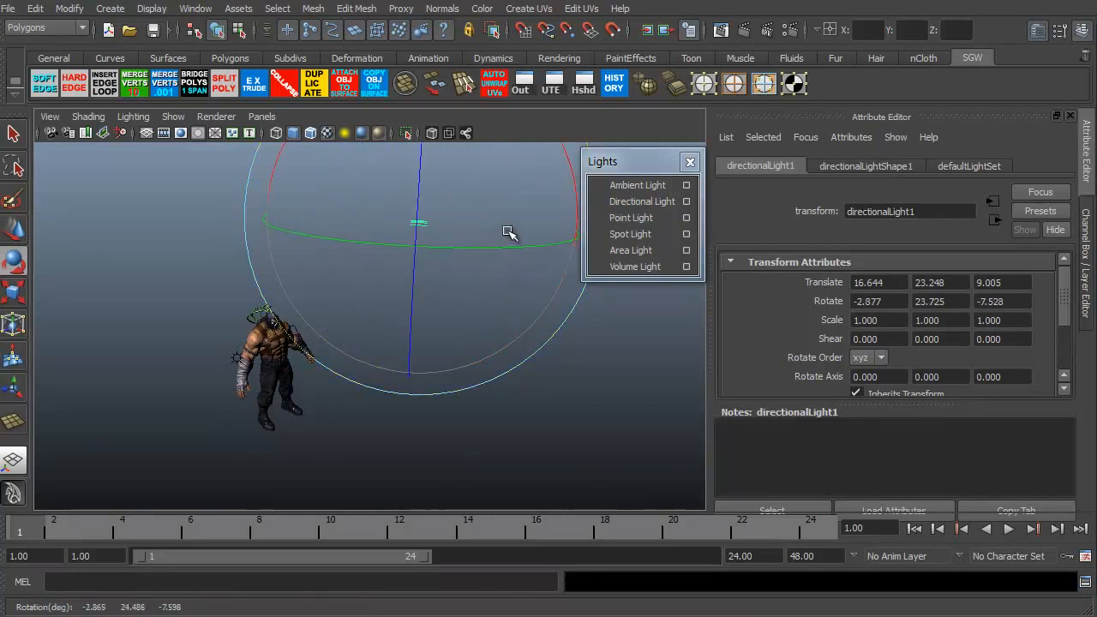
drag(510, 233, 326, 365)
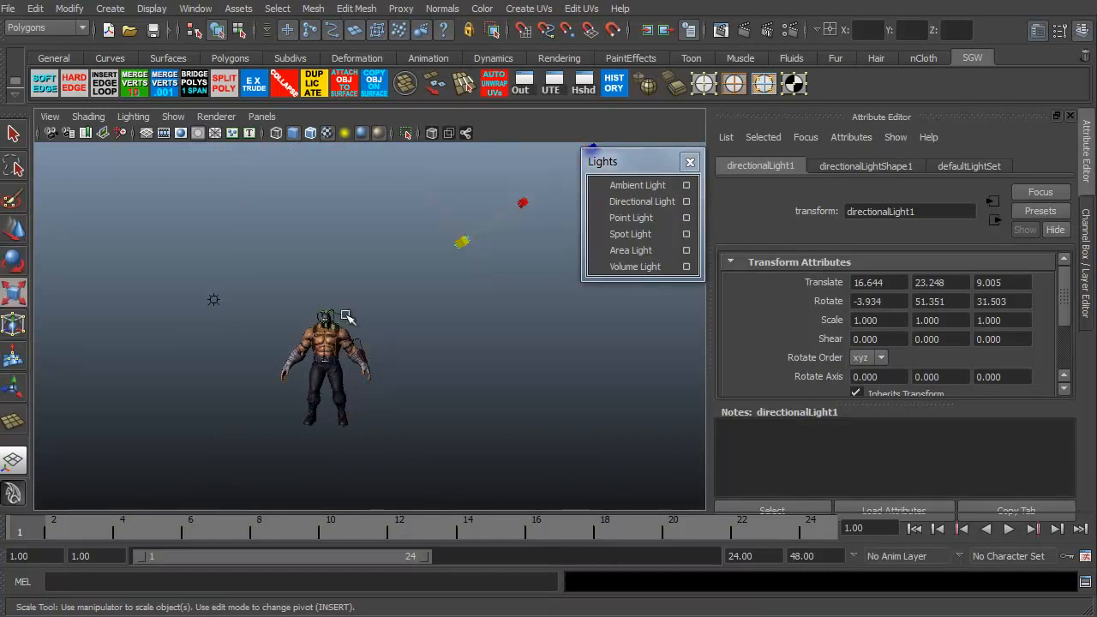
drag(347, 316, 517, 334)
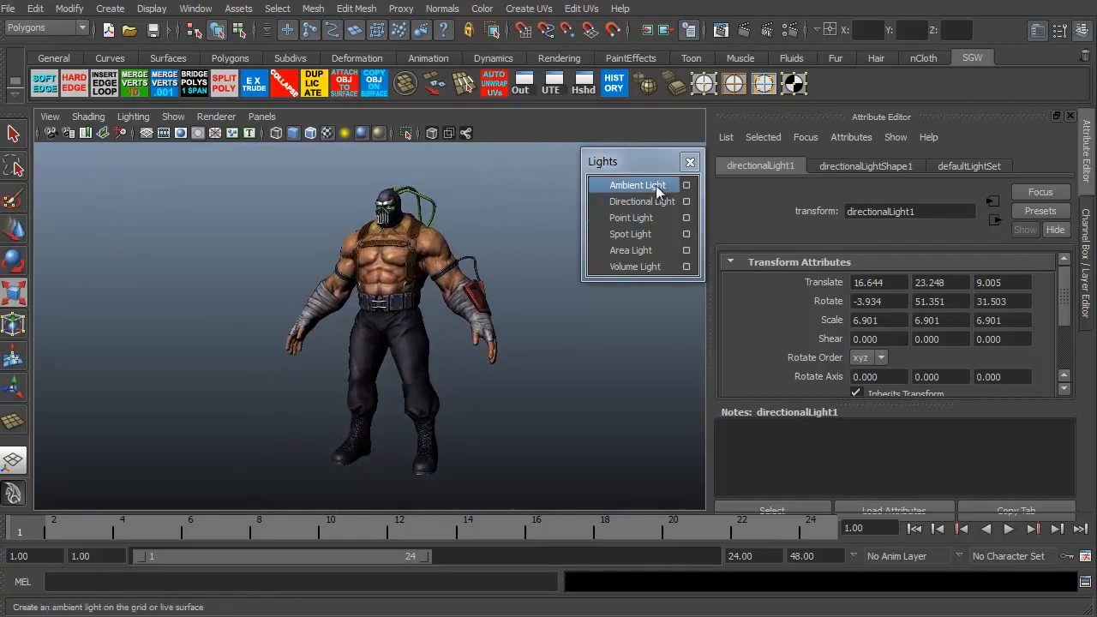
Step: Select ambientLight1 again with the character and both lights in view
click(721, 29)
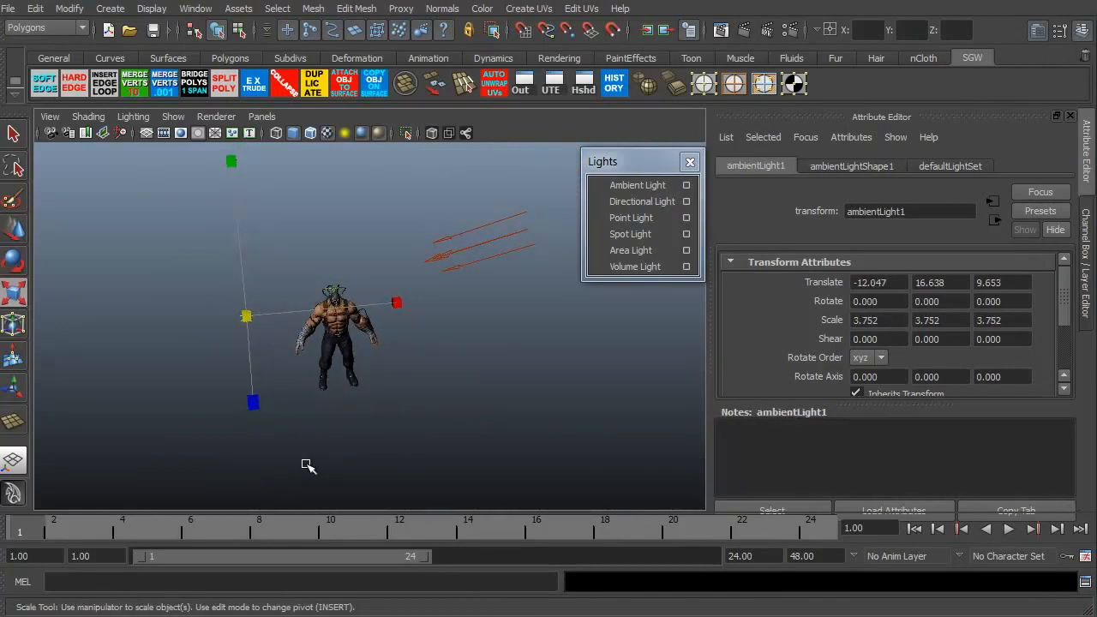
mouse_move(555, 342)
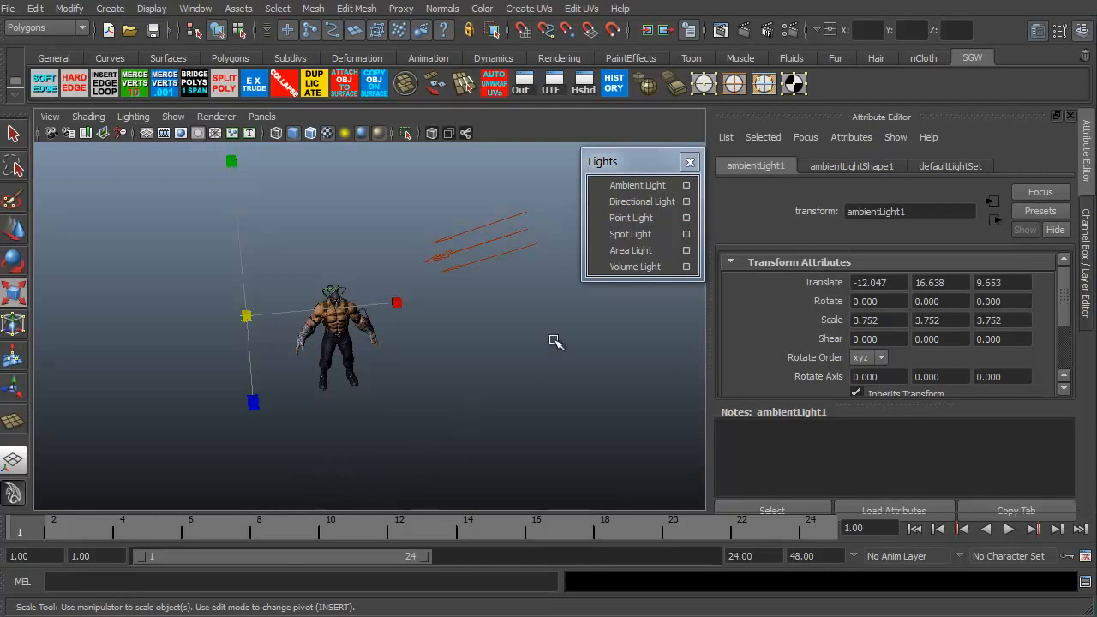
mouse_move(193, 379)
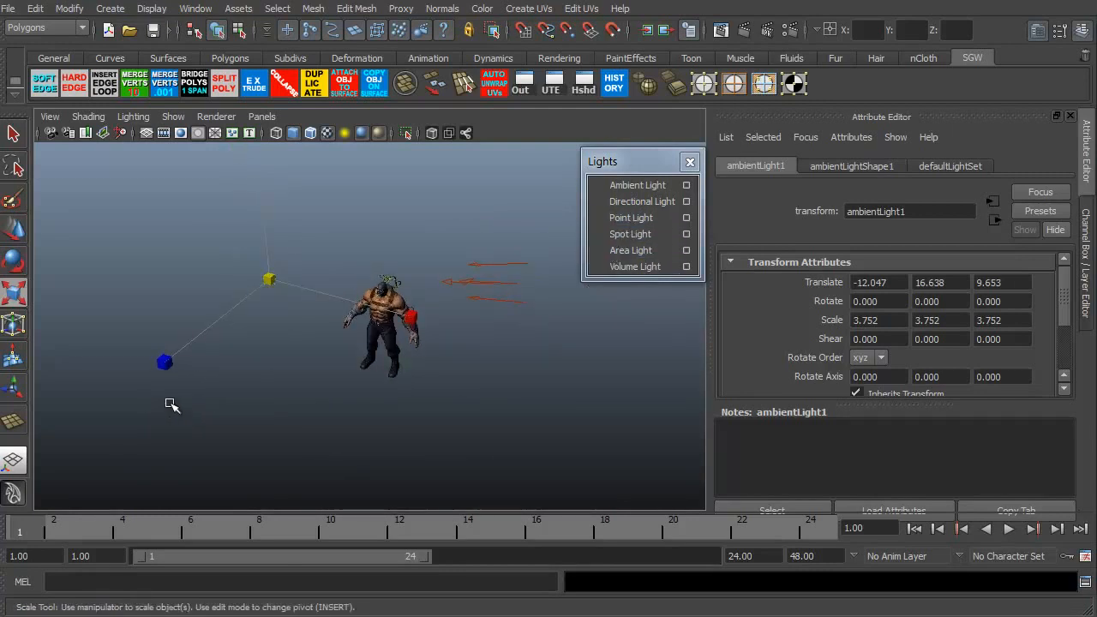
Step: Duplicate the ambient light and move ambientLight2 behind, right of, and high above the character
click(637, 185)
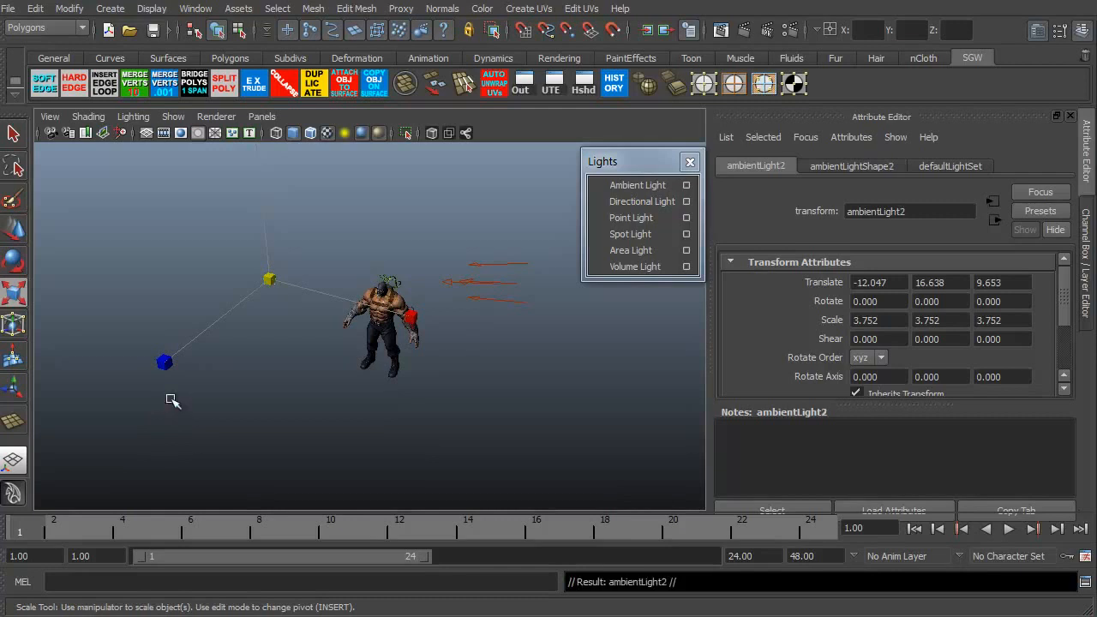
drag(163, 362, 201, 335)
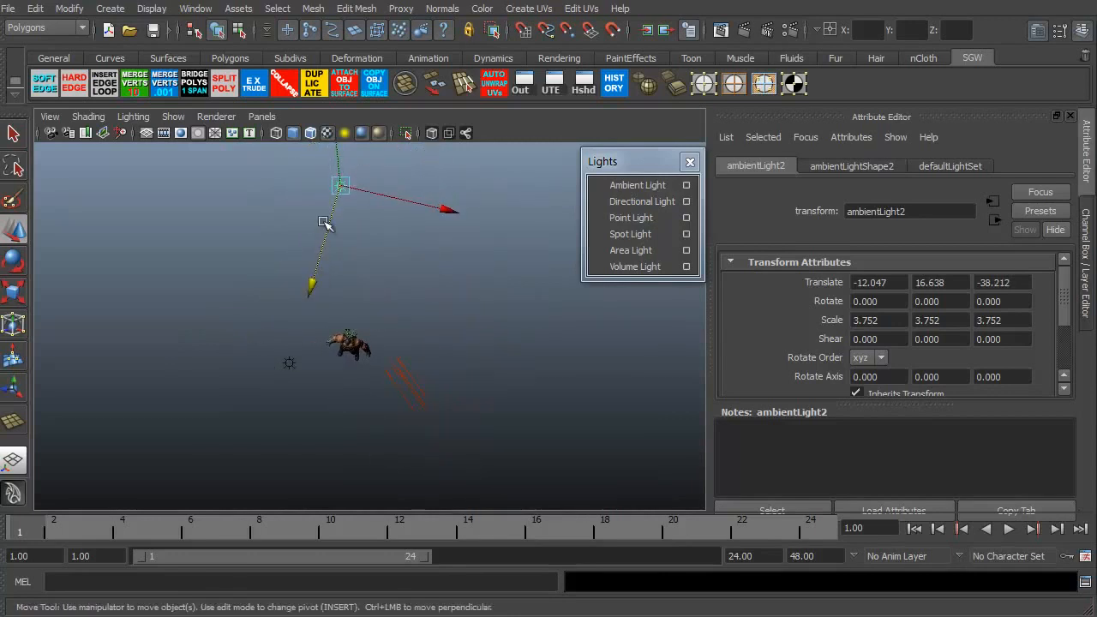
drag(341, 186, 481, 255)
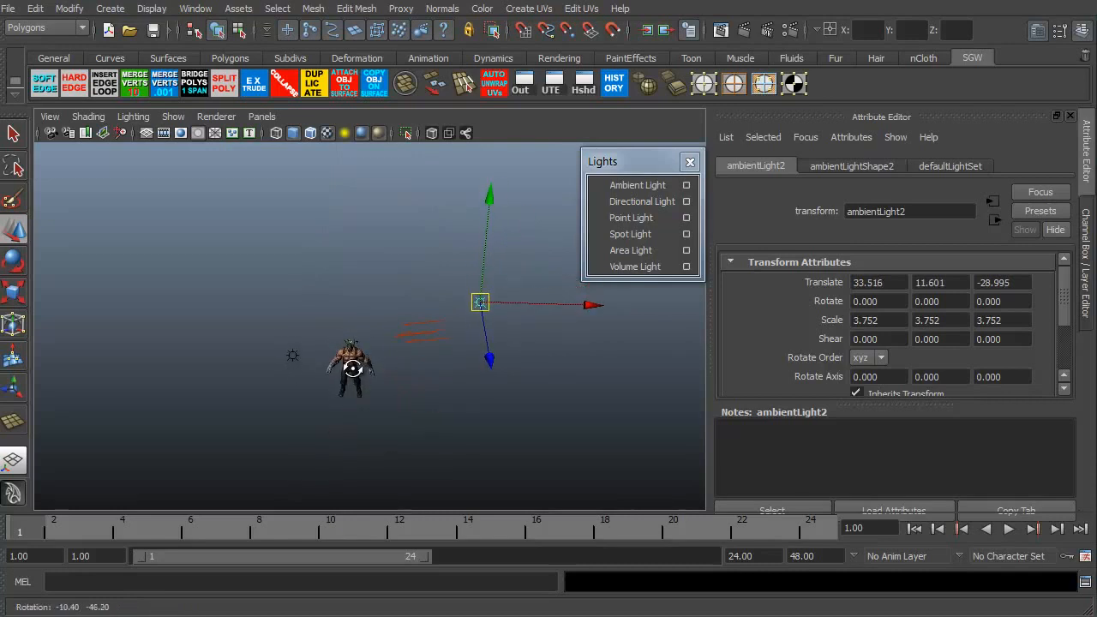
drag(480, 302, 484, 327)
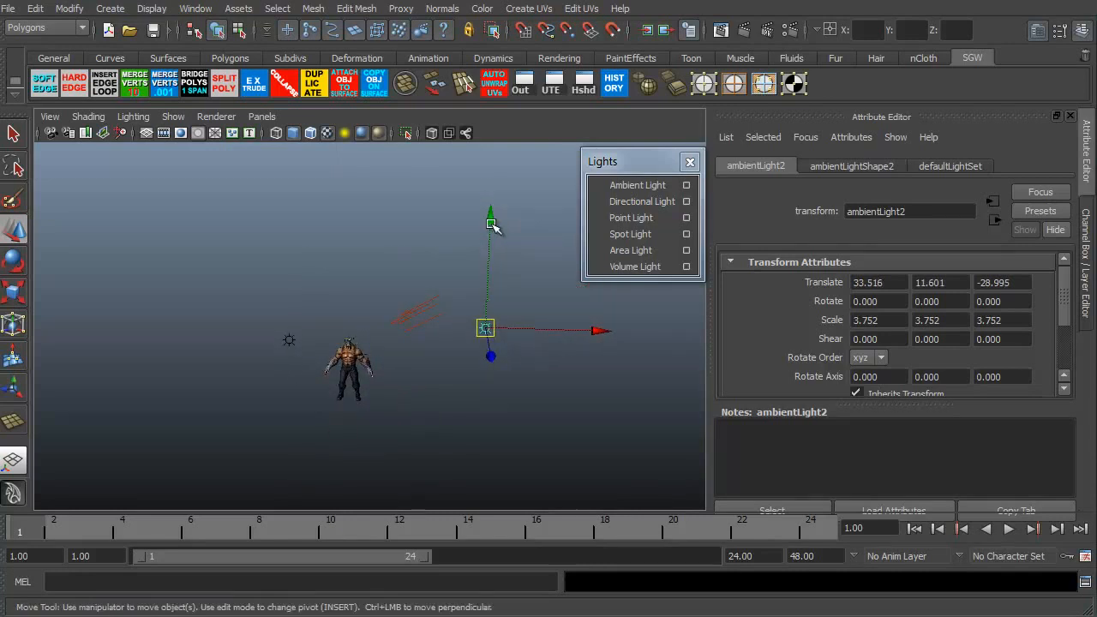
Step: Set ambientLightShape2 intensity to 3 and give it a dark blue colour
click(851, 166)
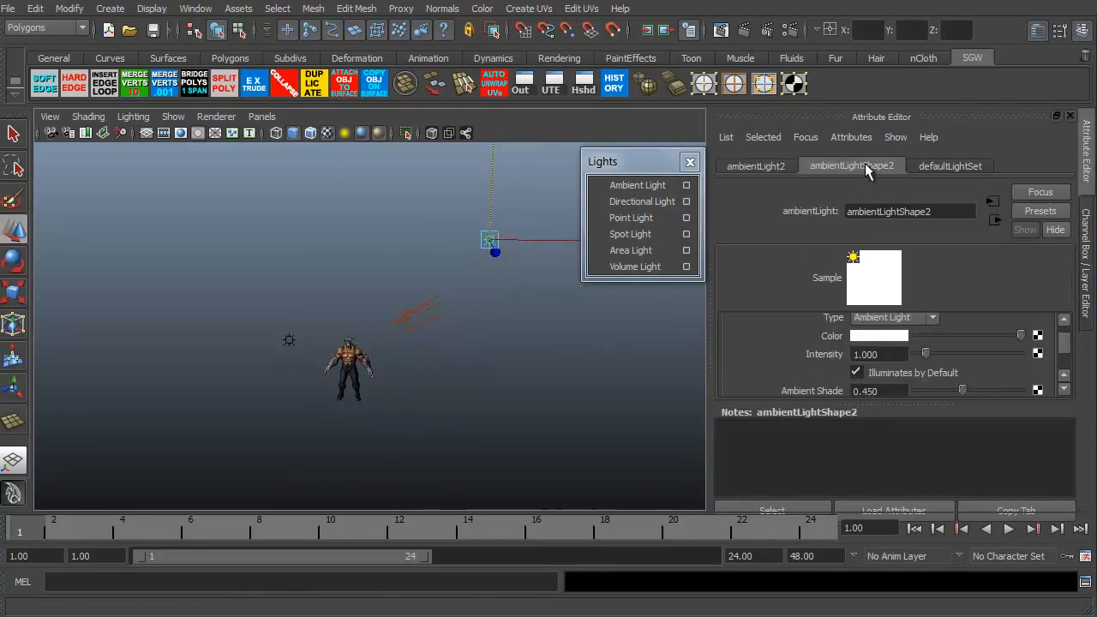
click(879, 354)
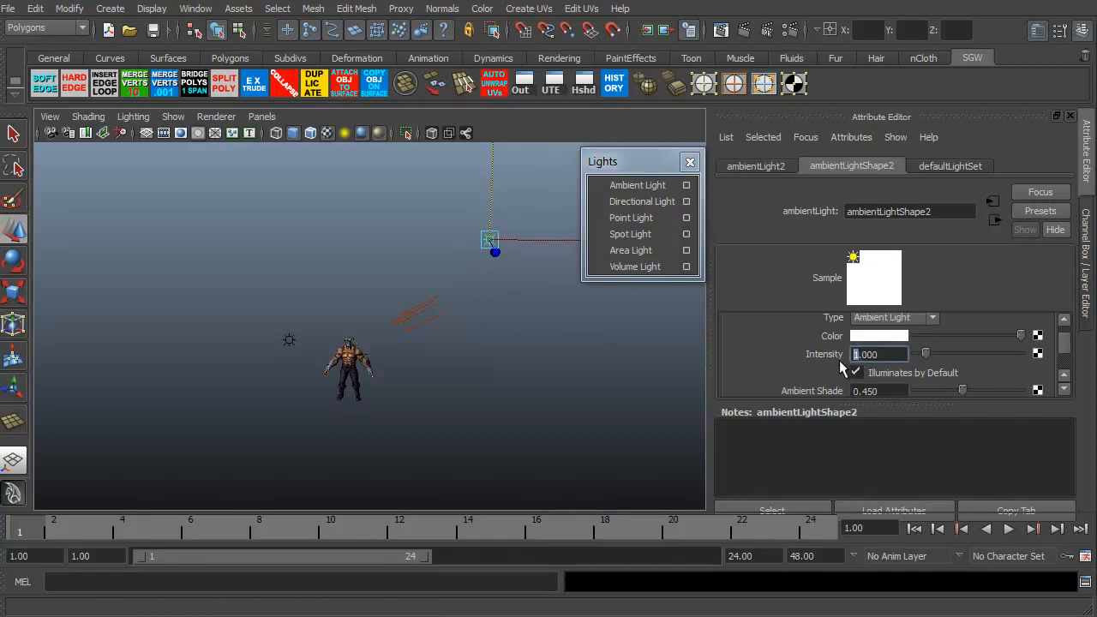
text(3.000)
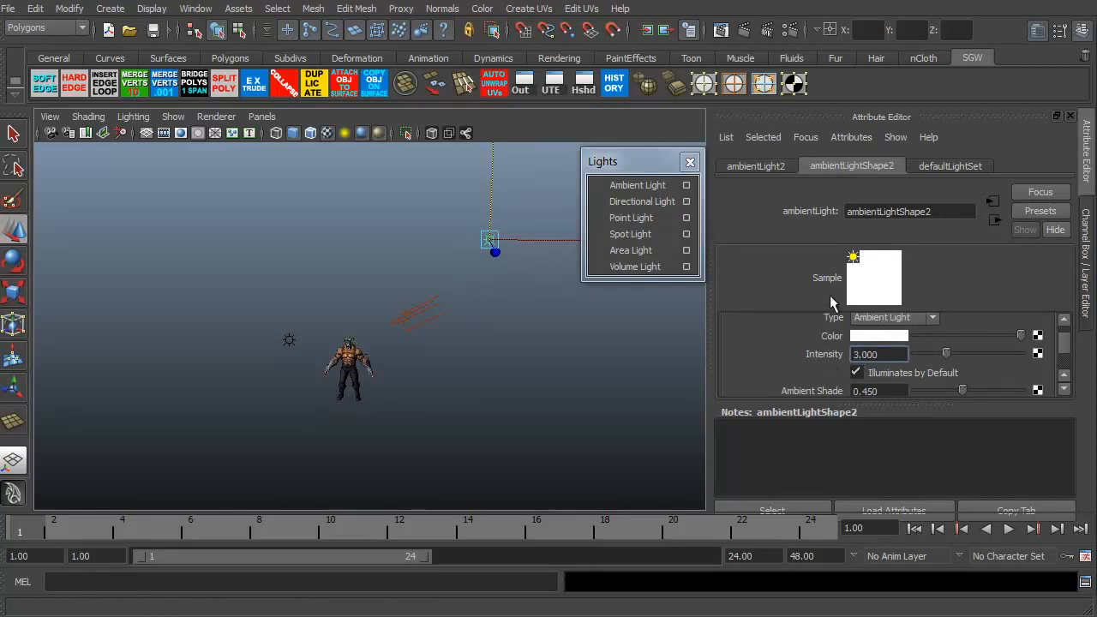
click(878, 336)
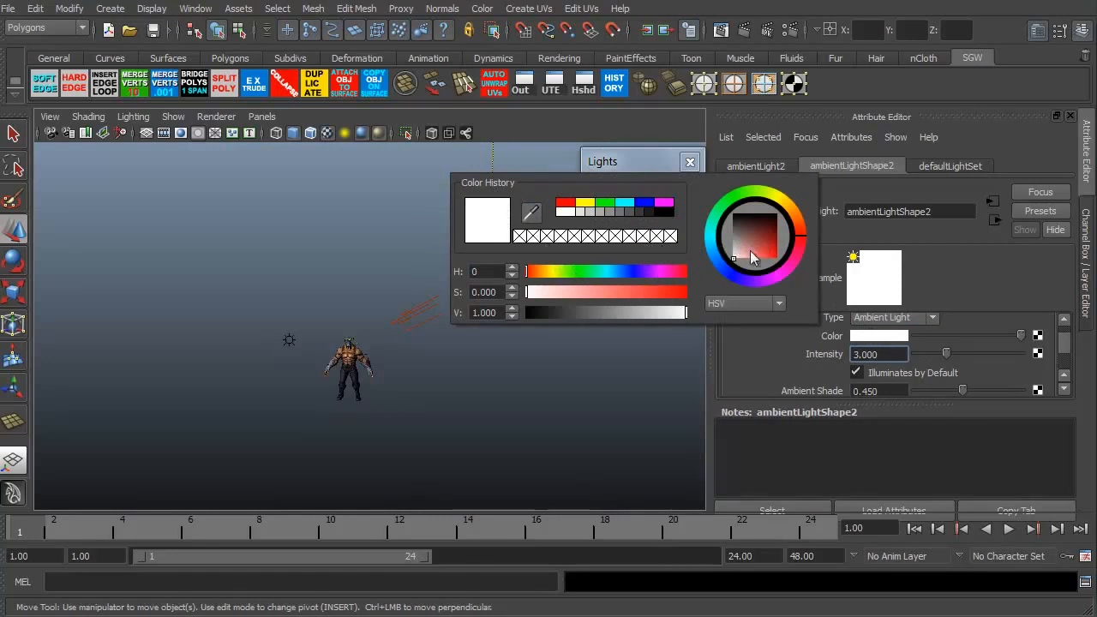
click(763, 253)
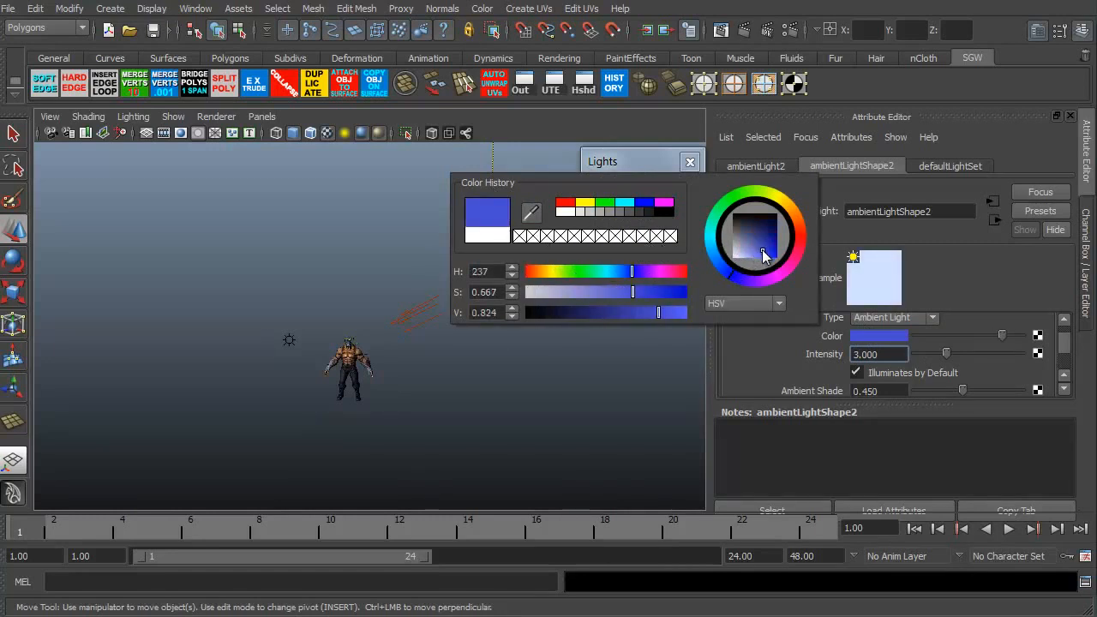
click(765, 249)
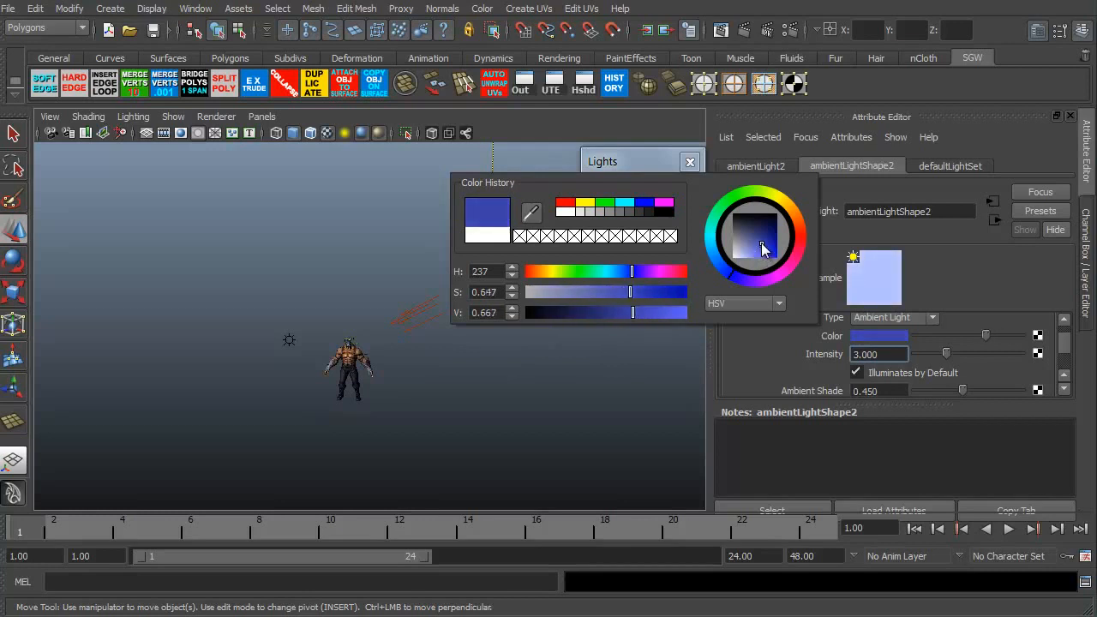
drag(759, 247, 763, 240)
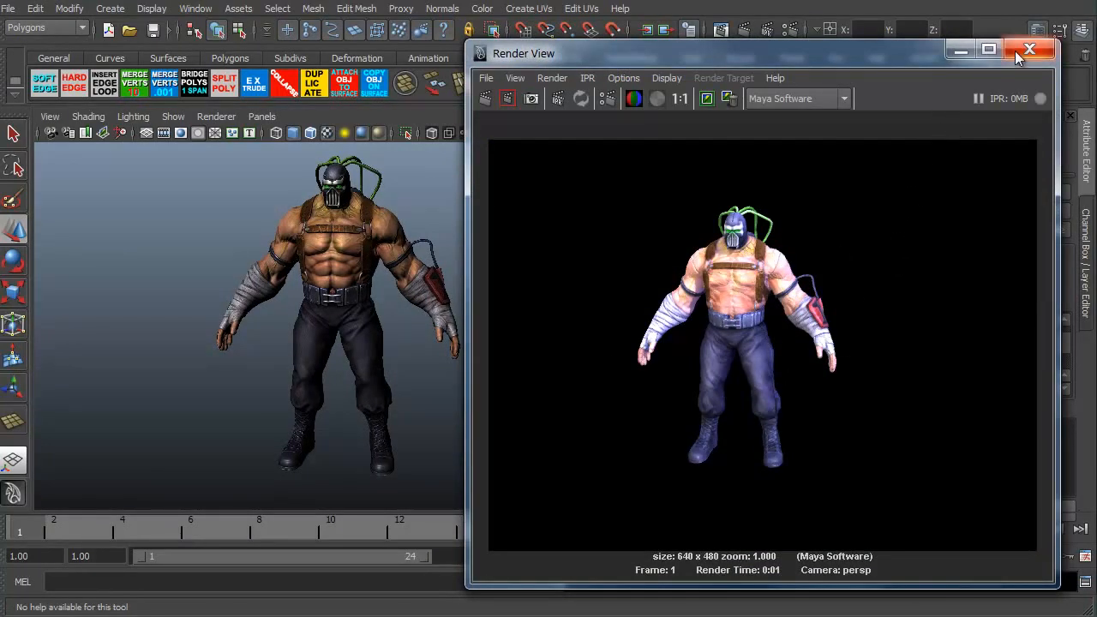
Step: Close the blue-lit test render and orbit the viewport around the scene
click(1030, 49)
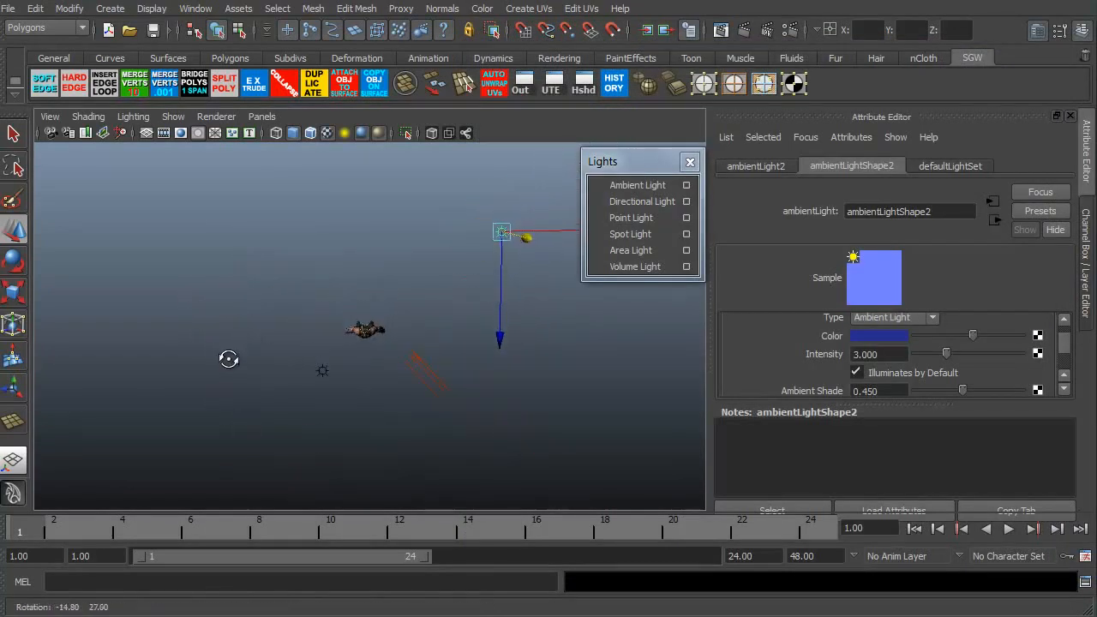
drag(501, 231, 492, 142)
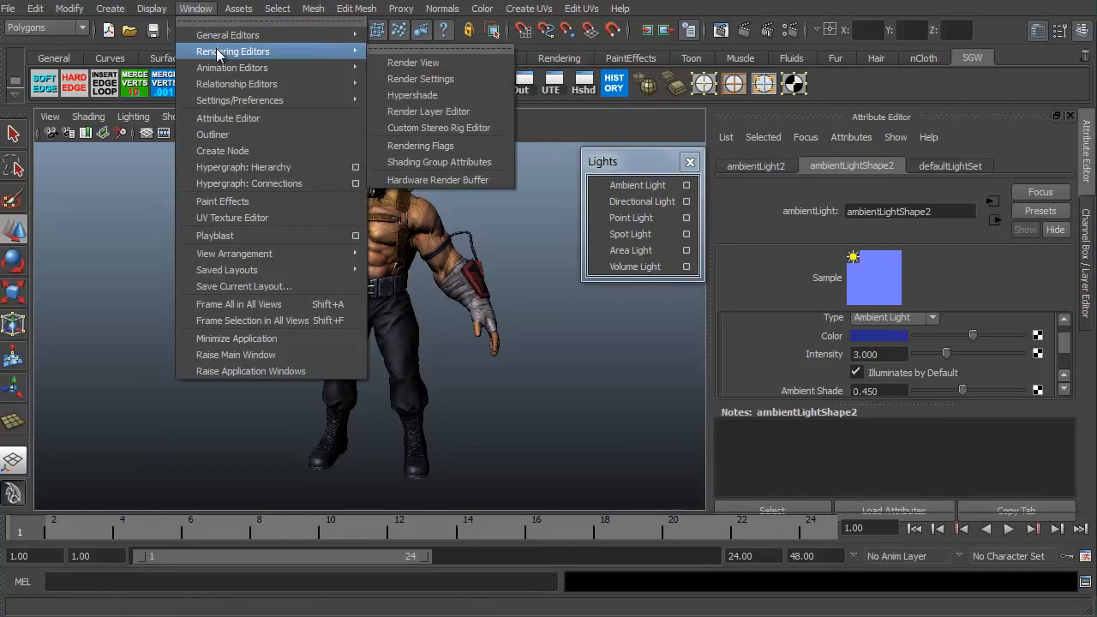
Step: In Render Settings' Common tab, keep Maya Software and enter image size 768 by 1024
click(420, 78)
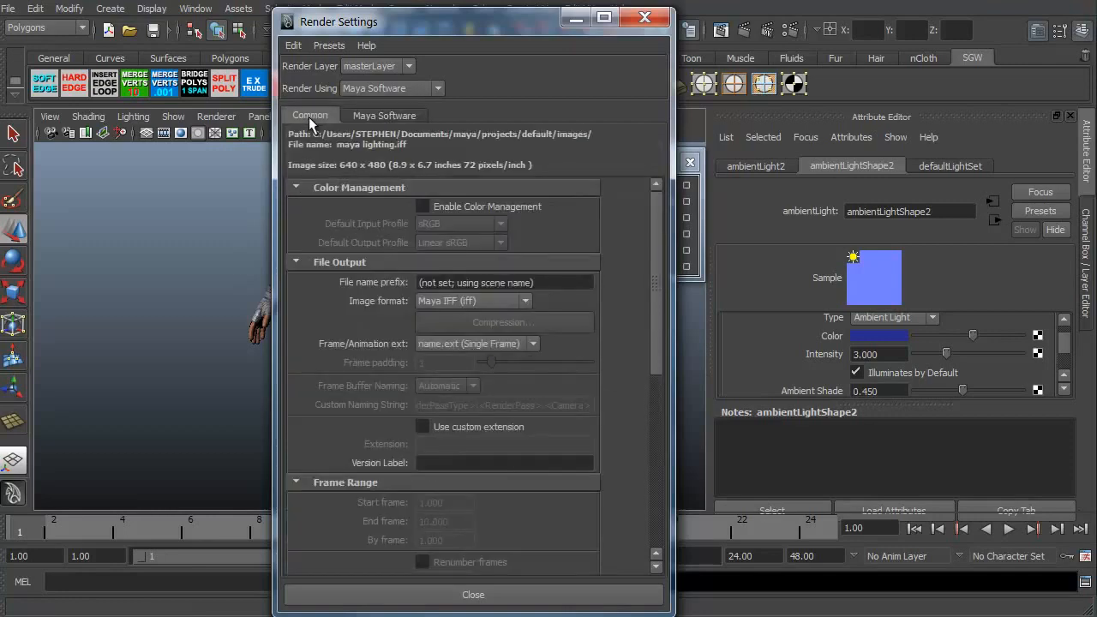
click(384, 115)
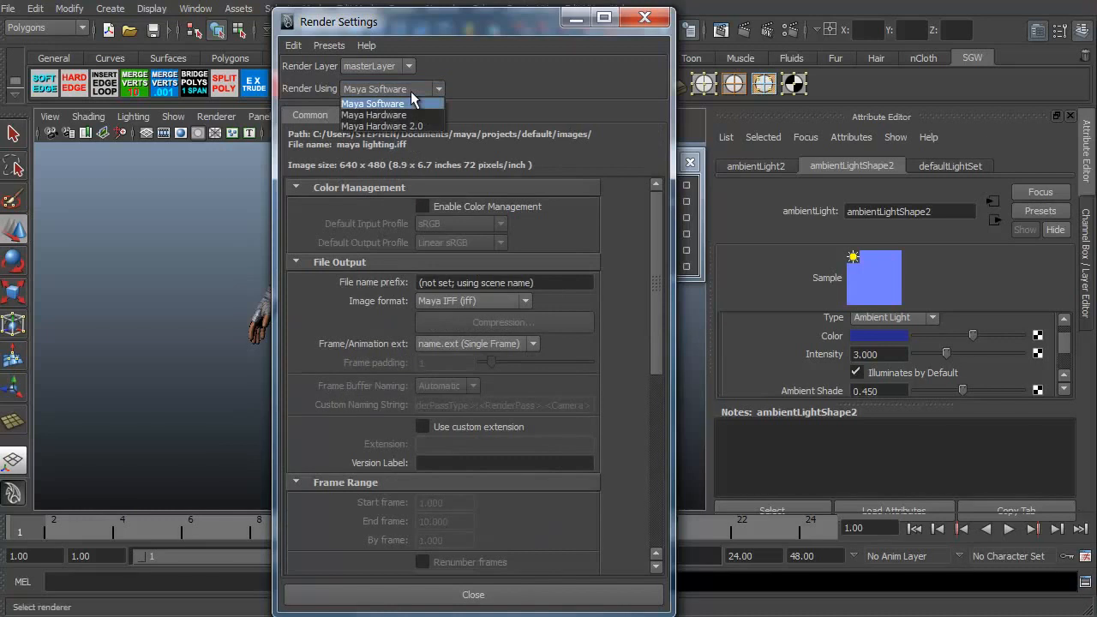
click(372, 102)
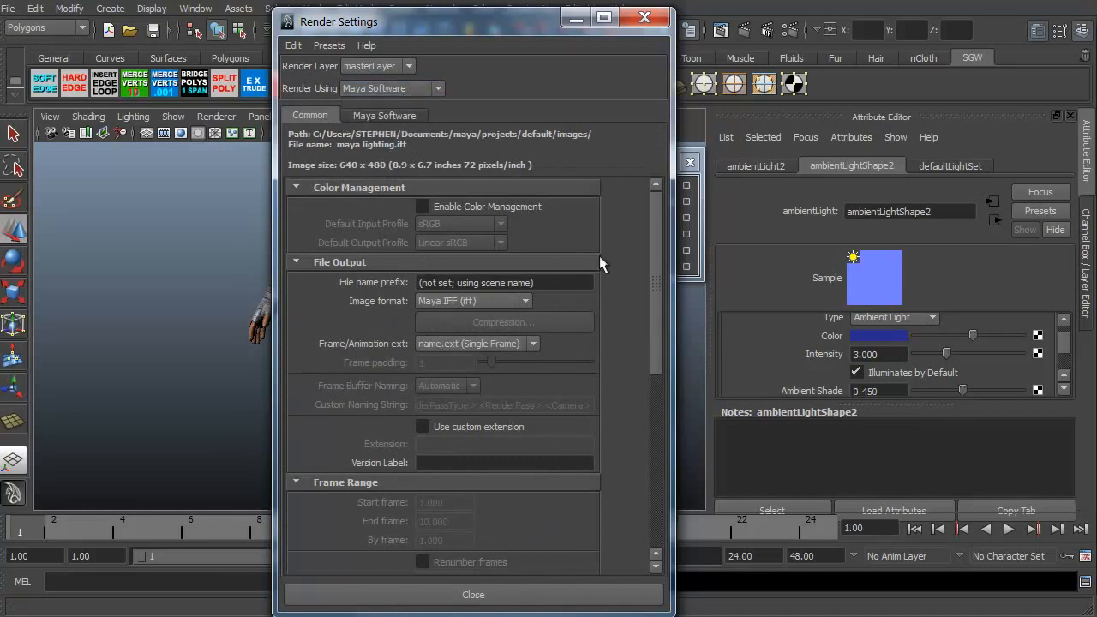
scroll(down, 3)
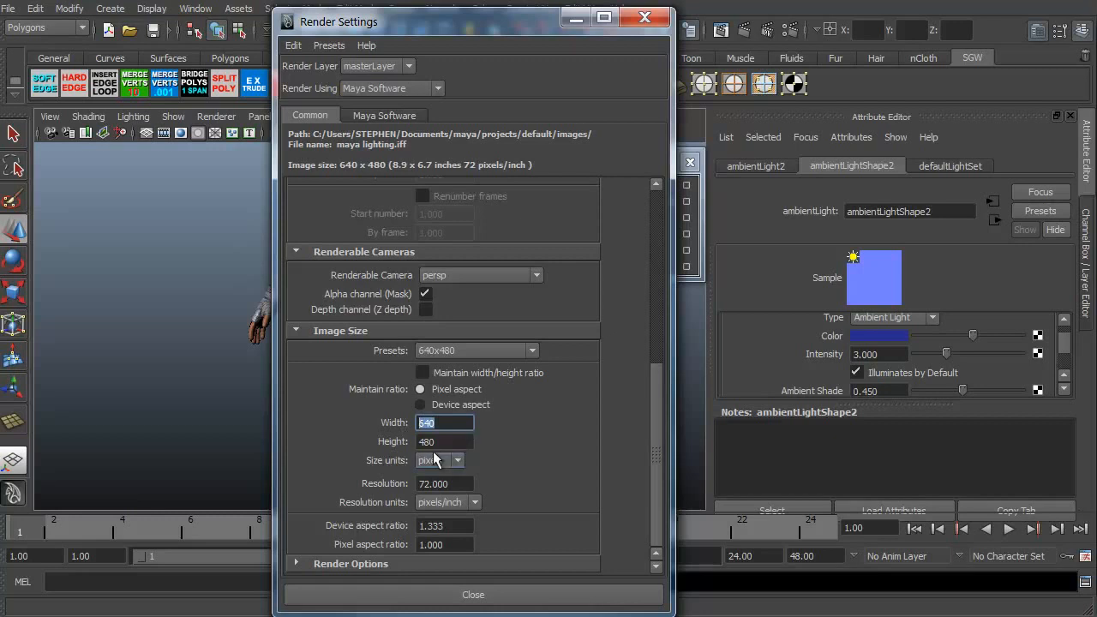
text(1024)
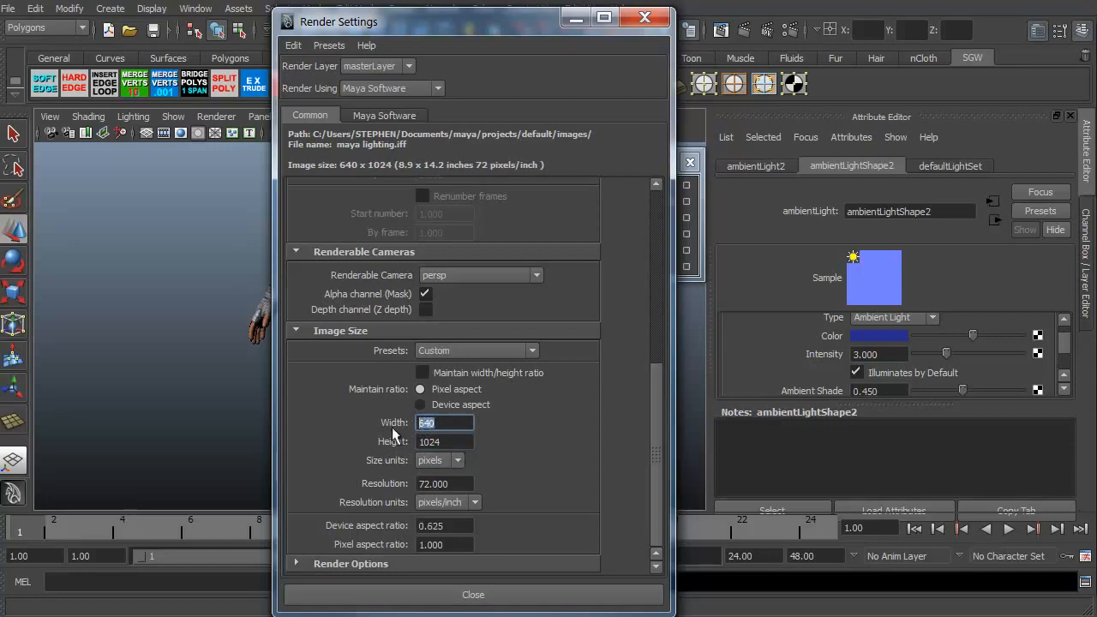
text(768)
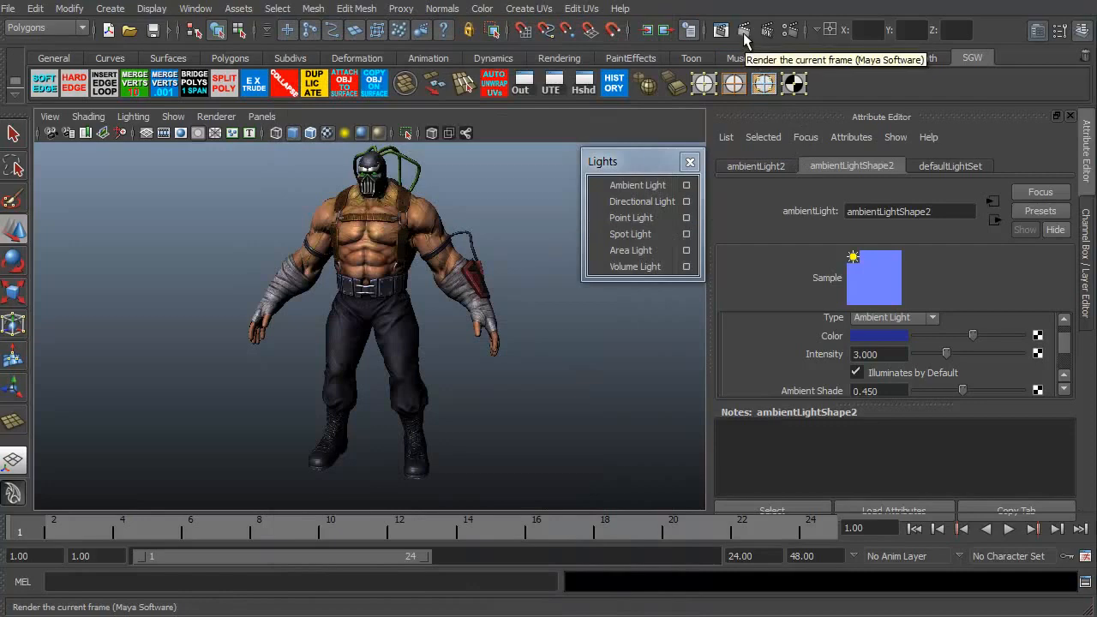
click(744, 30)
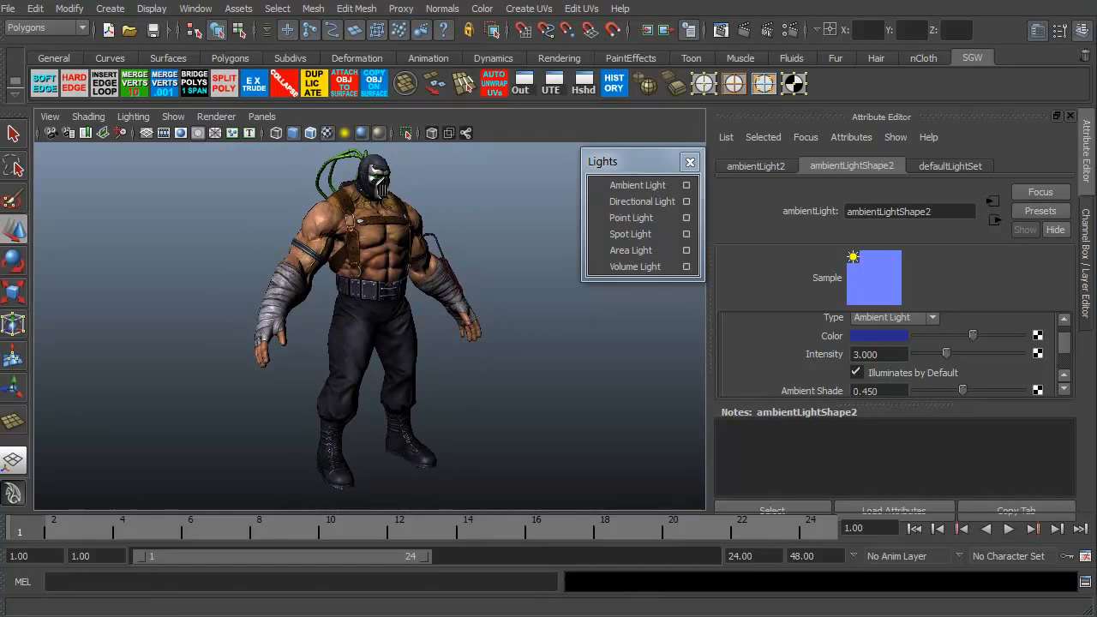
mouse_move(67, 130)
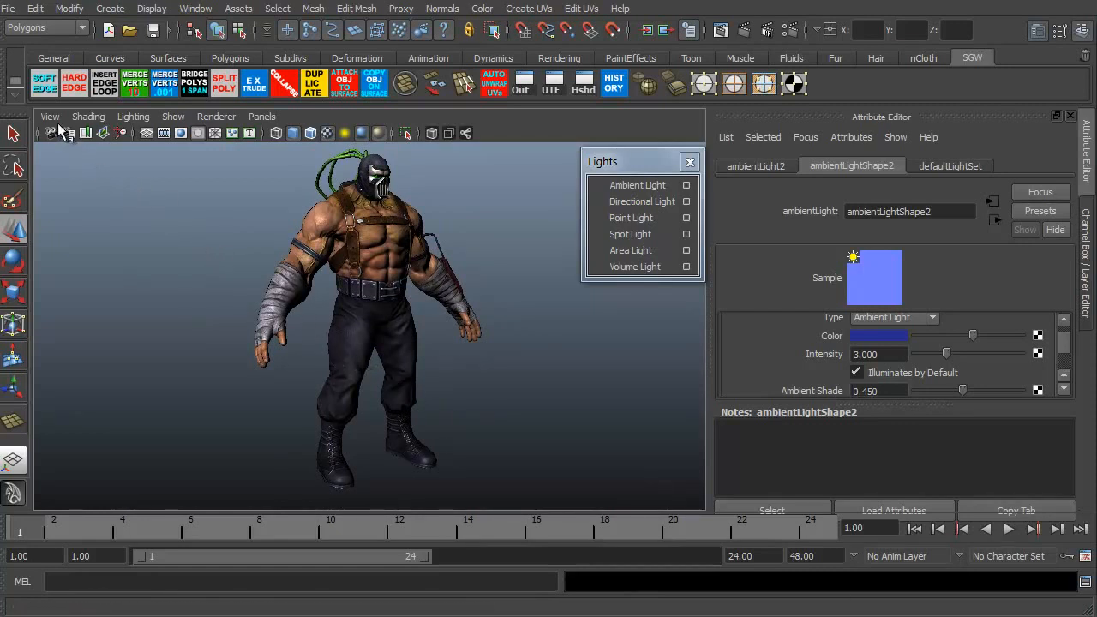
Step: Browse the scene panel's View > Camera Settings options
click(49, 116)
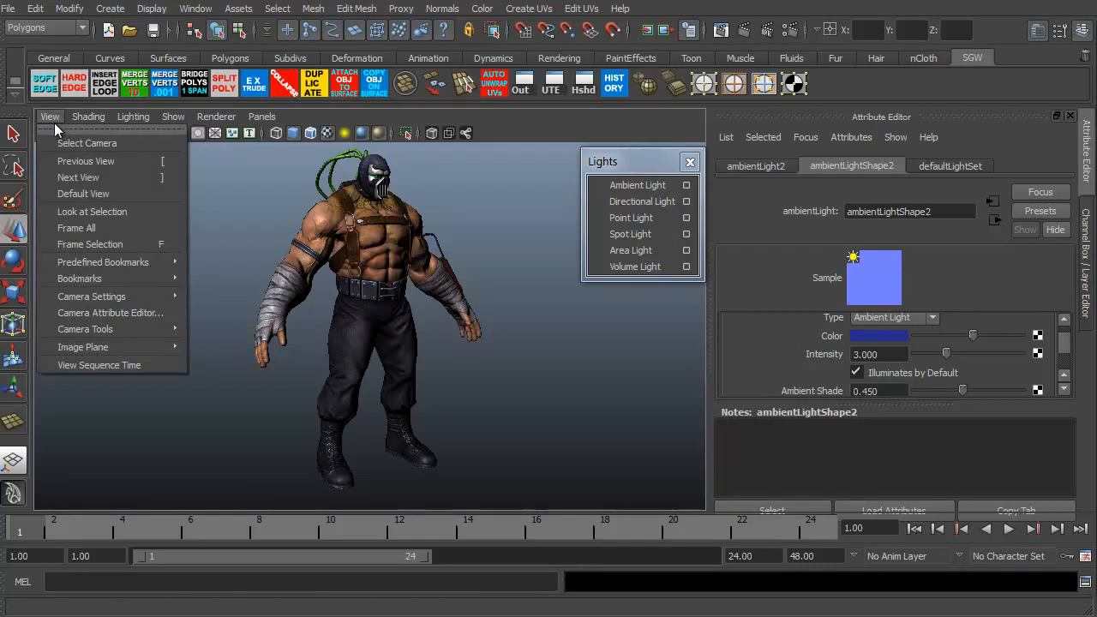
click(91, 296)
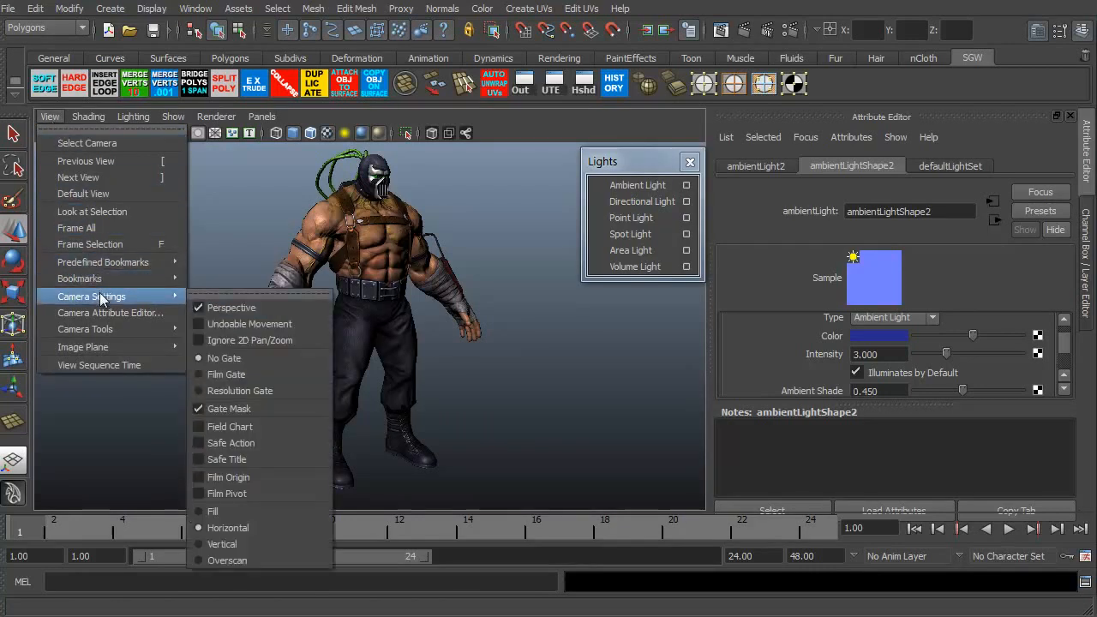
mouse_move(240, 391)
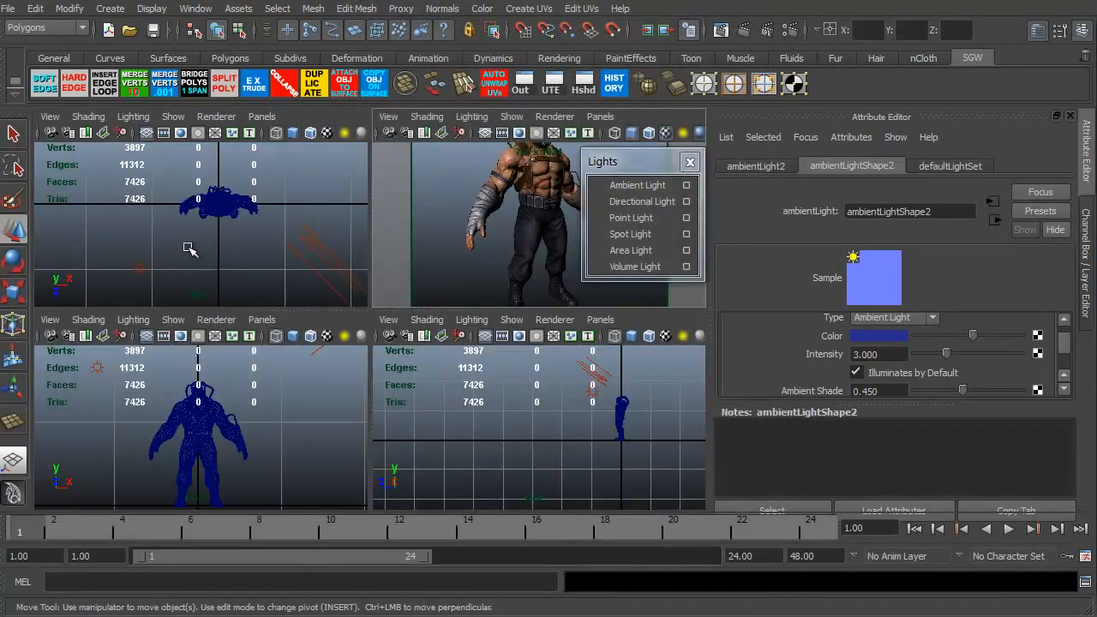
click(194, 240)
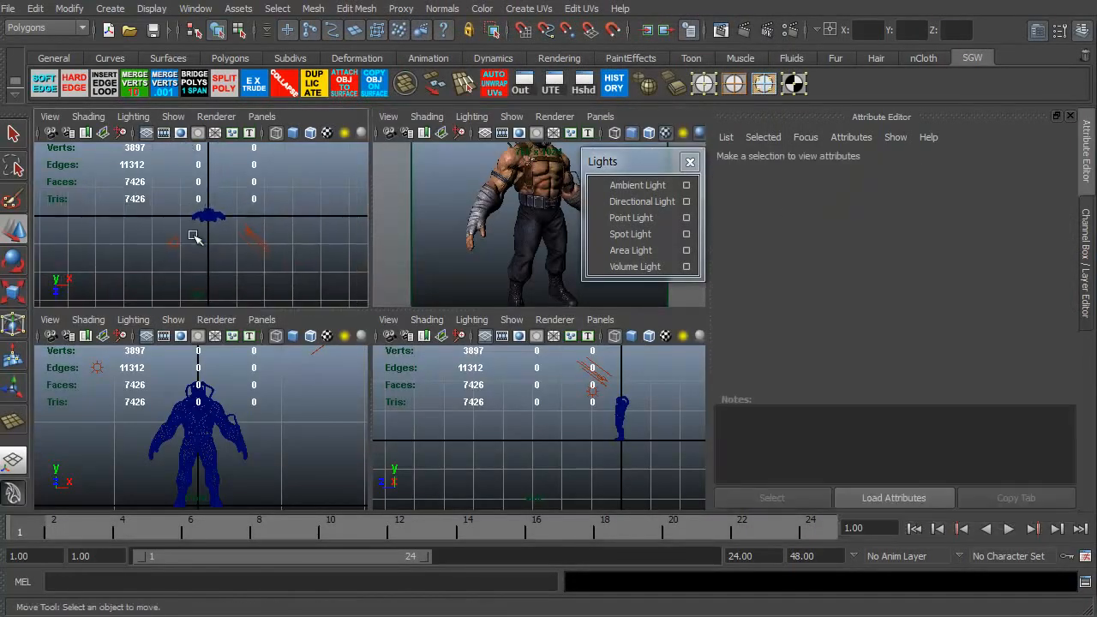
click(642, 202)
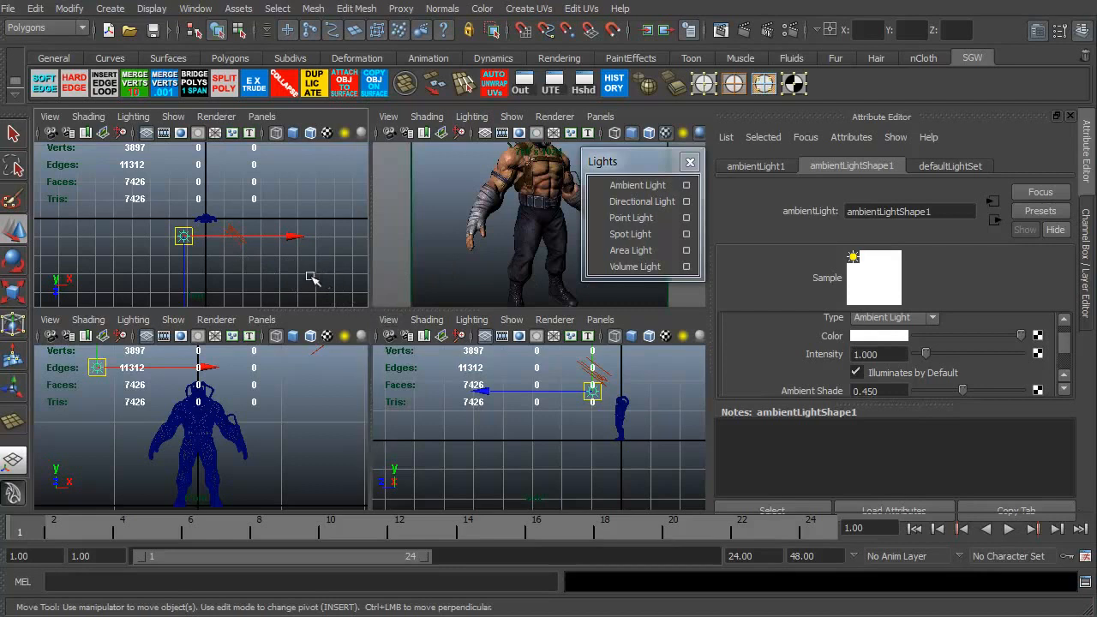
scroll(down, 3)
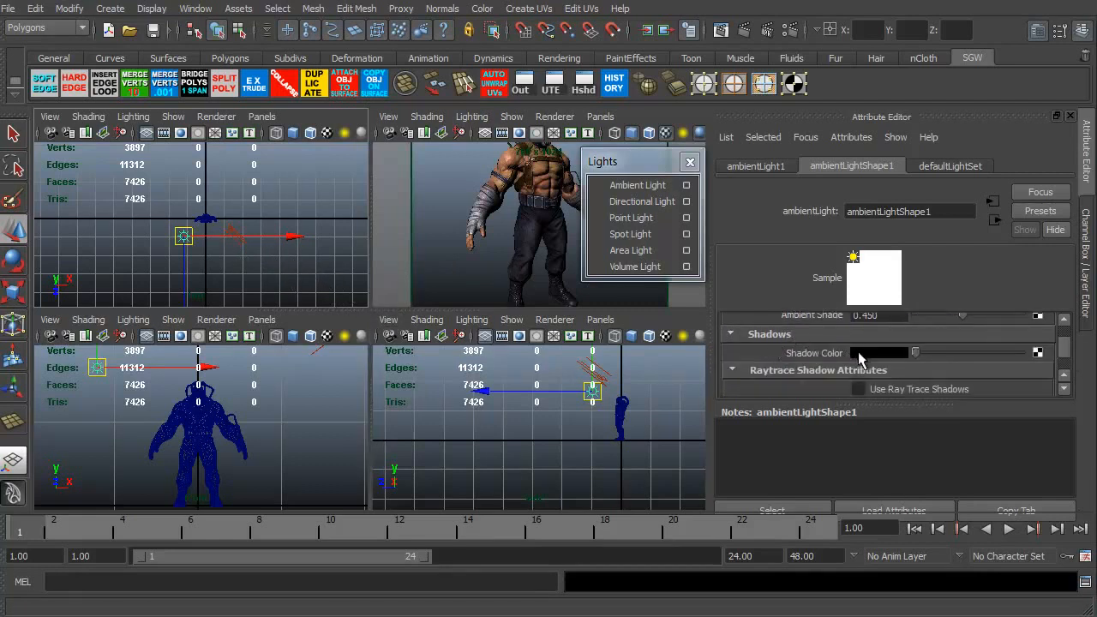
click(858, 388)
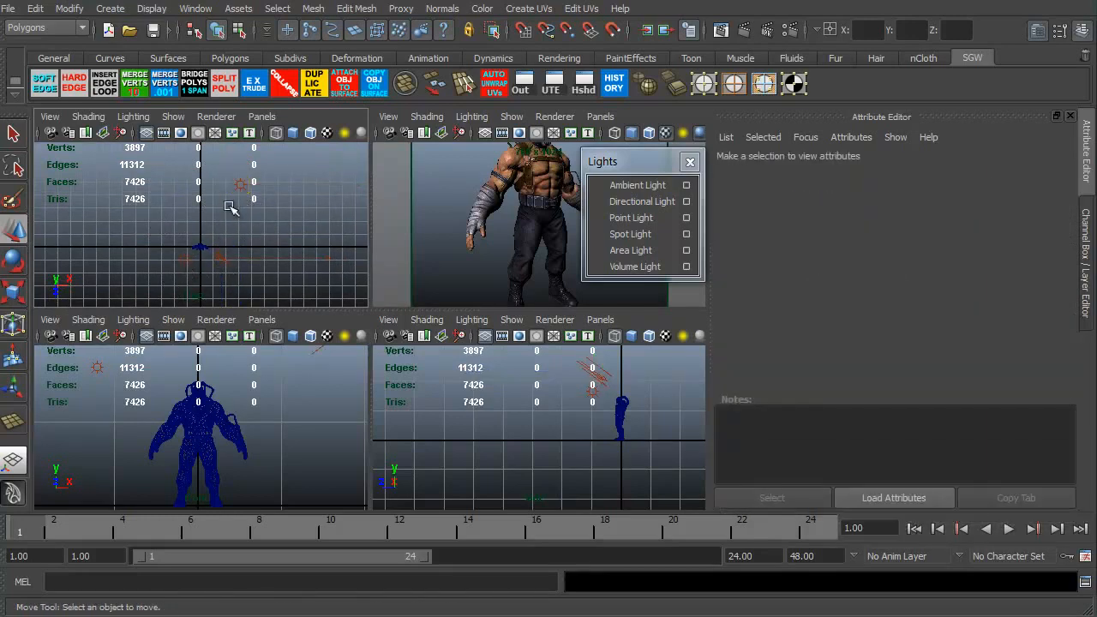
mouse_move(450, 259)
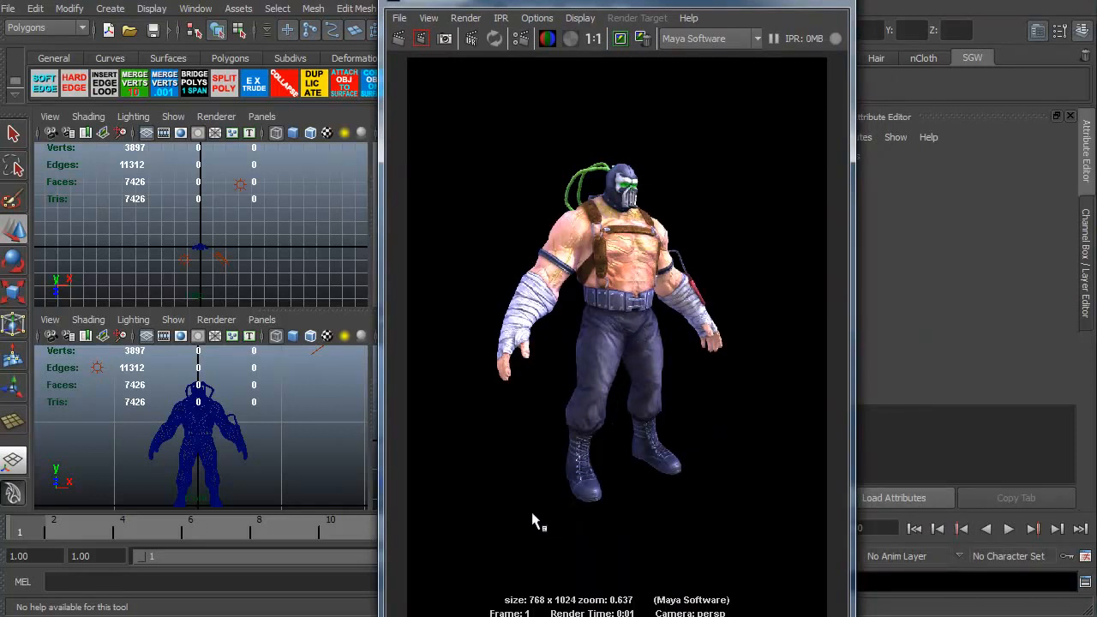
mouse_move(480, 525)
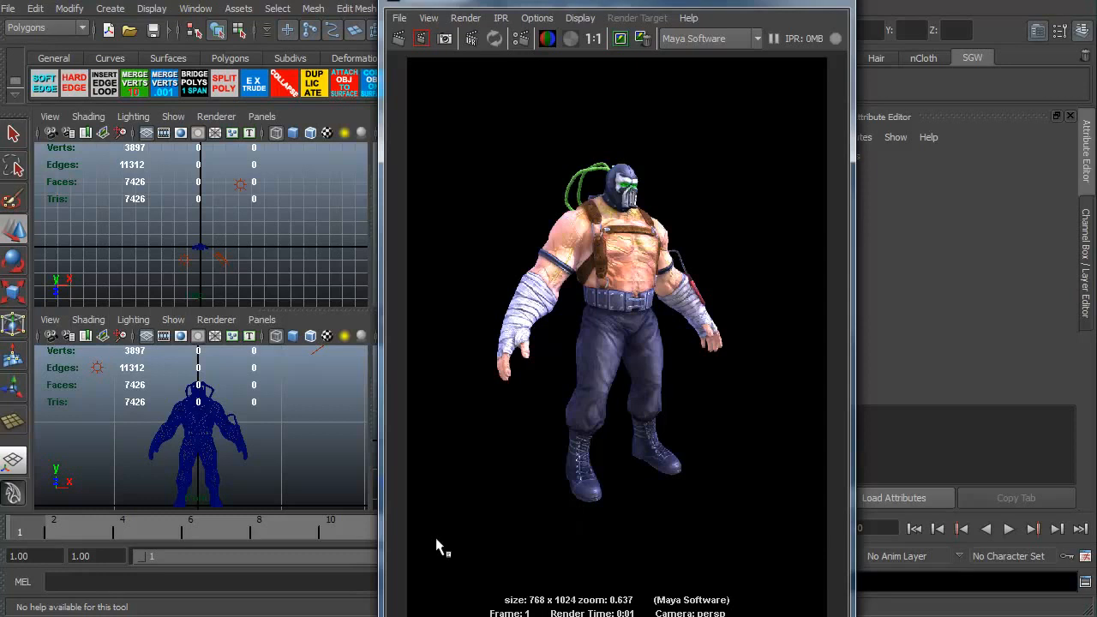
mouse_move(476, 550)
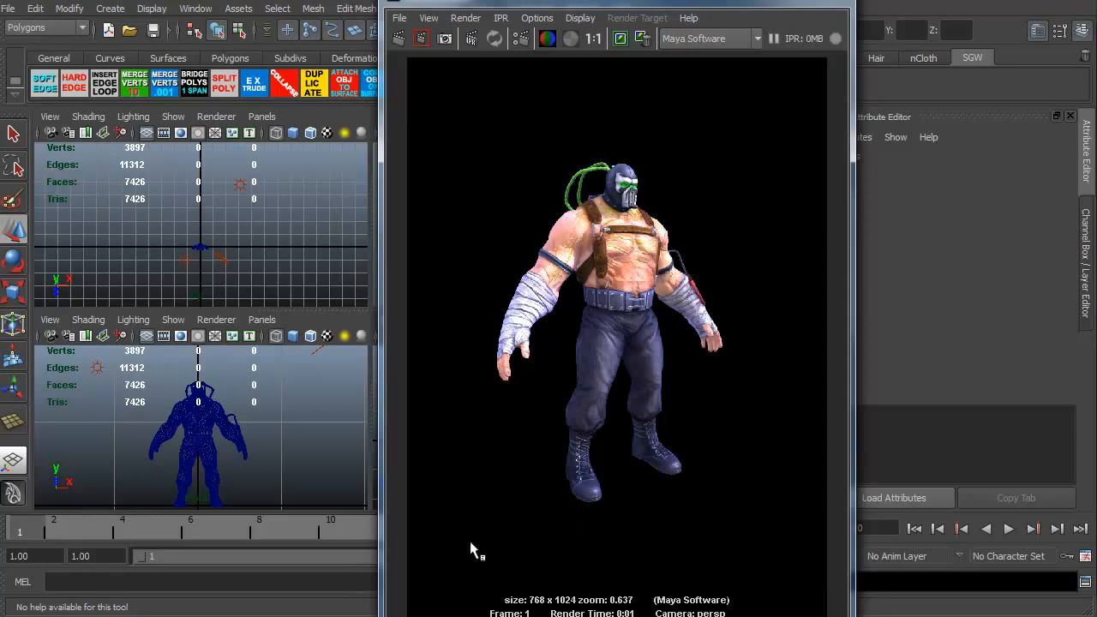